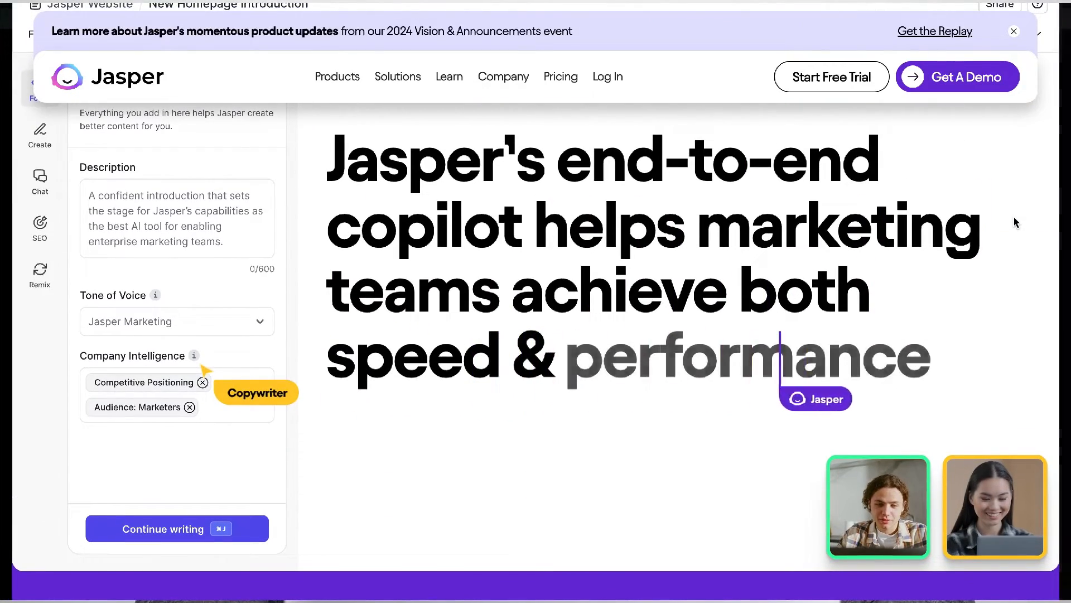
Step: Bring the Company Intelligence overview with brand positioning and voice features into view on the homepage
scroll("down", 3)
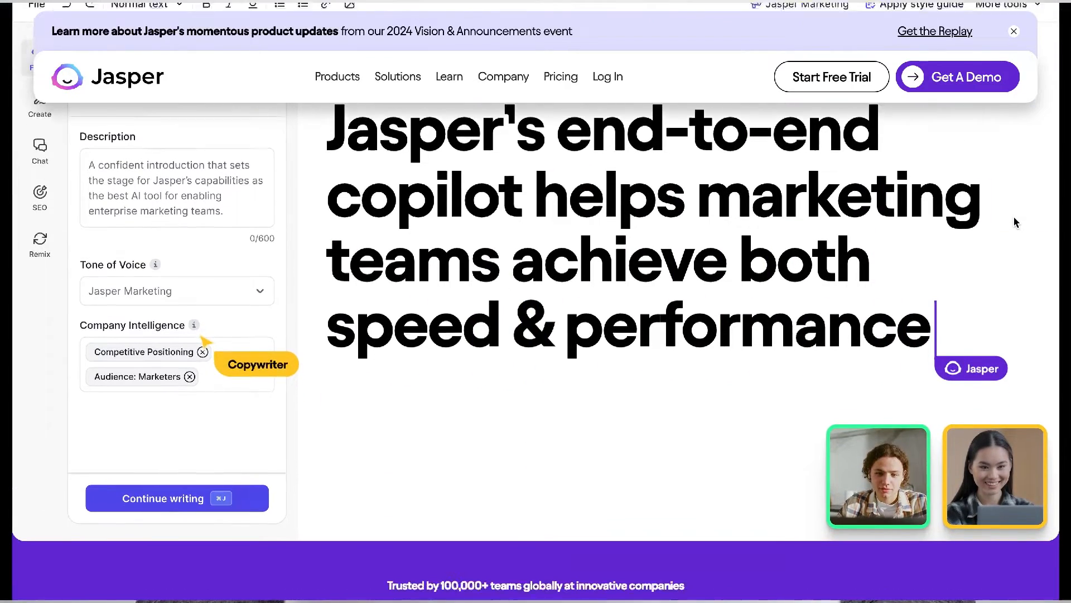
scroll("down", 3)
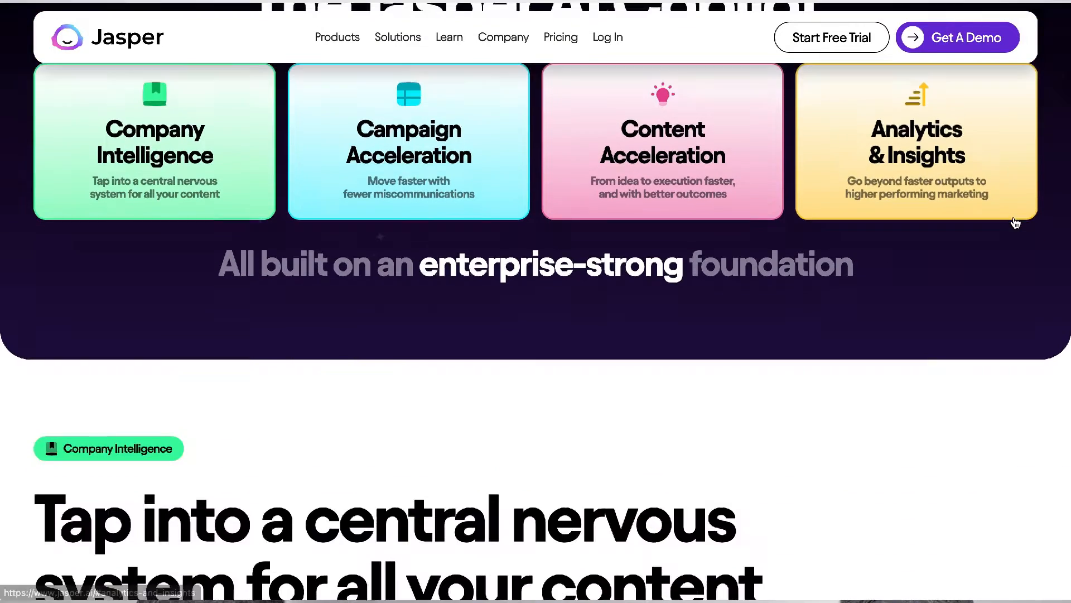
scroll("down", 3)
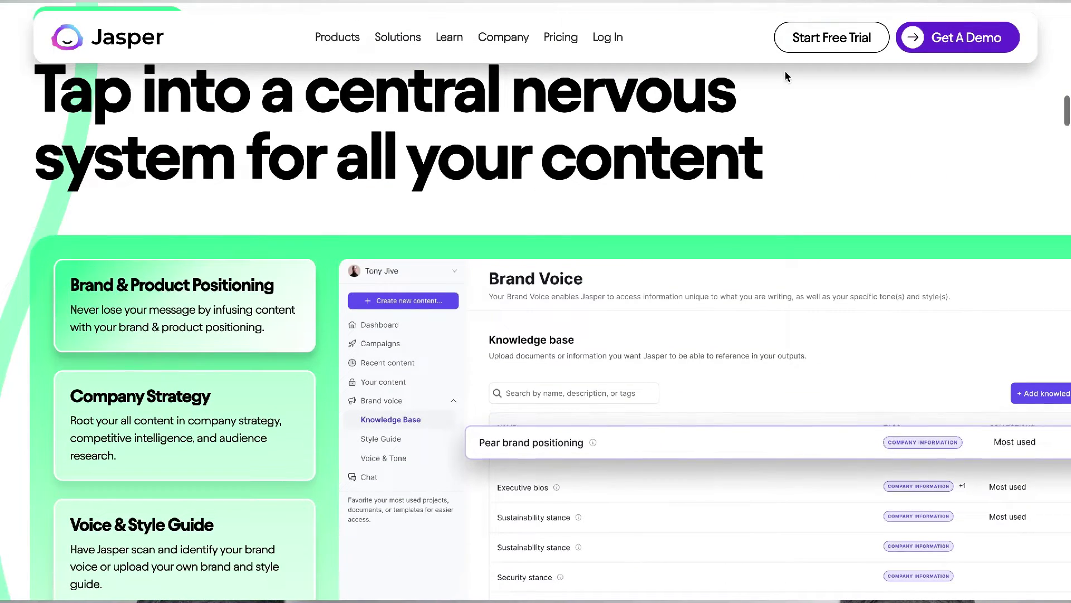
left_click(957, 36)
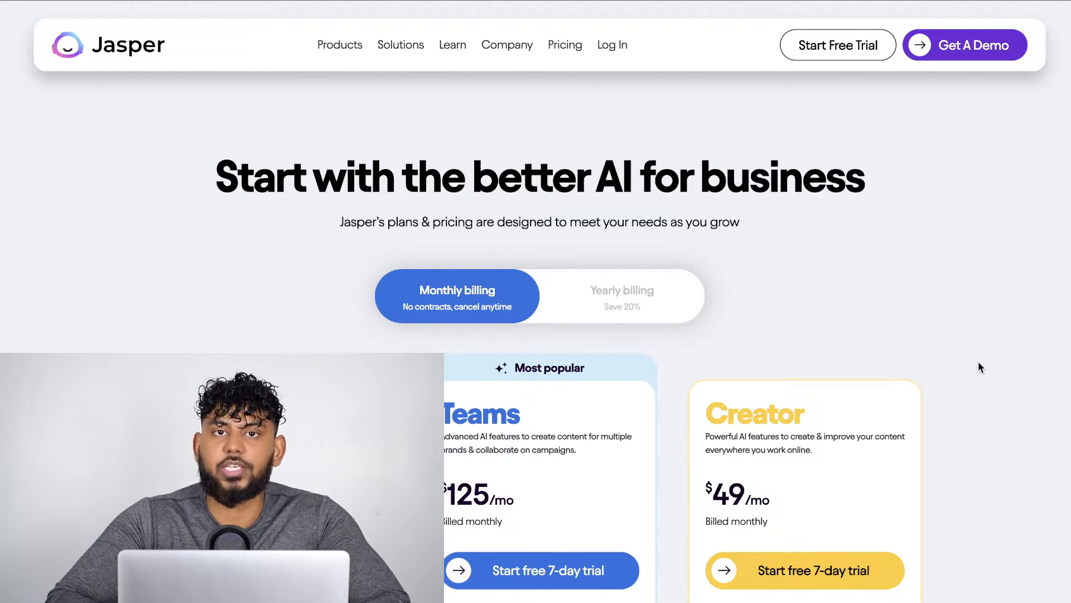
scroll("down", 3)
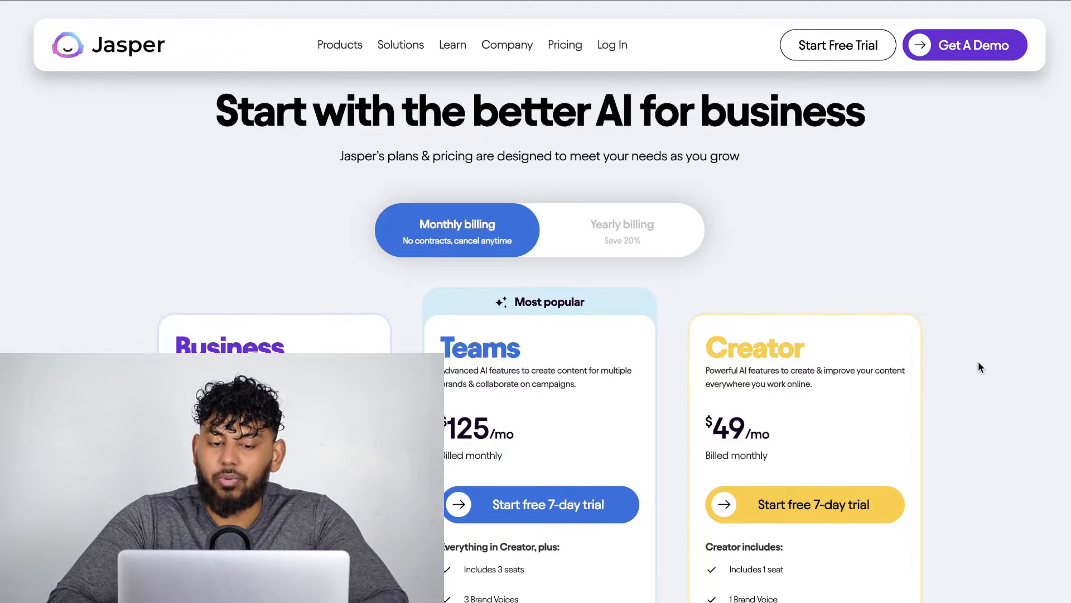
scroll("down", 3)
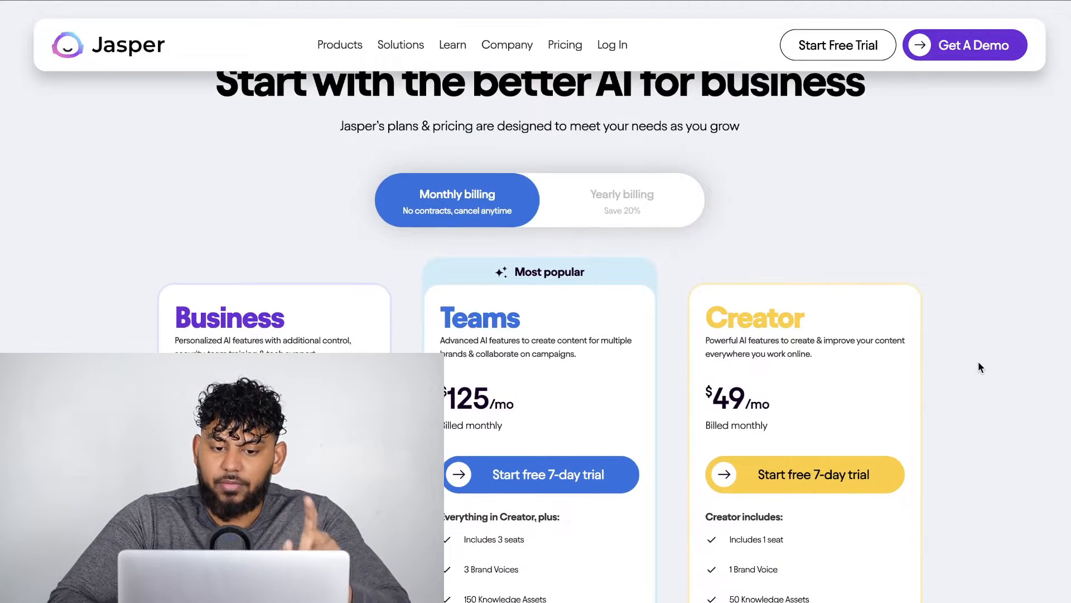
scroll("down", 3)
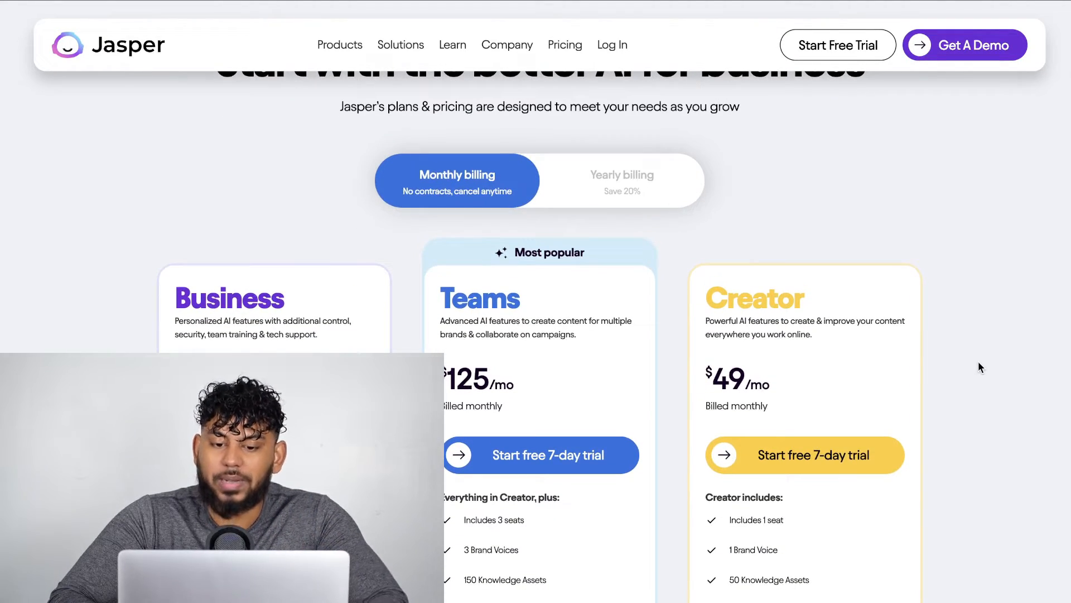
scroll("down", 3)
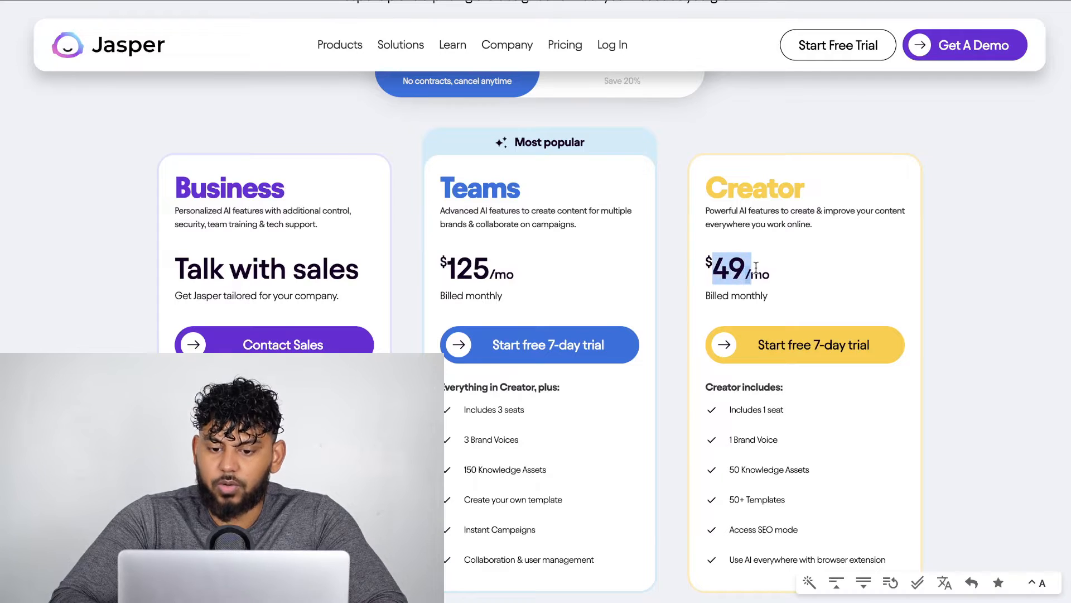
scroll("up", 3)
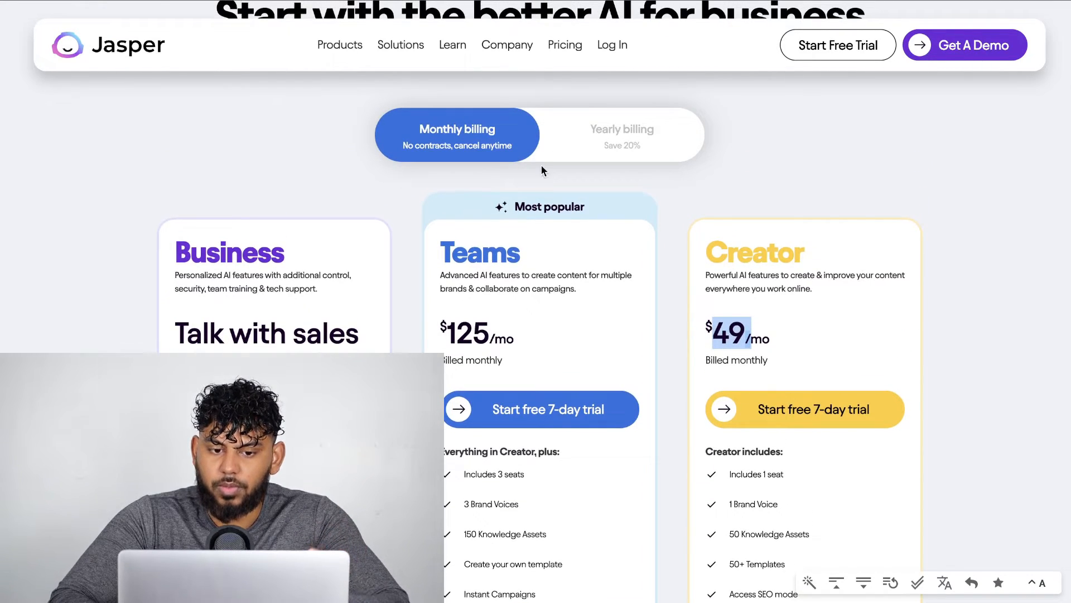
scroll("down", 3)
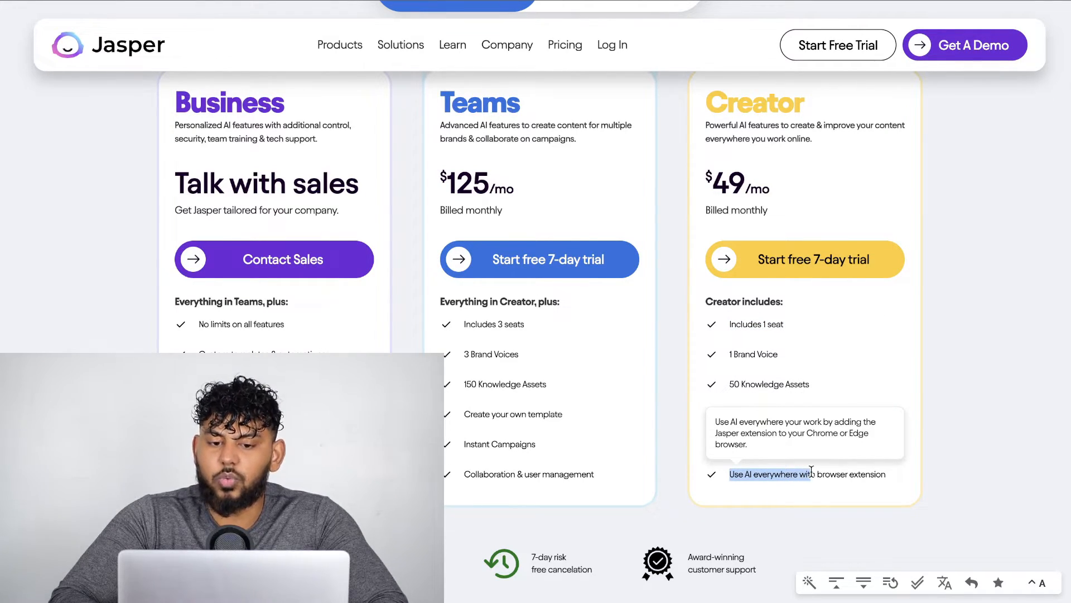
mouse_move(1009, 366)
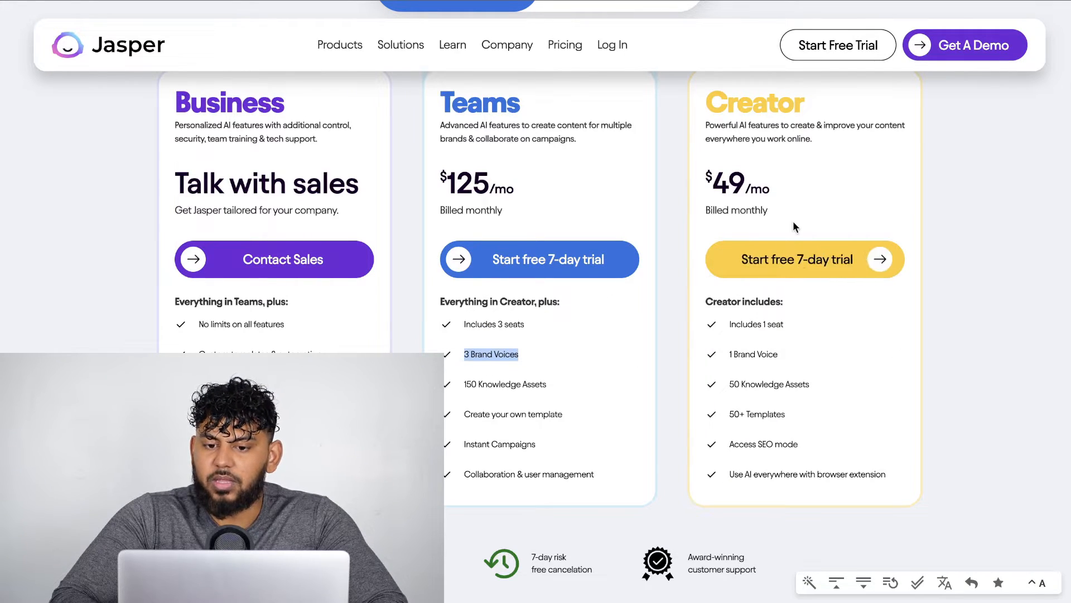
scroll("up", 3)
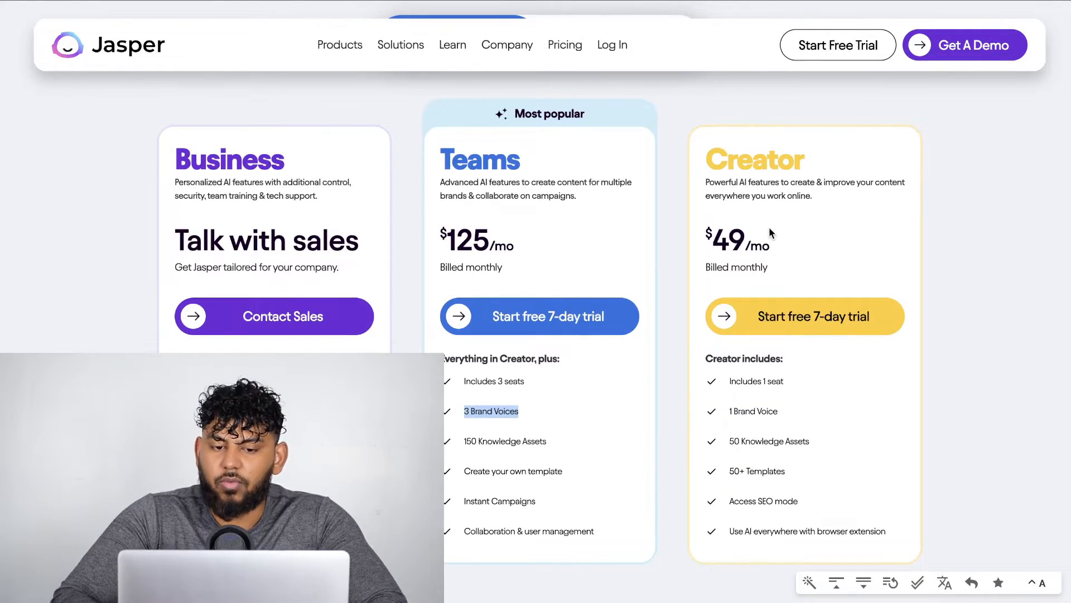
scroll("up", 3)
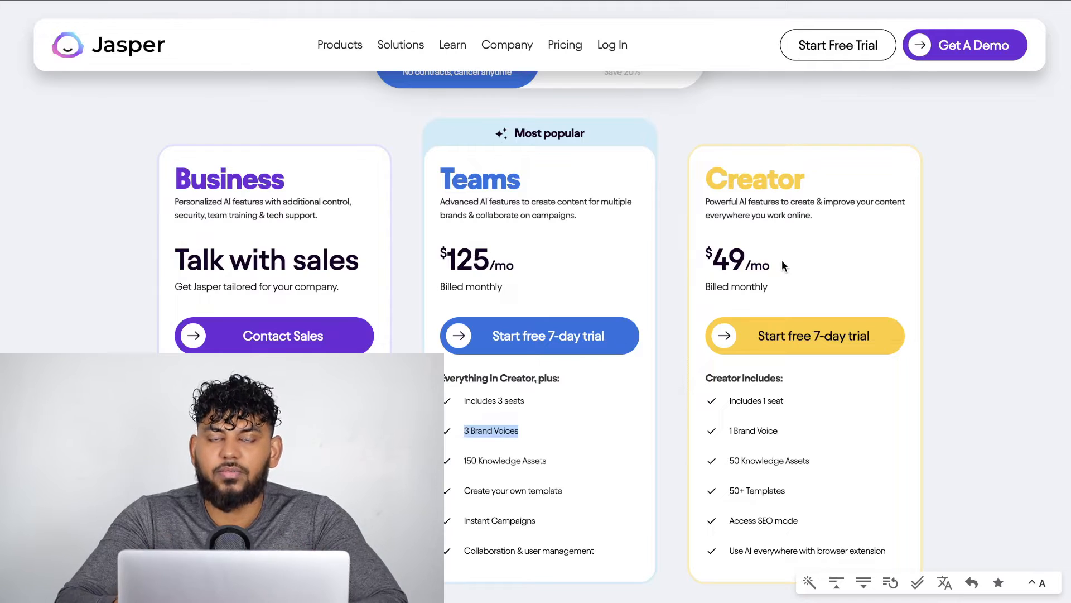
scroll("up", 3)
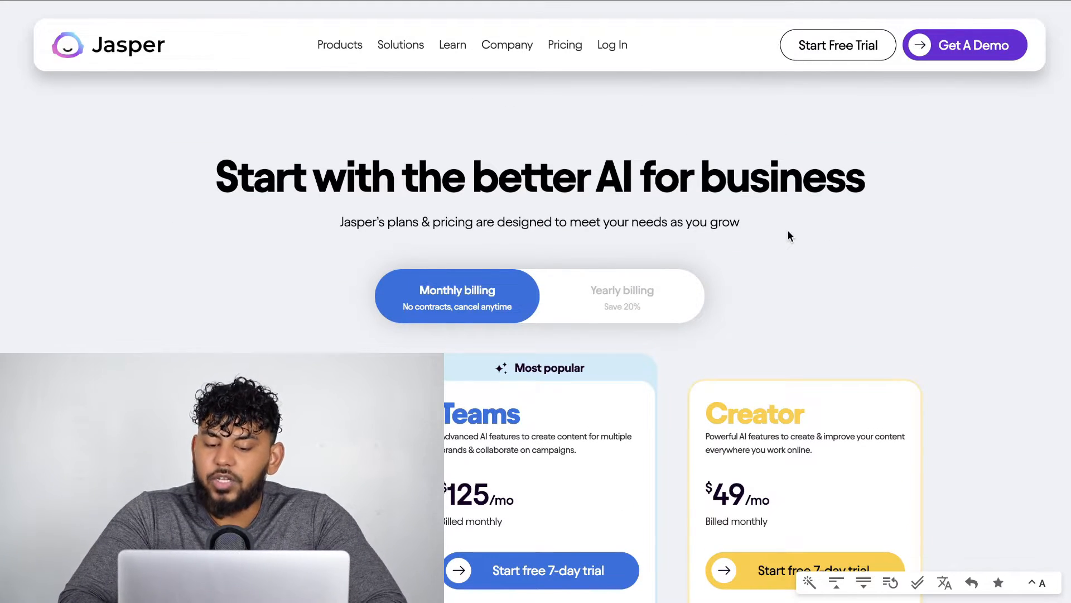
scroll("down", 3)
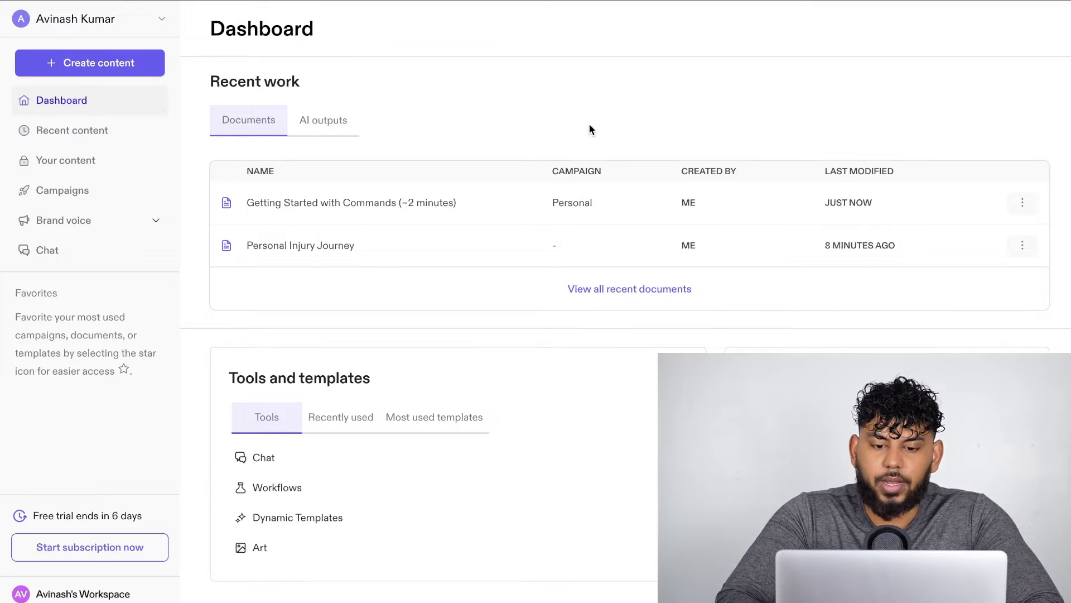
mouse_move(278, 156)
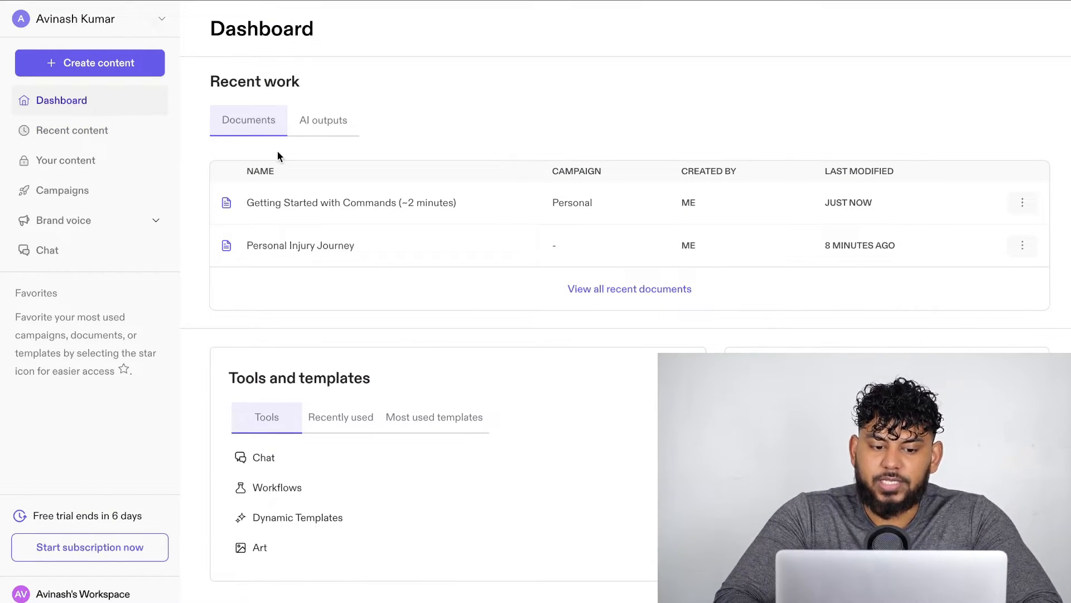
mouse_move(387, 132)
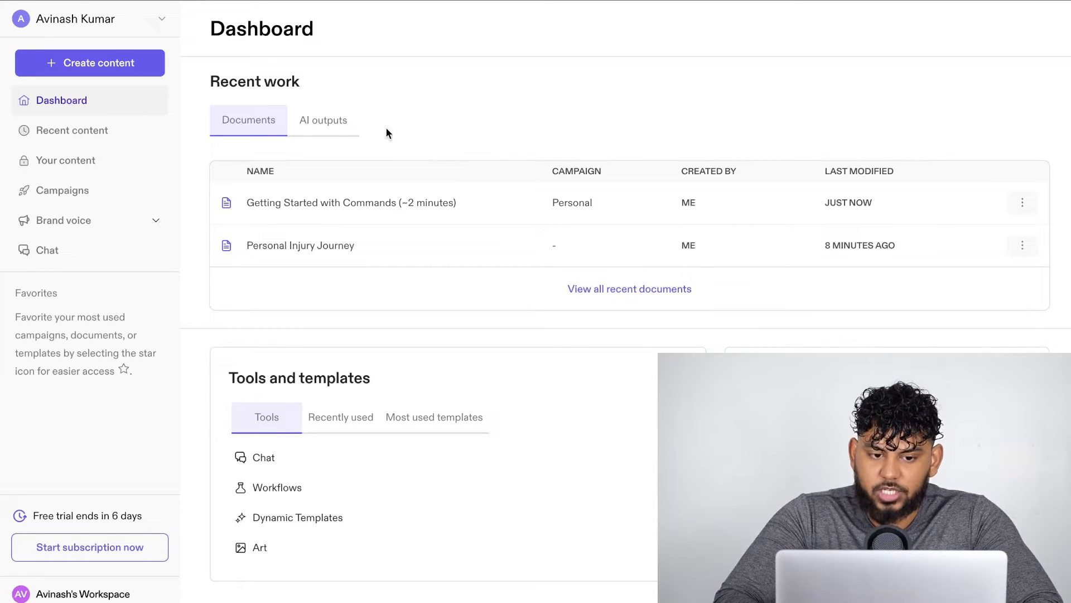
left_click(71, 129)
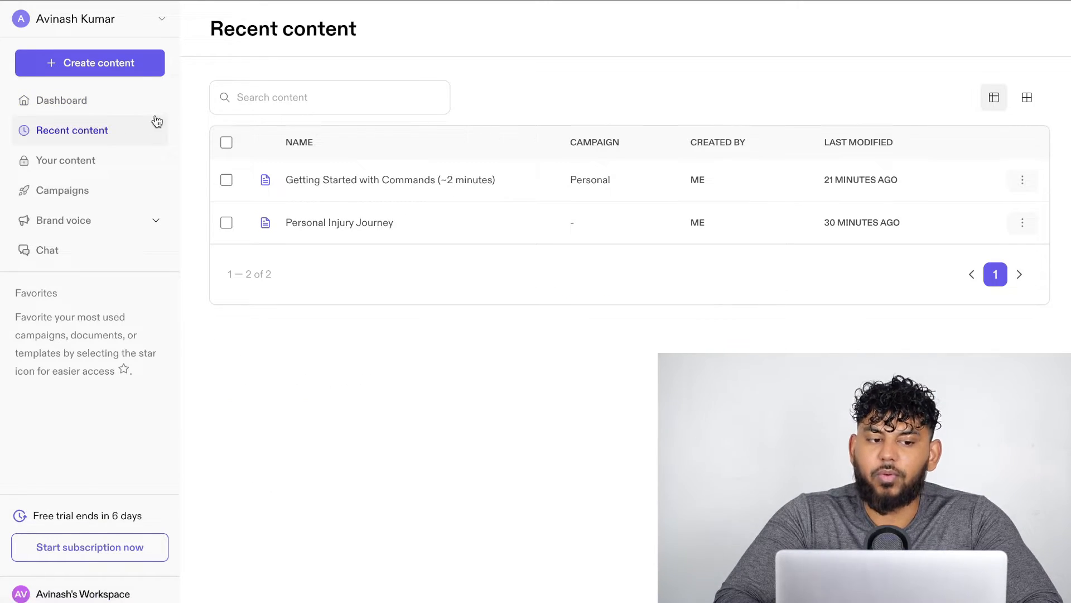
left_click(61, 99)
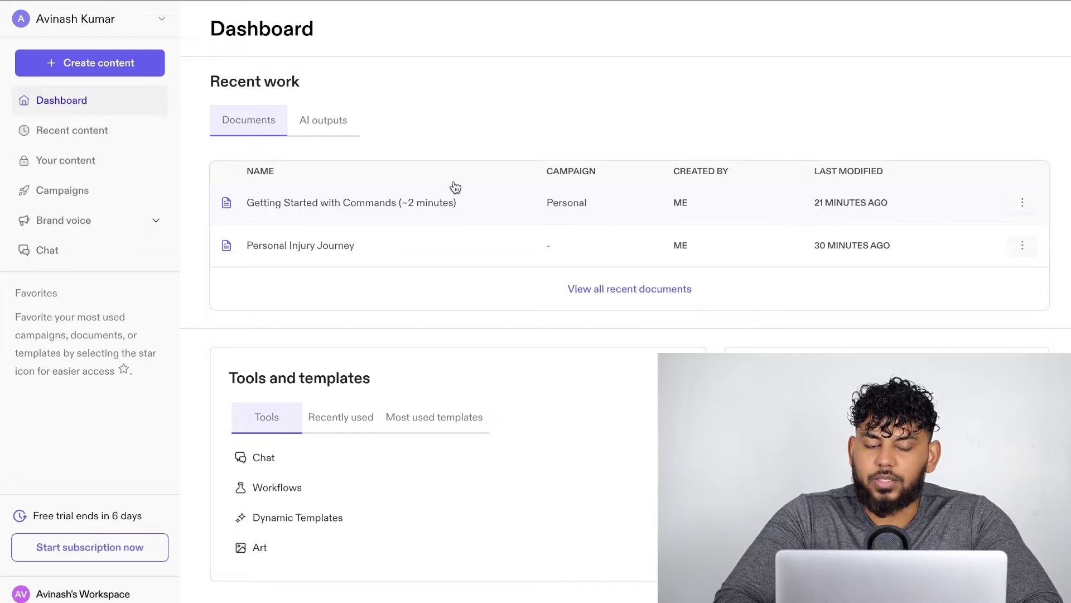
mouse_move(416, 168)
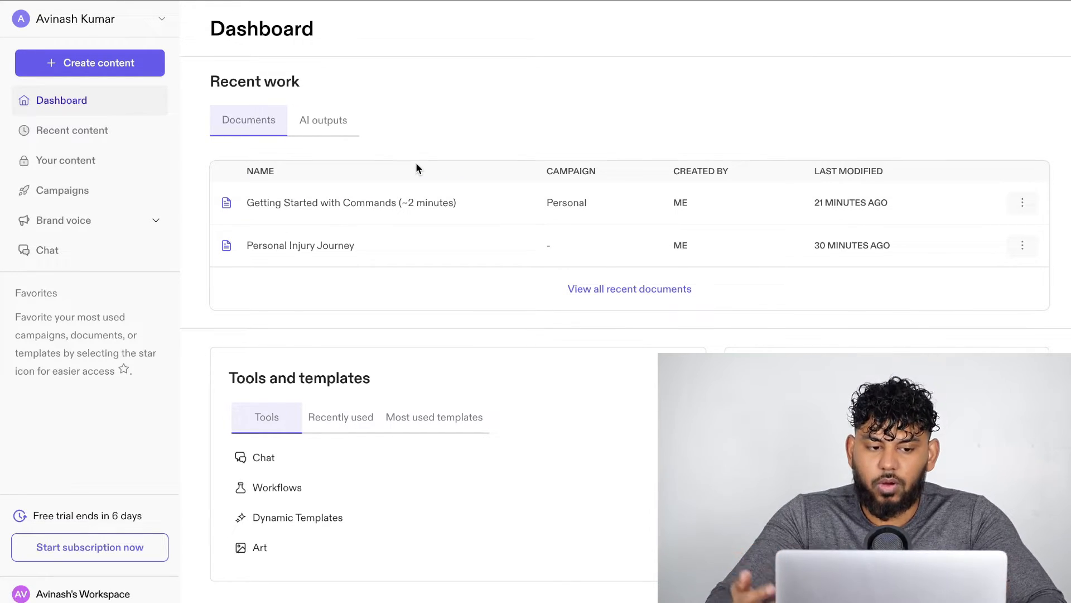
Step: Start creating new content from the sidebar, showing blank document, template, blog post and art choices
left_click(90, 63)
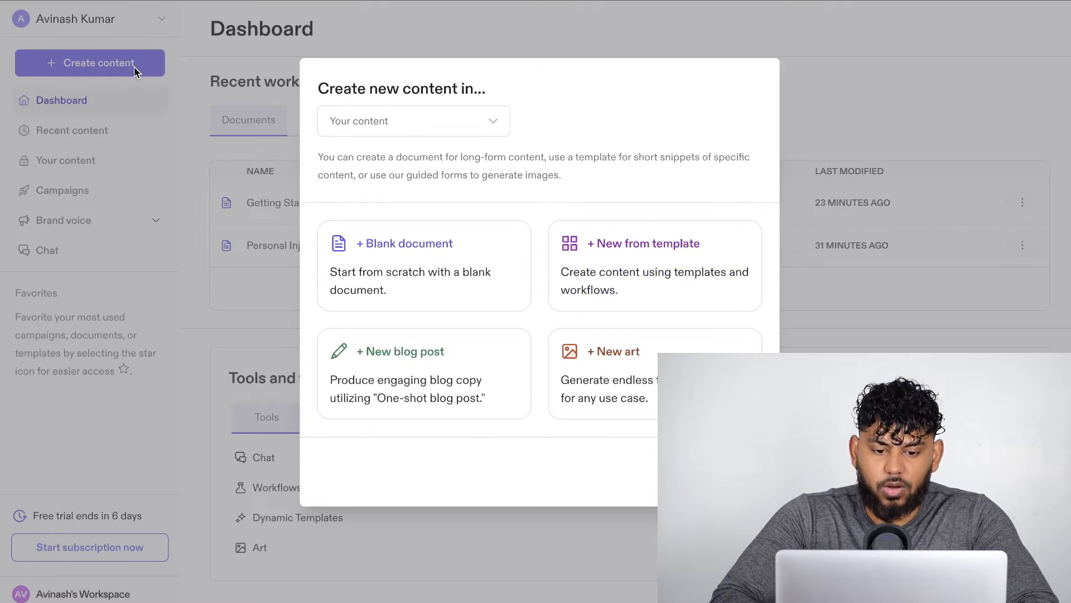
mouse_move(360, 251)
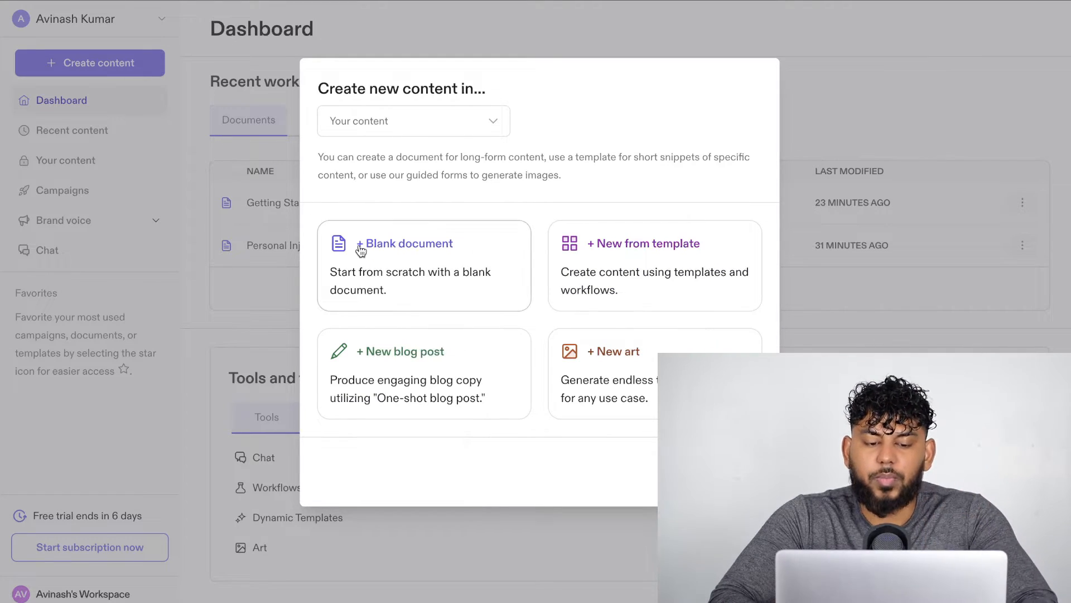
mouse_move(444, 260)
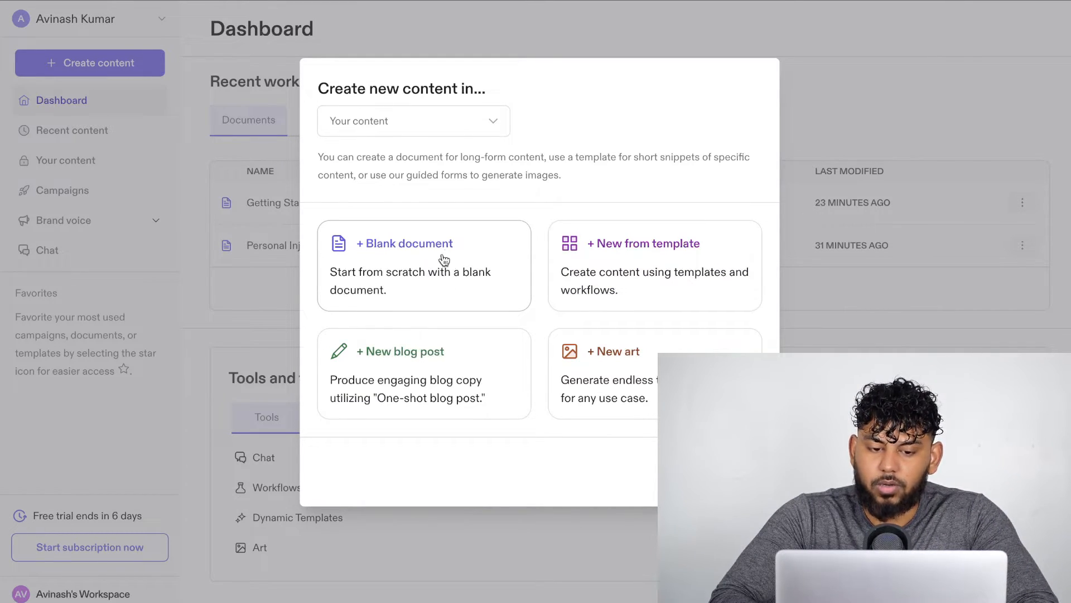
mouse_move(447, 254)
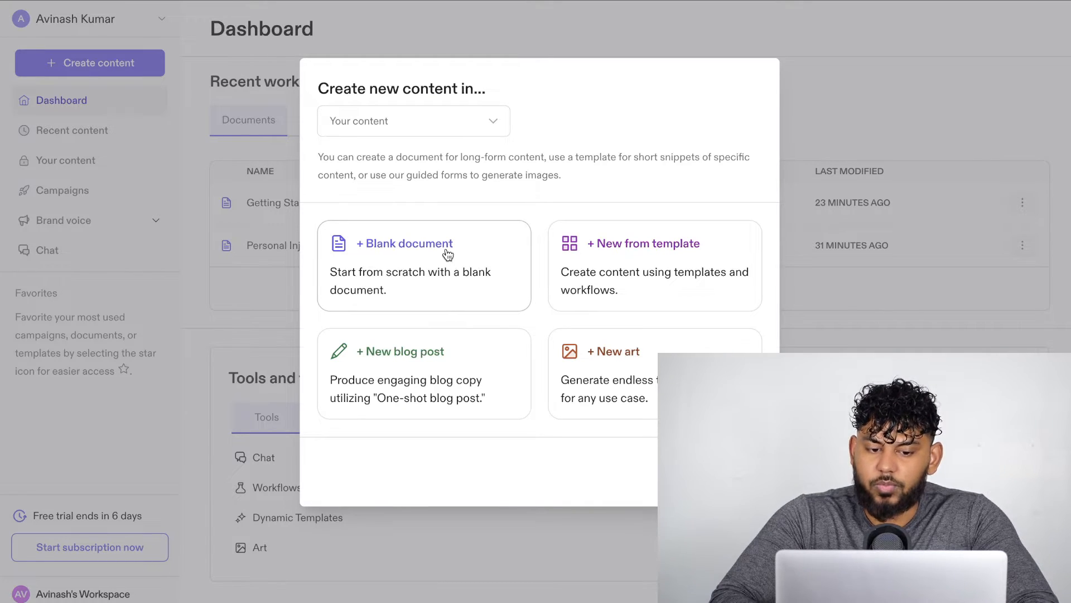
mouse_move(443, 373)
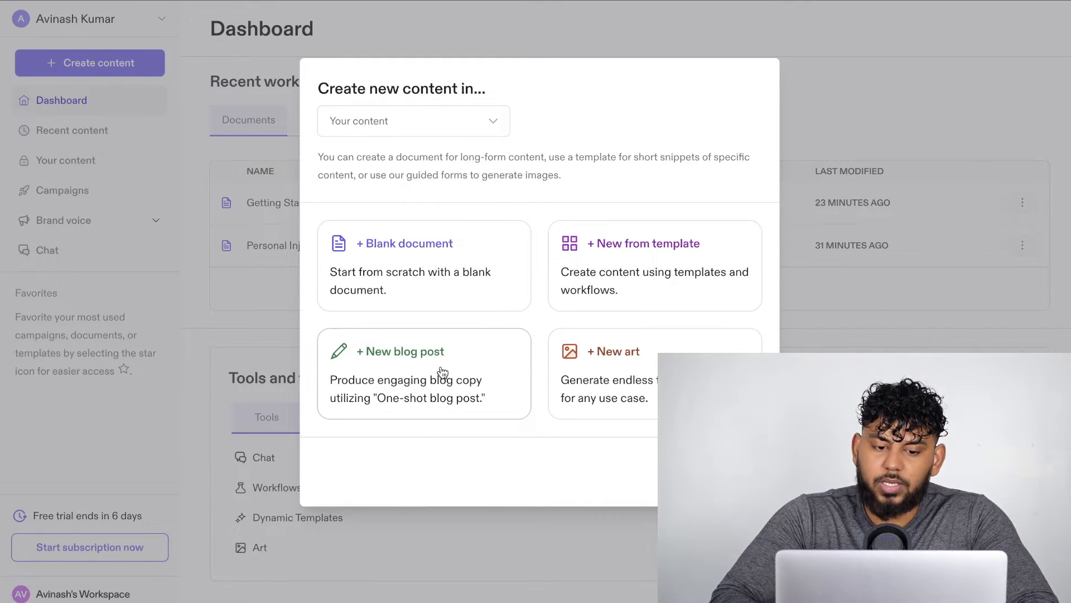
mouse_move(433, 407)
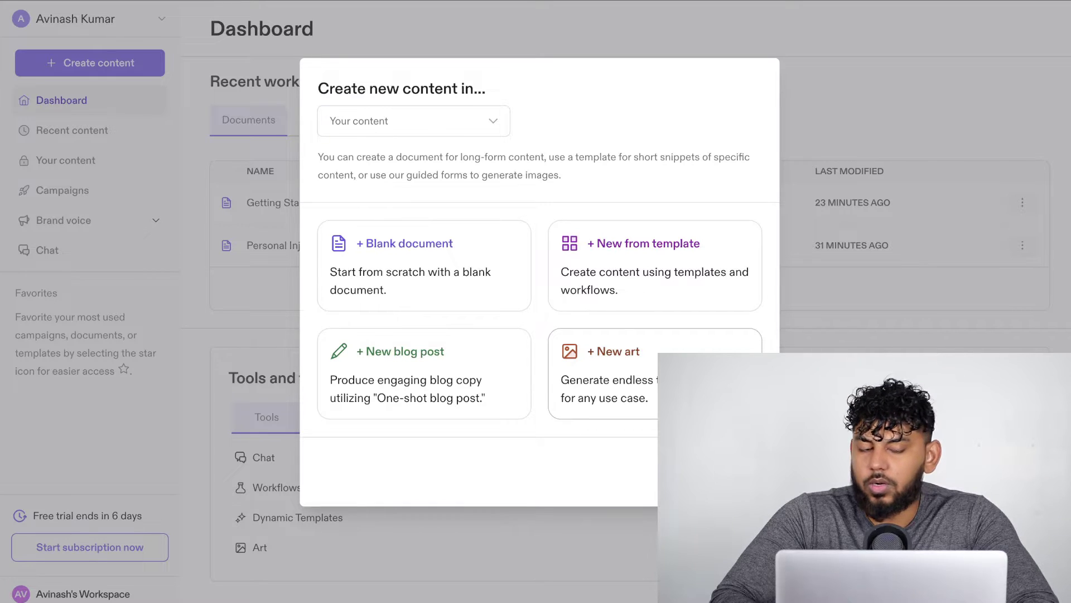
mouse_move(642, 264)
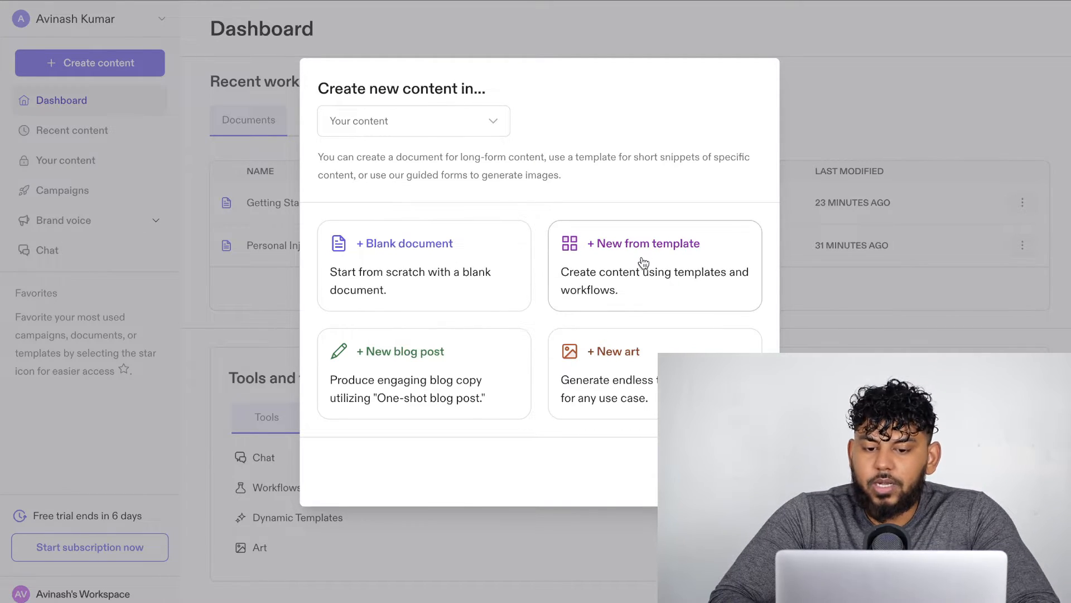
Step: Browse the full Templates library from Dynamic Template down to Photo Post Captions and back to the top
left_click(642, 243)
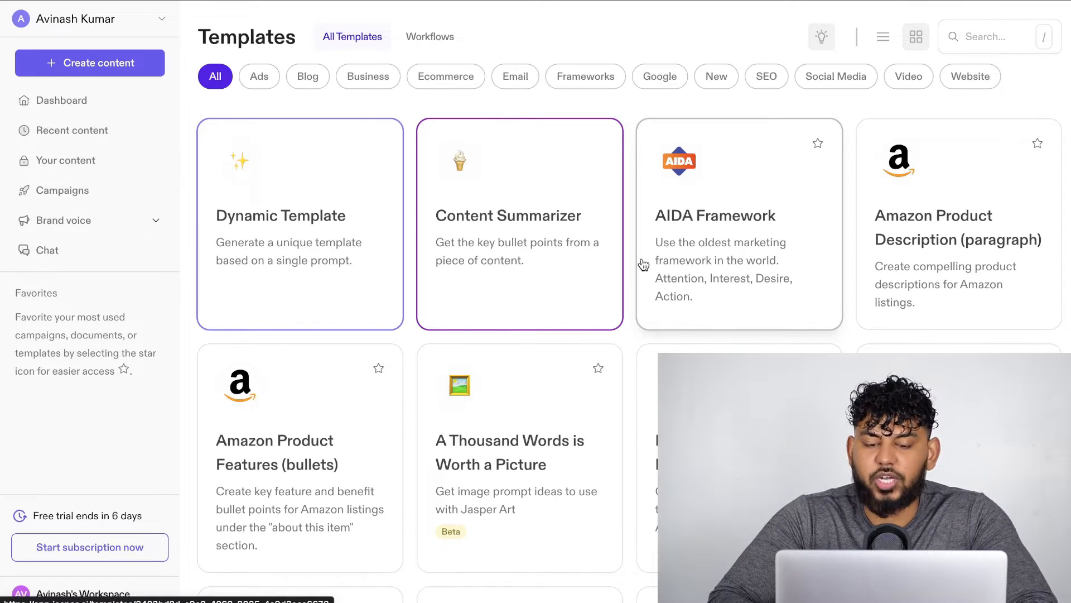
mouse_move(639, 207)
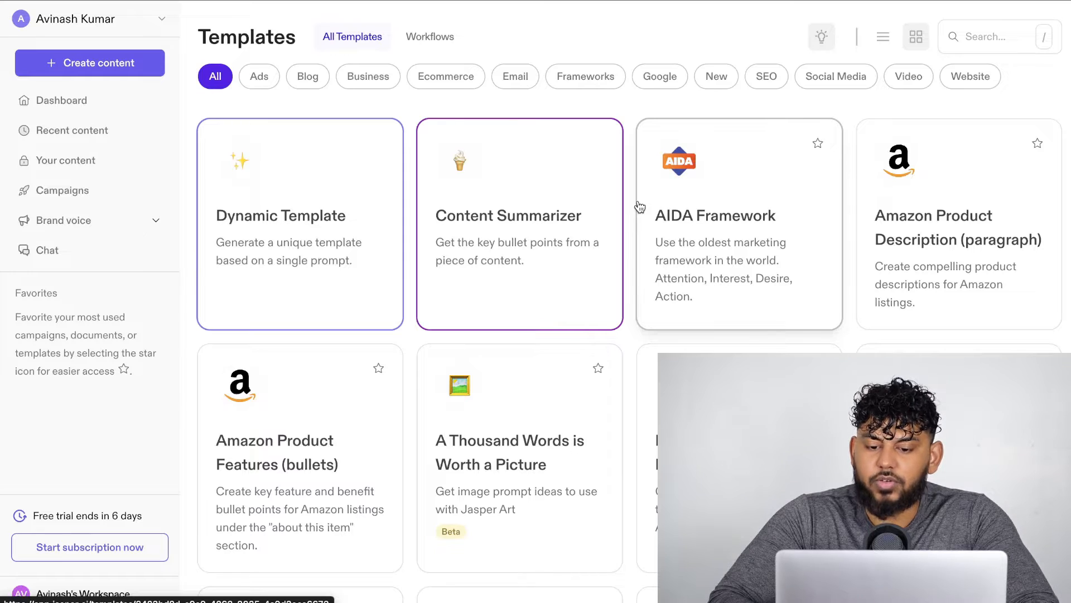
scroll("down", 3)
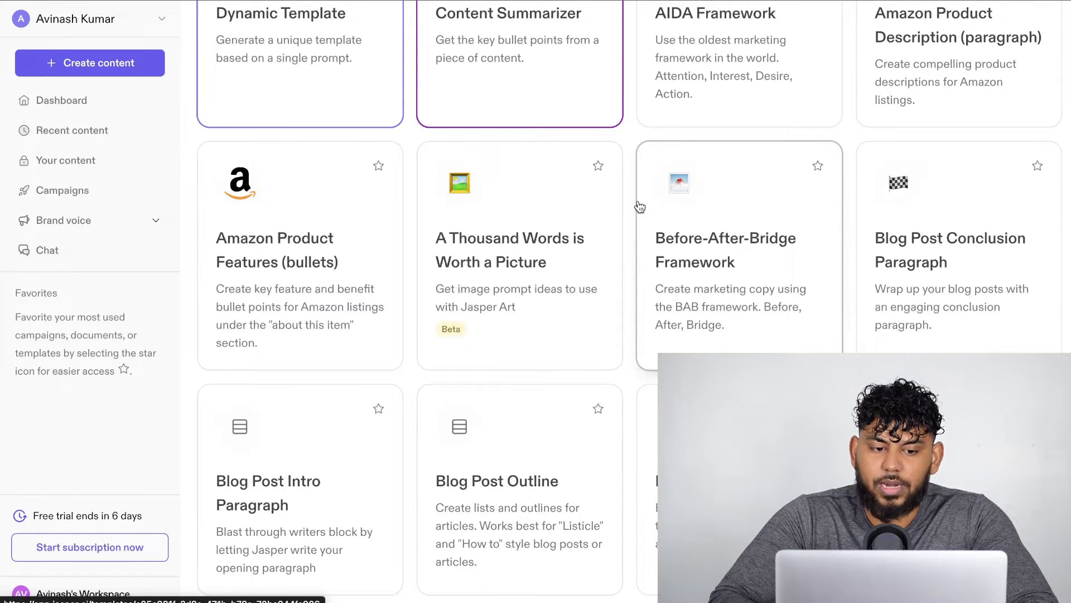
scroll("down", 3)
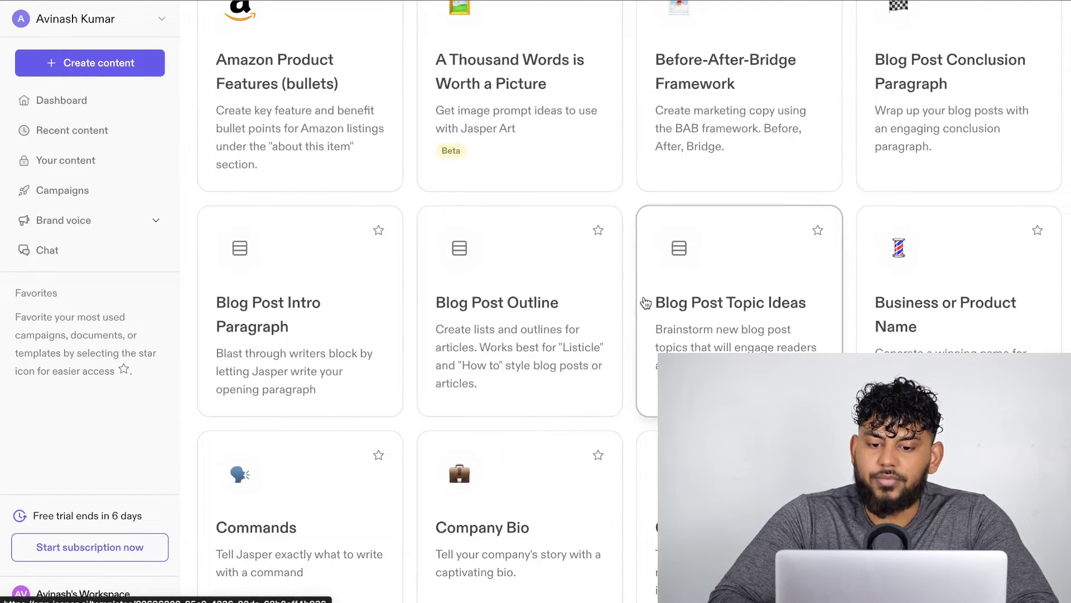
scroll("down", 3)
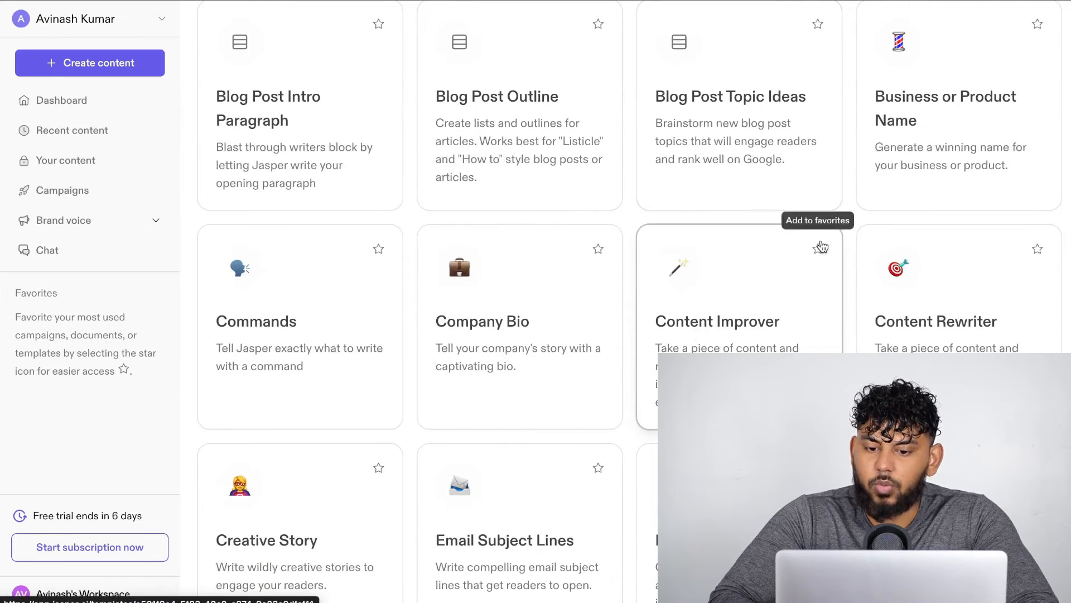
scroll("down", 3)
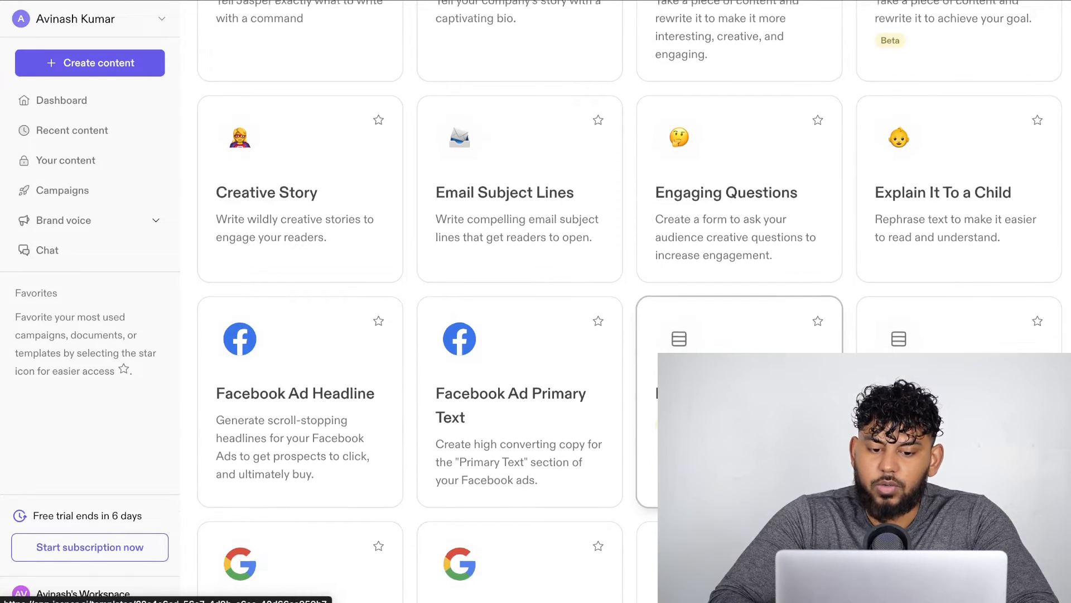
scroll("down", 3)
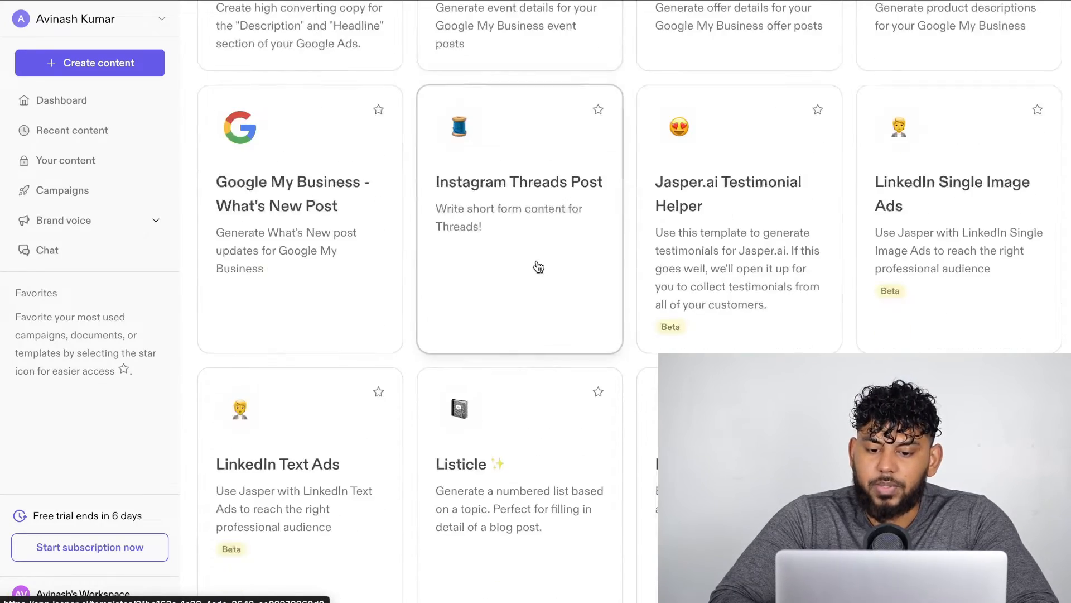
scroll("down", 3)
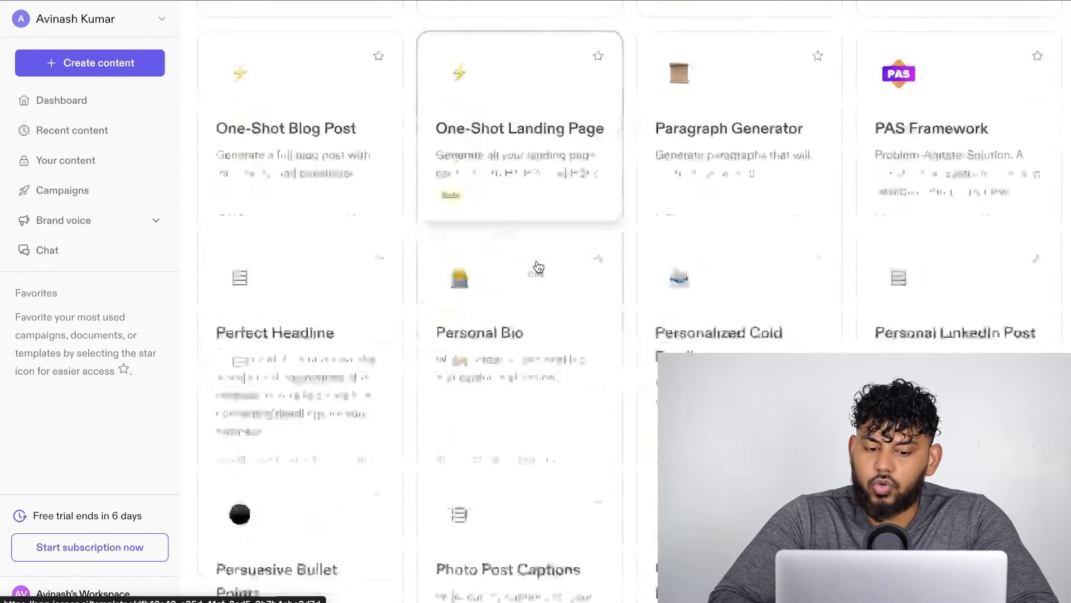
scroll("up", 3)
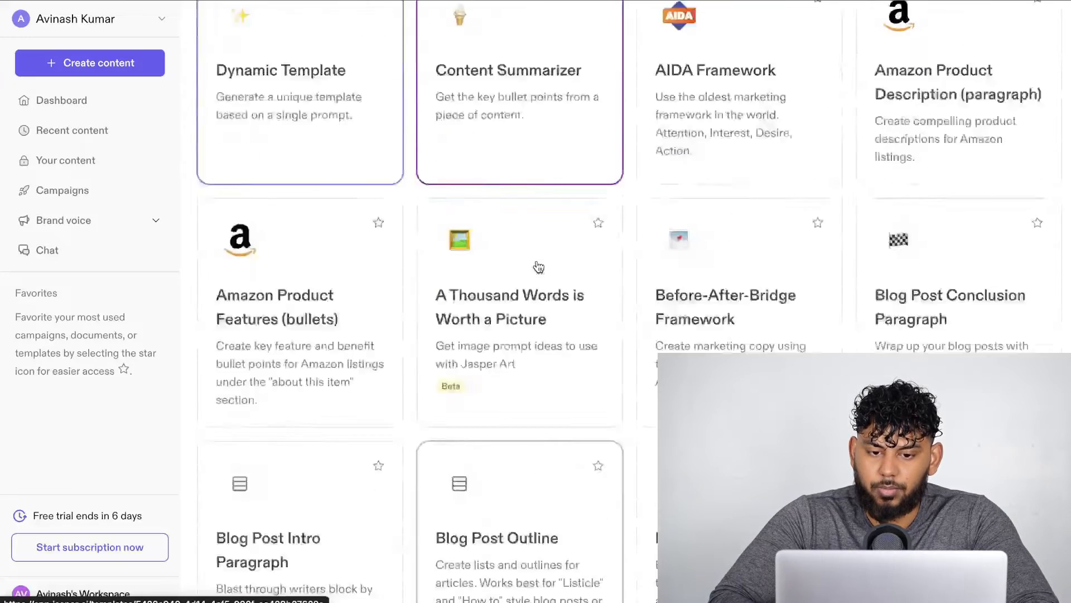
scroll("up", 3)
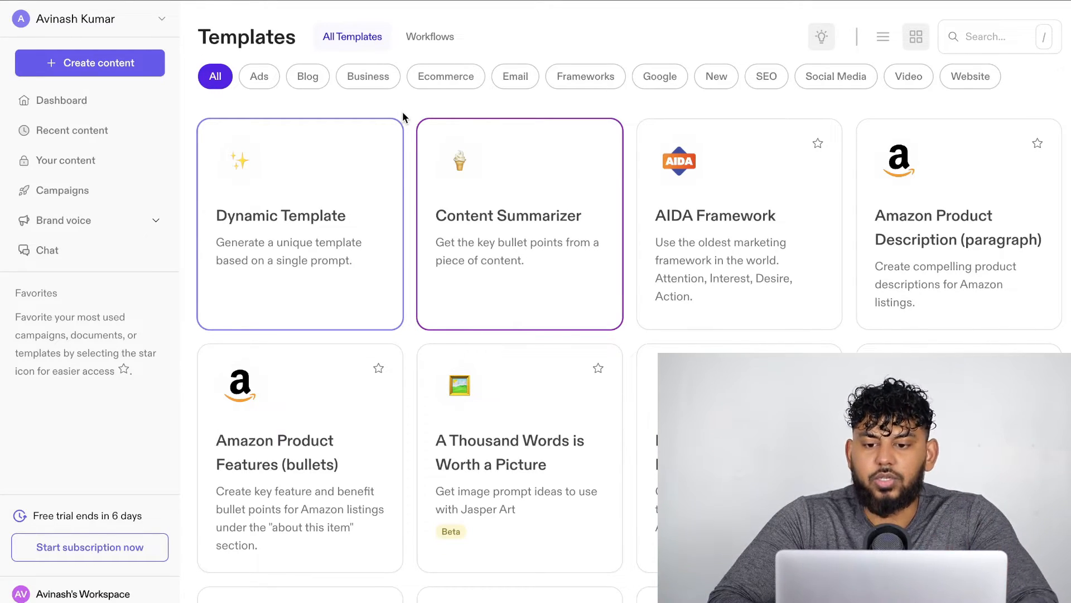
mouse_move(259, 75)
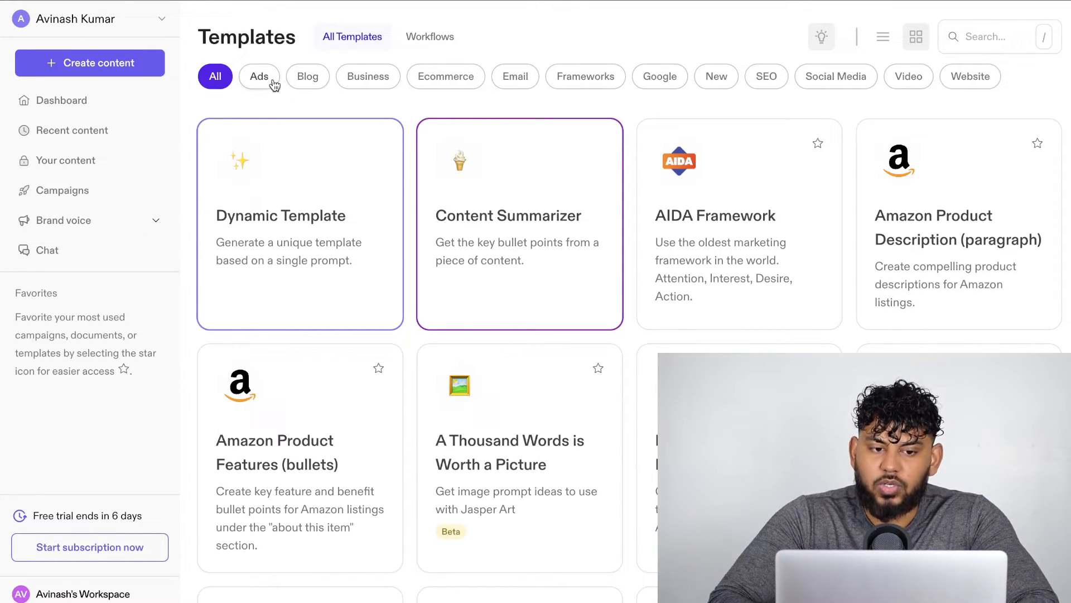
Step: Filter templates by Ads, Business, Email and Social Media categories, then return to the new-content choices
left_click(259, 76)
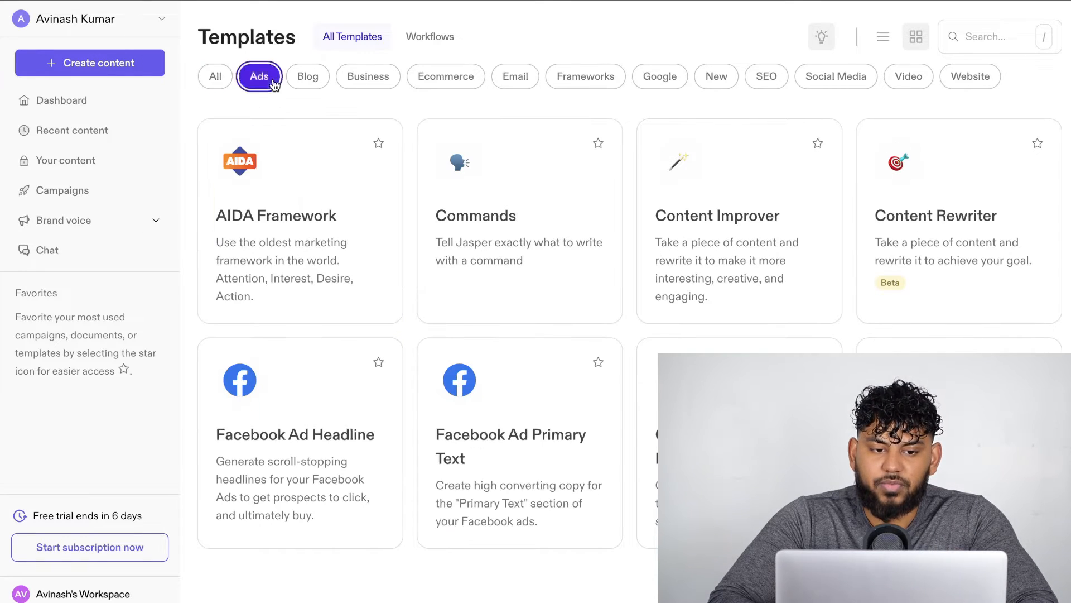
left_click(367, 75)
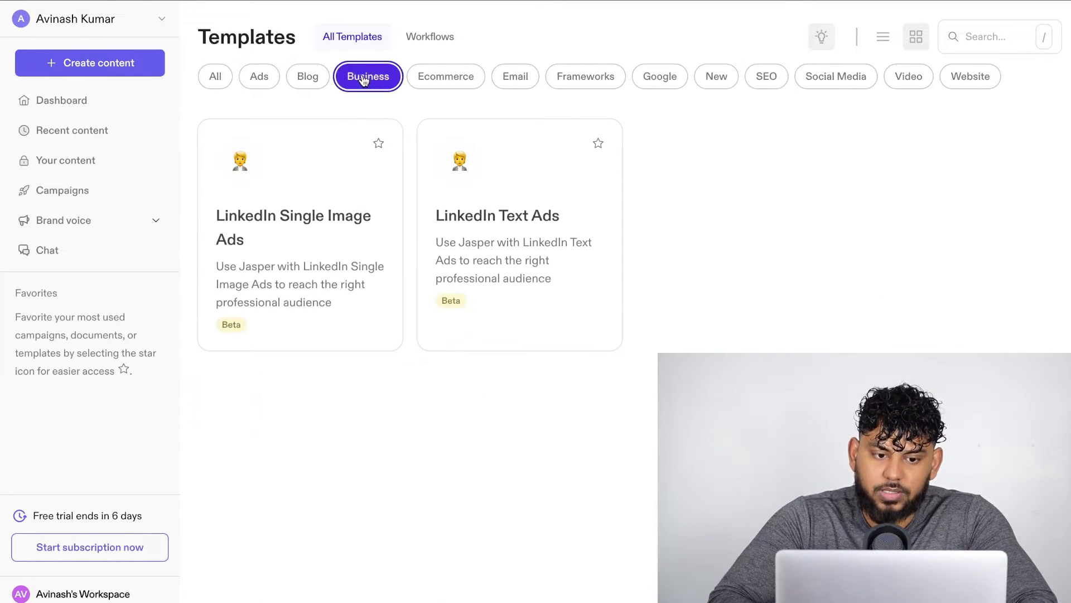
left_click(514, 76)
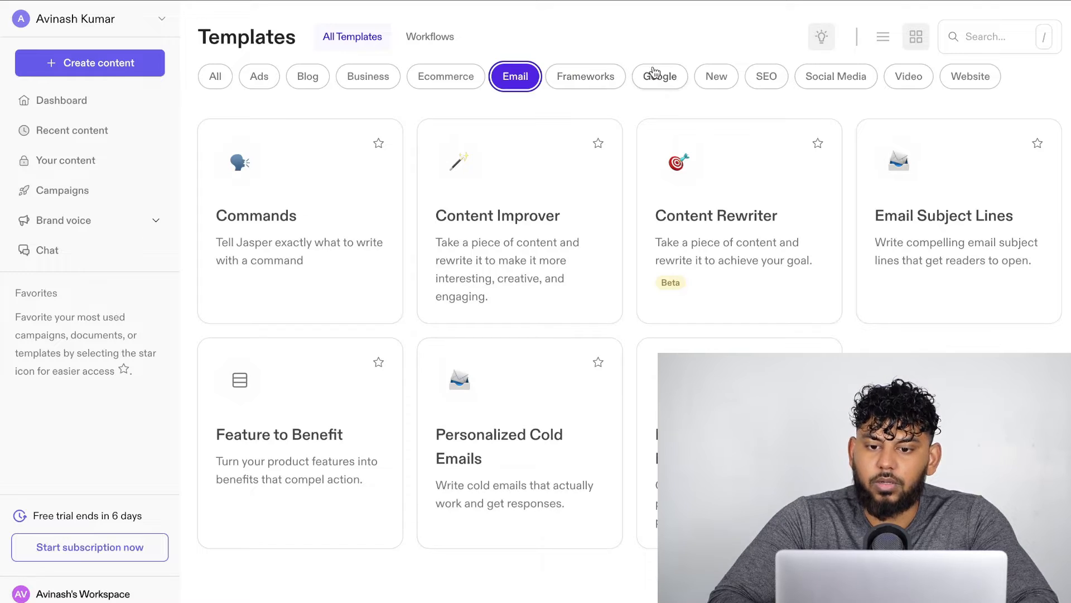
left_click(836, 76)
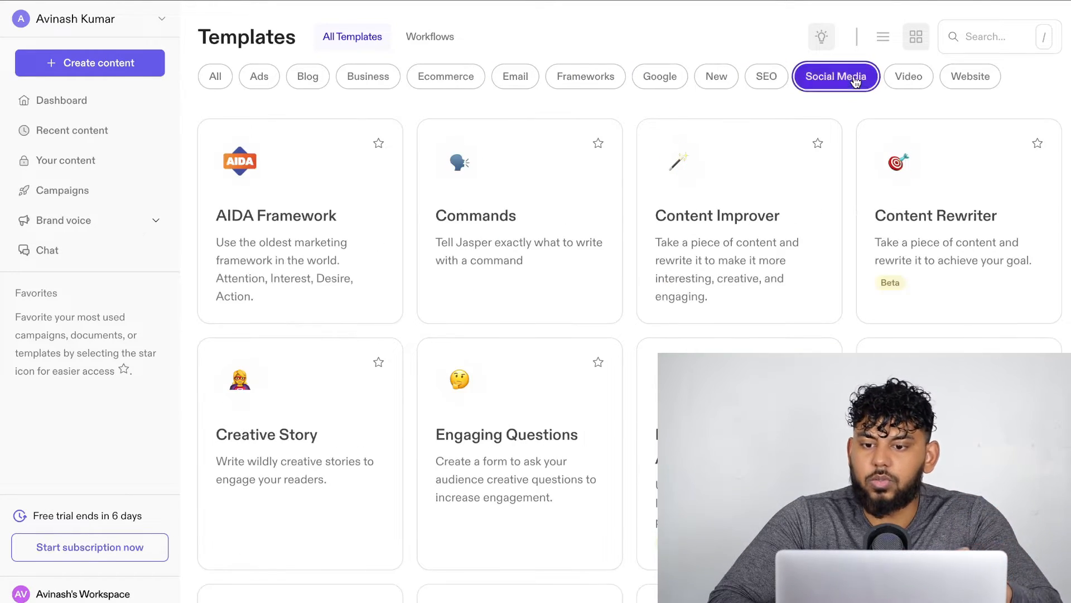
scroll("down", 3)
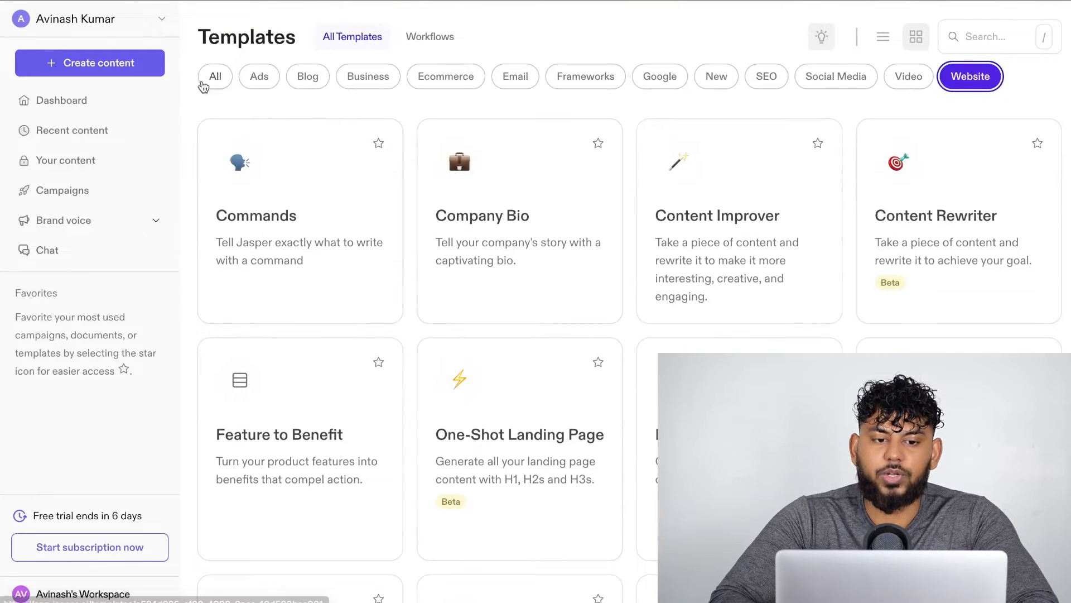
left_click(89, 63)
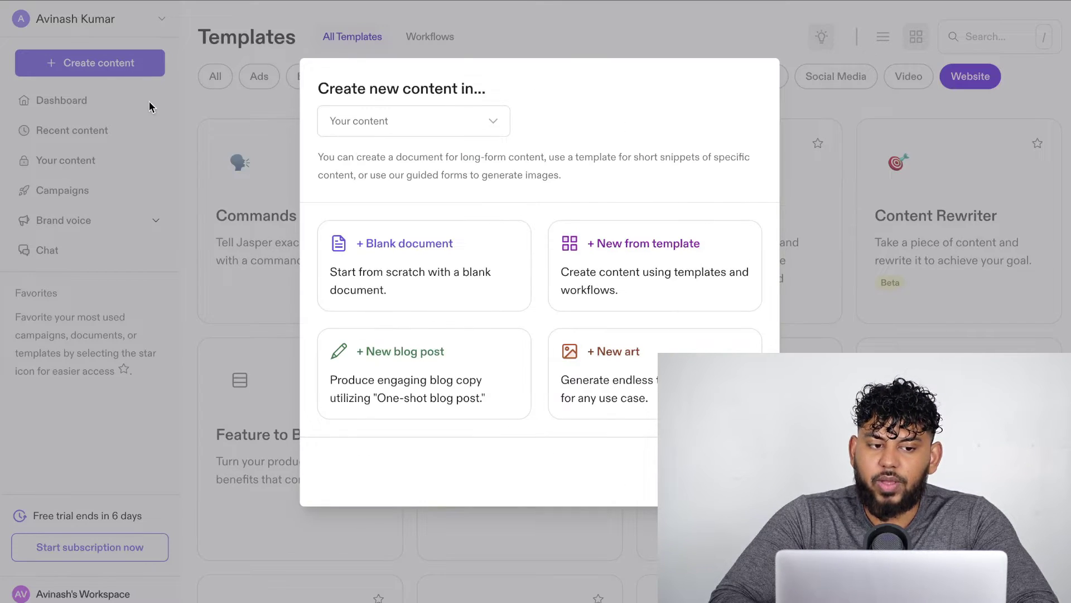
mouse_move(424, 383)
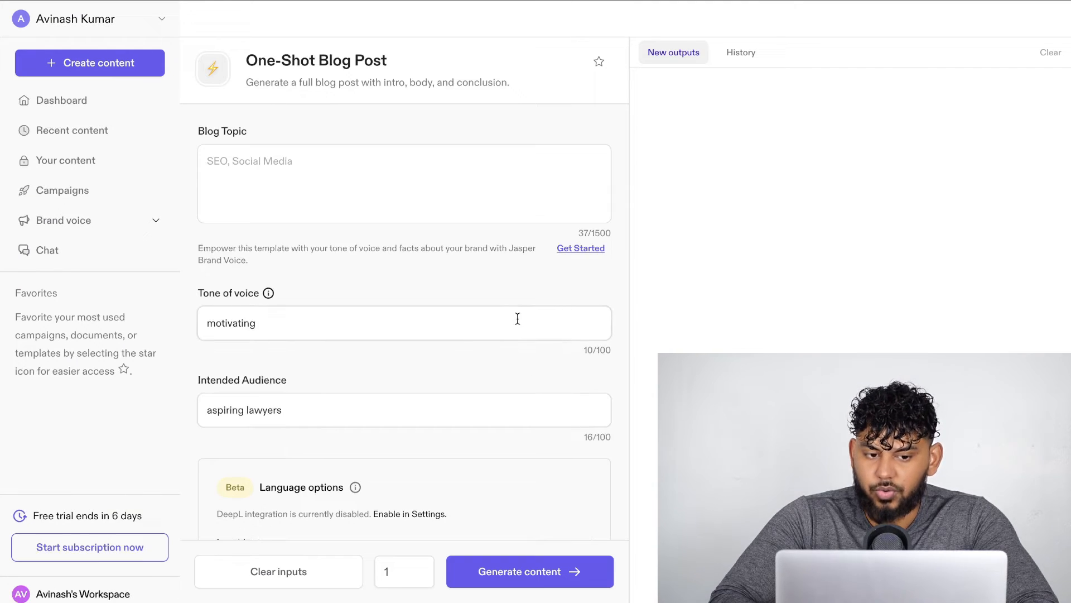
mouse_move(262, 75)
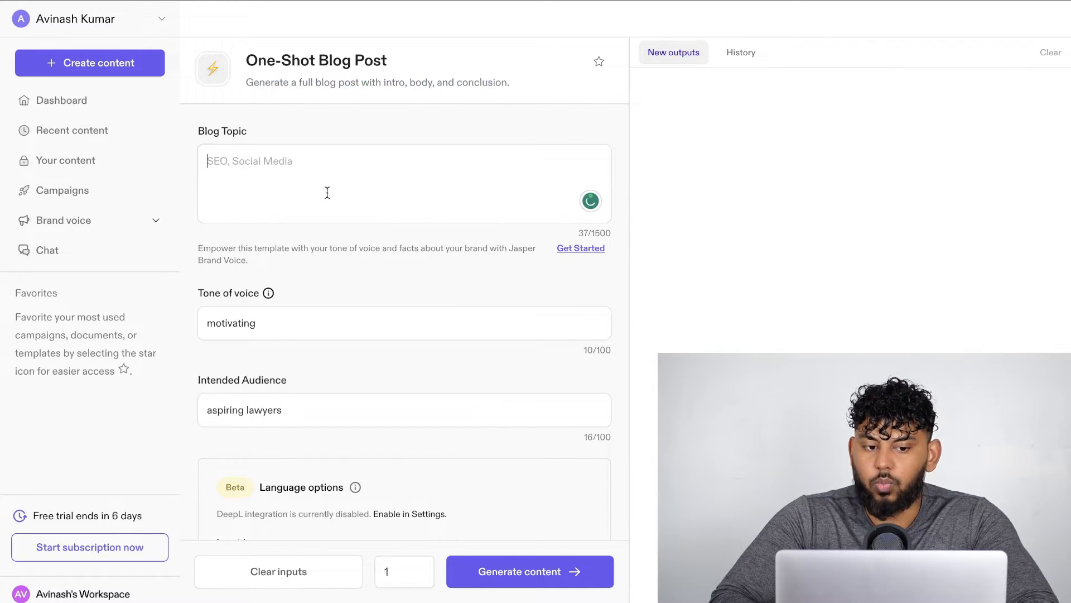
mouse_move(509, 219)
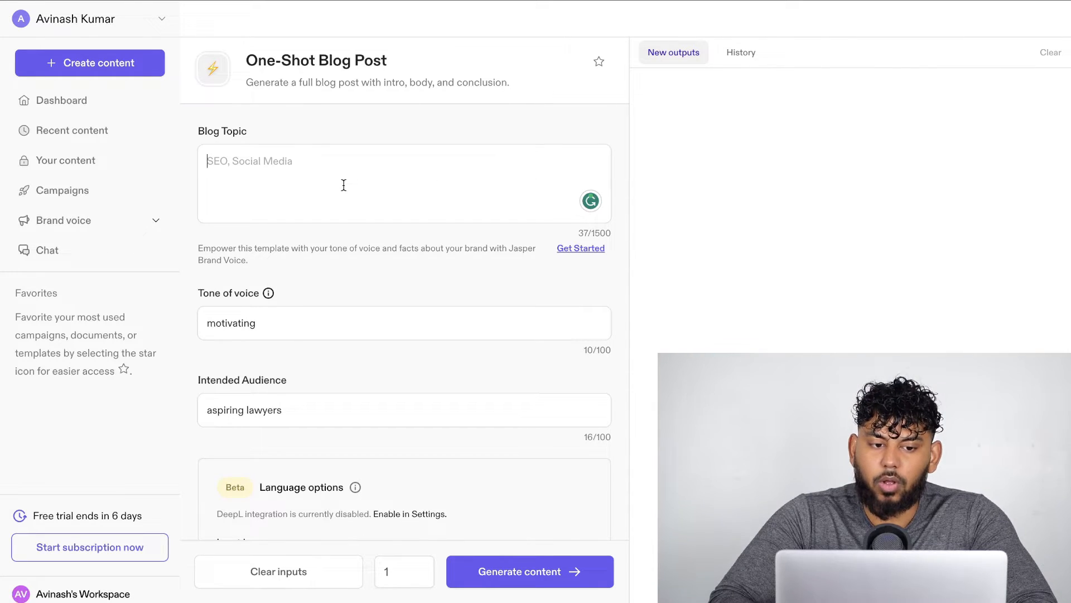
Step: Generate a one-shot blog post on 'how to make money online as an seo specialist' with an engaging tone
type("how to make money online as an seo specialist")
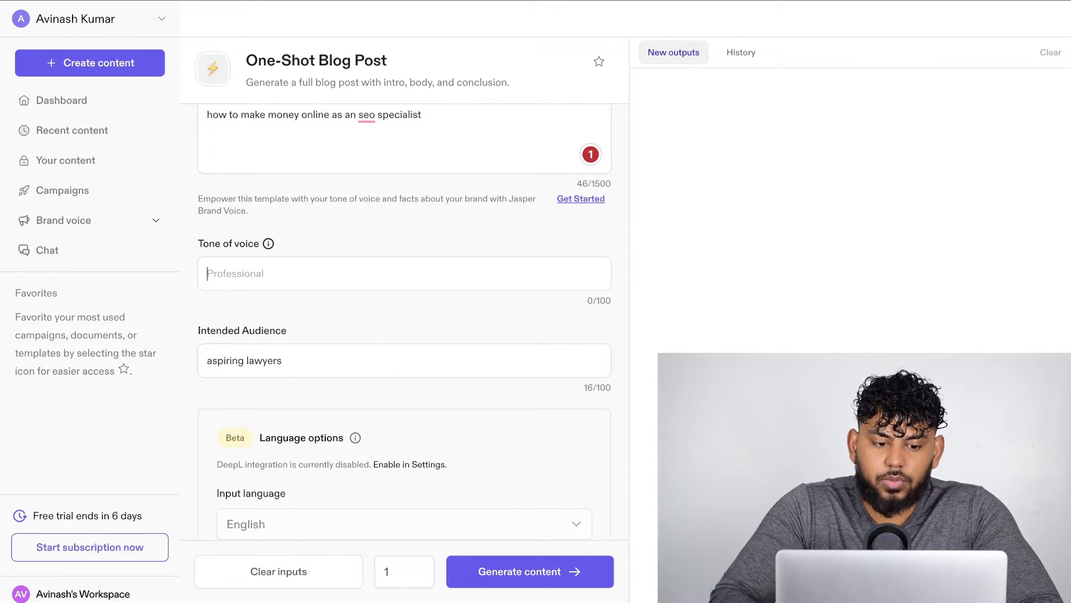
type("engaging")
left_click(404, 360)
type("entrepreneurs")
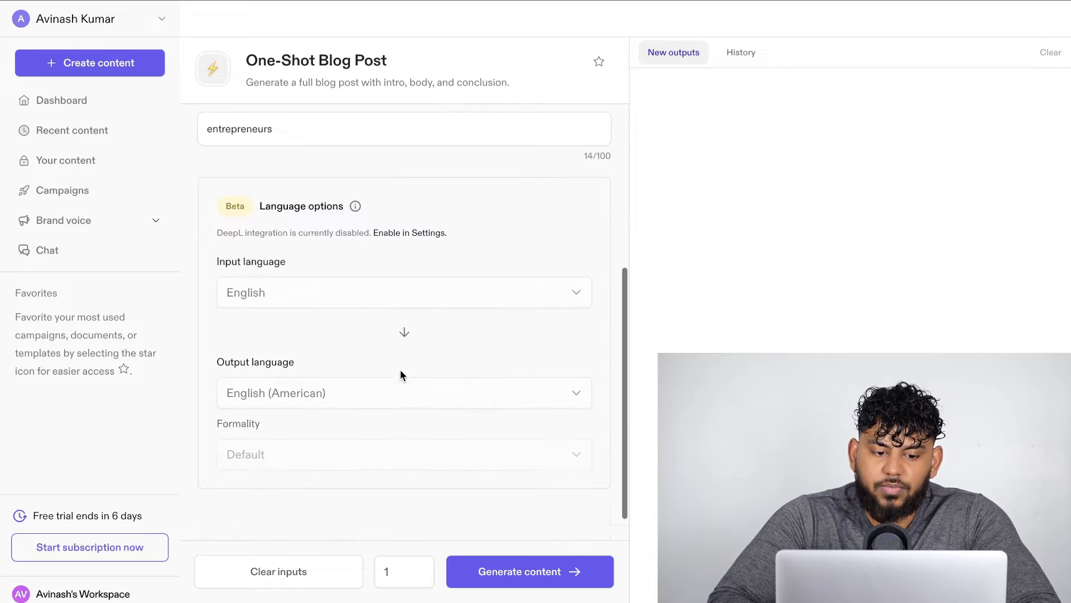
left_click(529, 571)
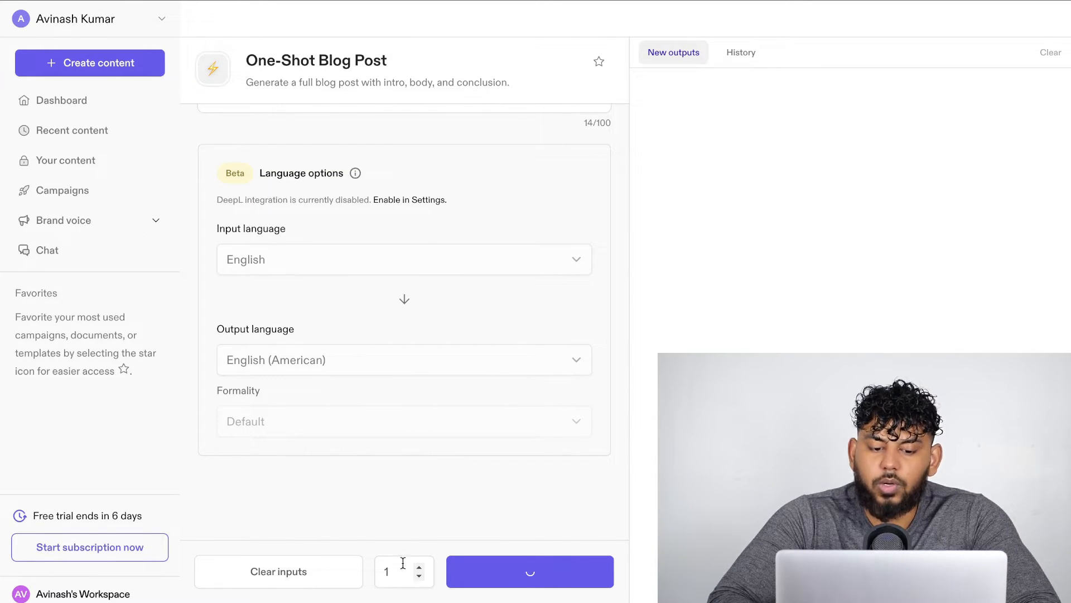
Step: Read through the generated SEO specialist blog post output and view it full-size in the editor
left_click(529, 571)
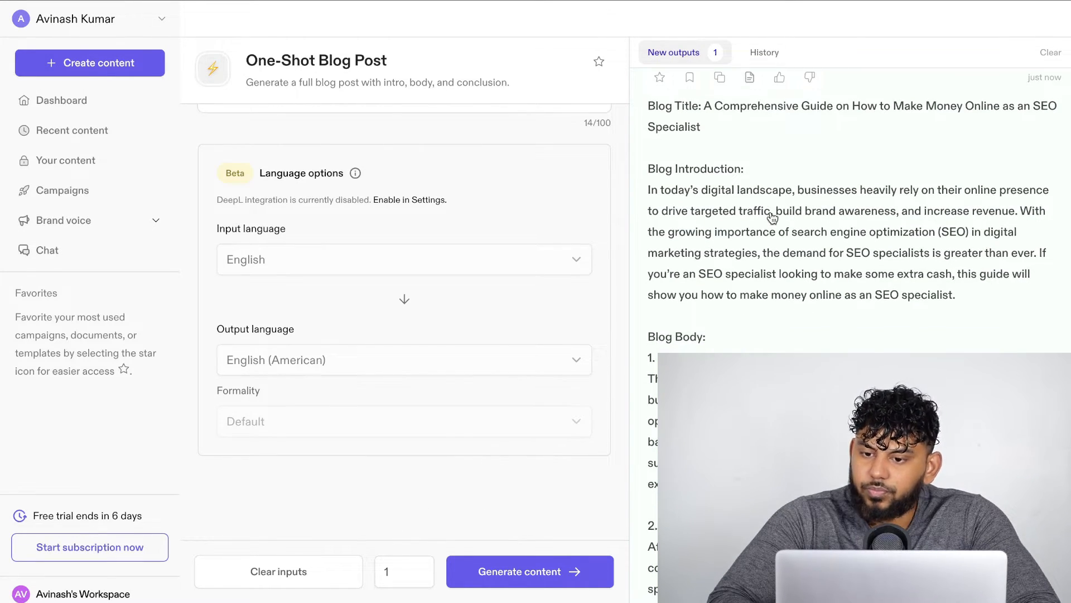
scroll("up", 3)
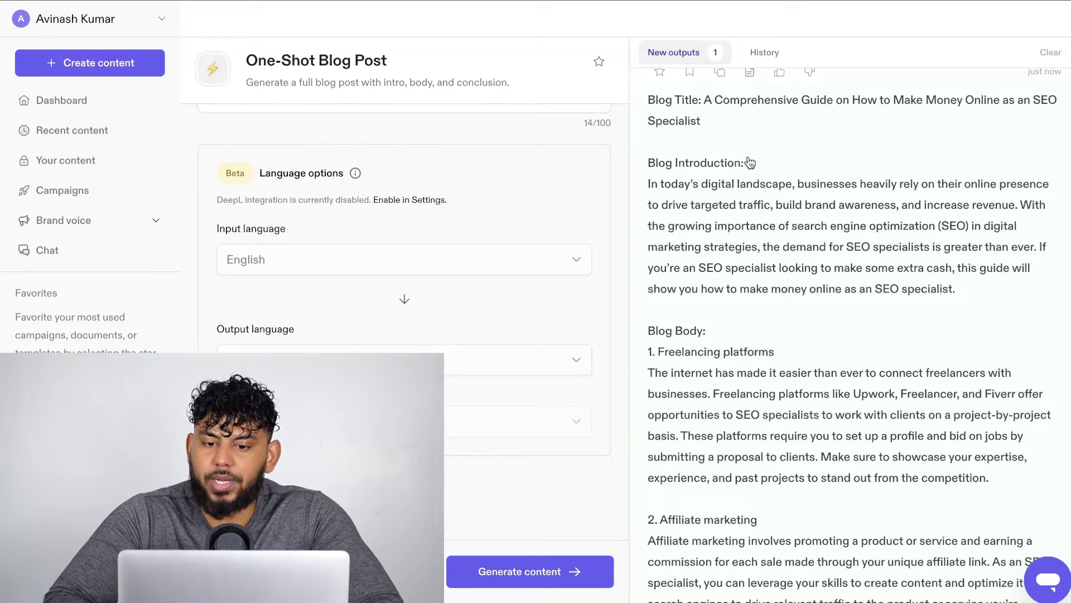
mouse_move(726, 141)
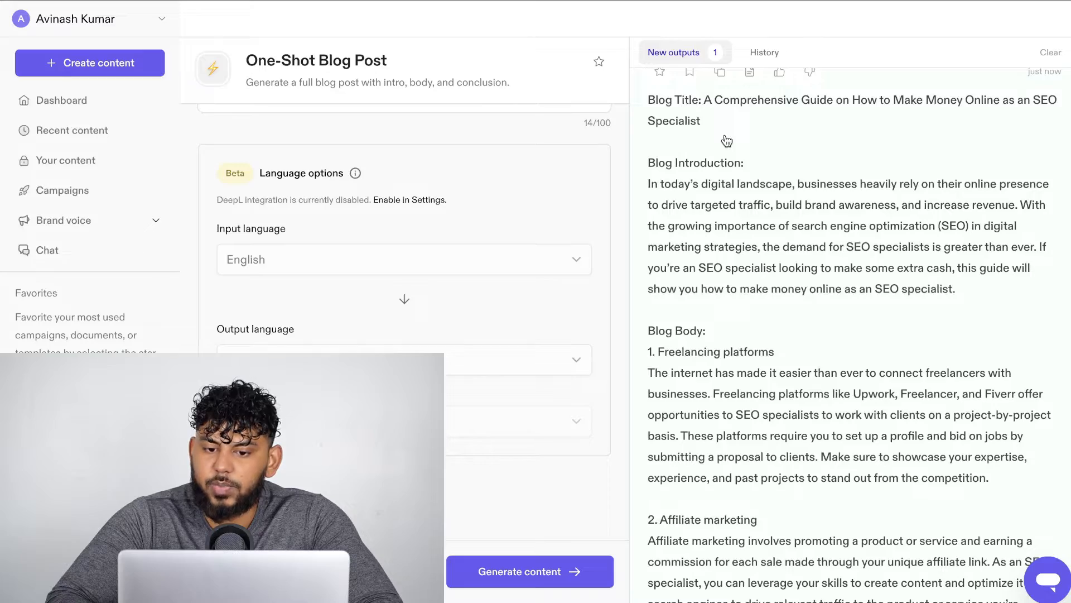
scroll("down", 3)
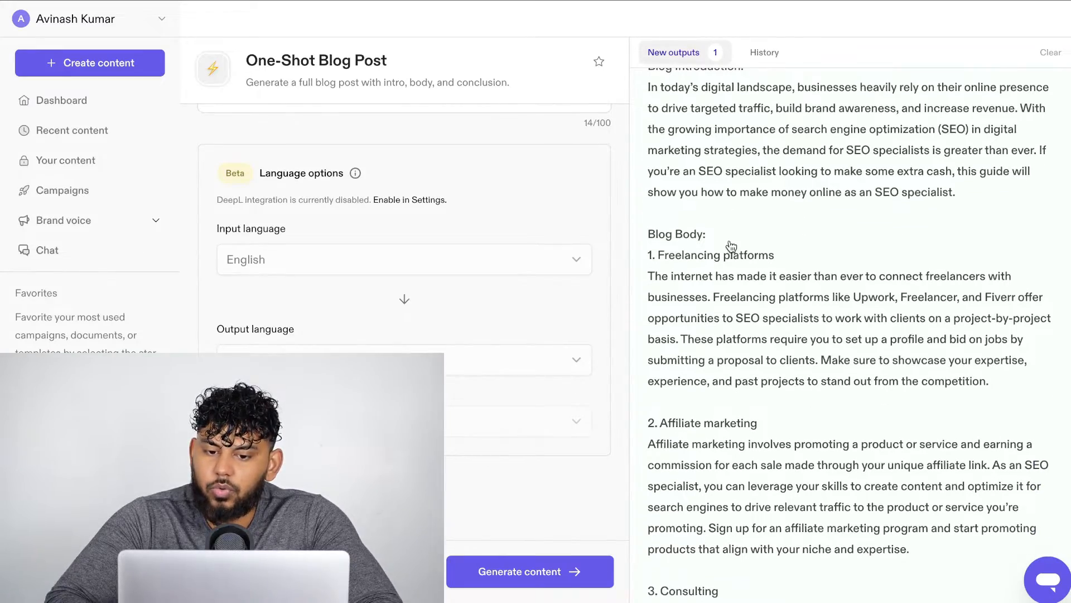
scroll("down", 3)
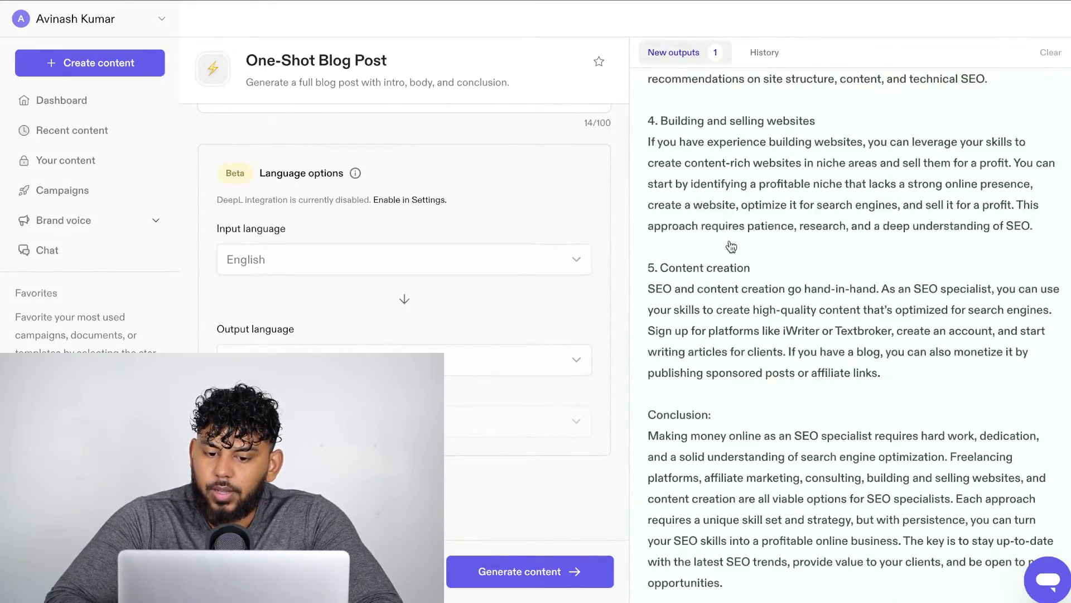
scroll("up", 3)
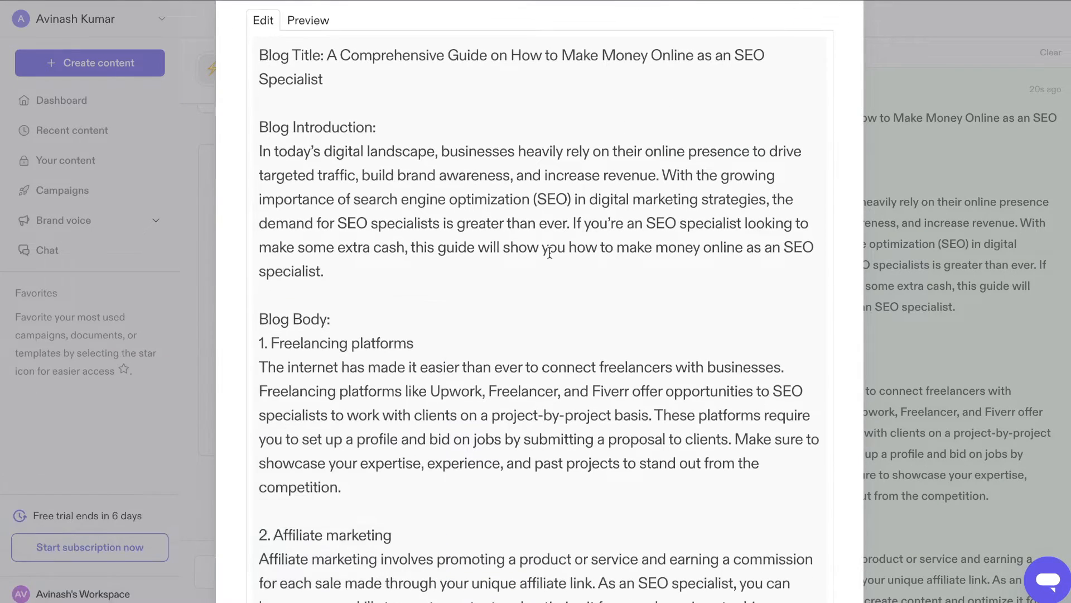
Step: Send the generated blog post into a new 504-word Jasper Docs document
scroll("down", 3)
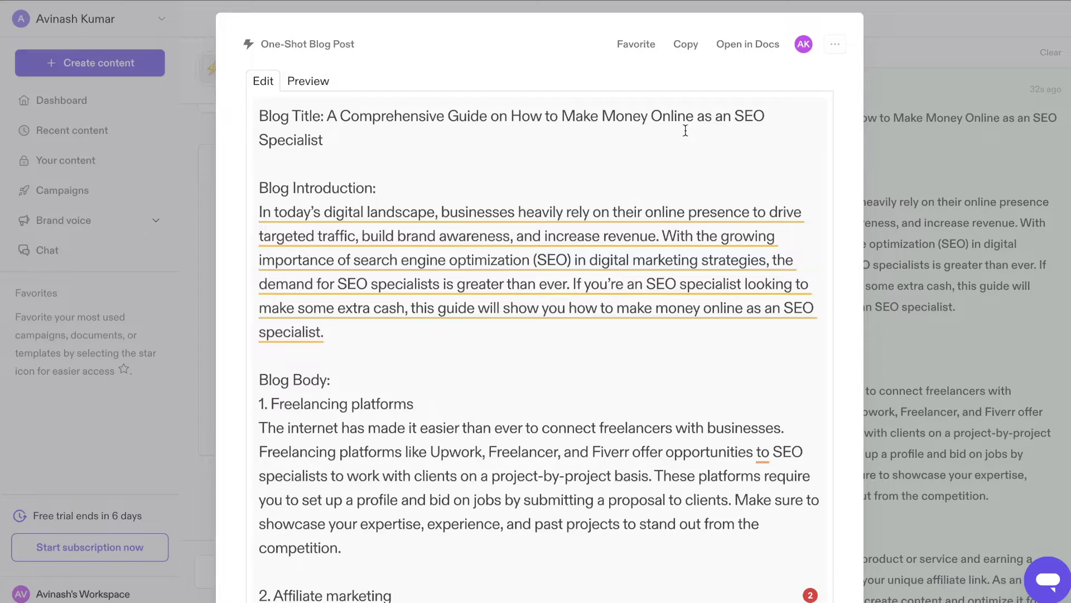
mouse_move(686, 236)
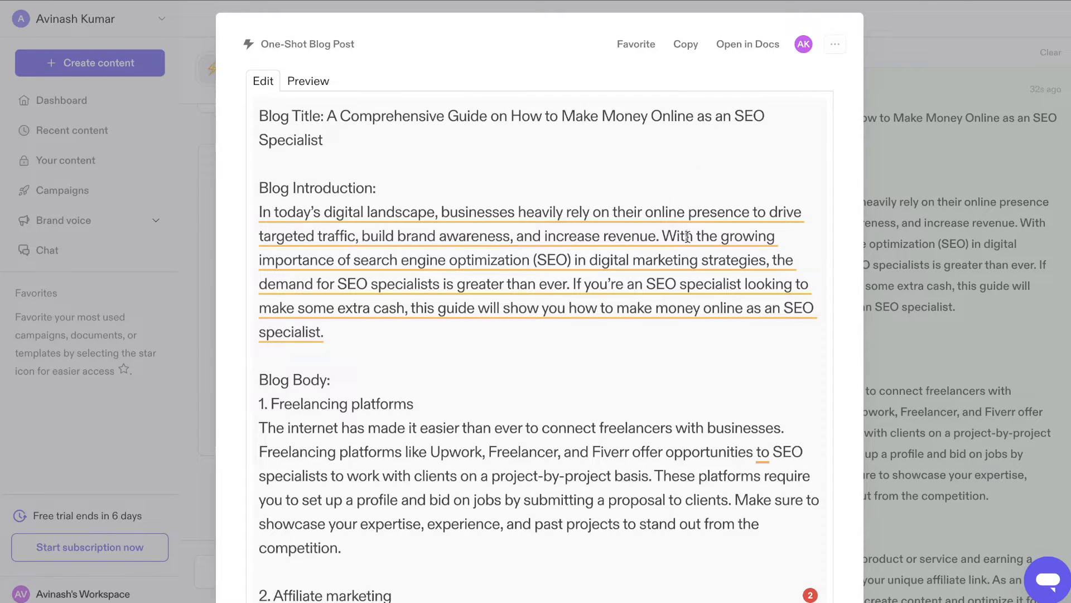
mouse_move(585, 165)
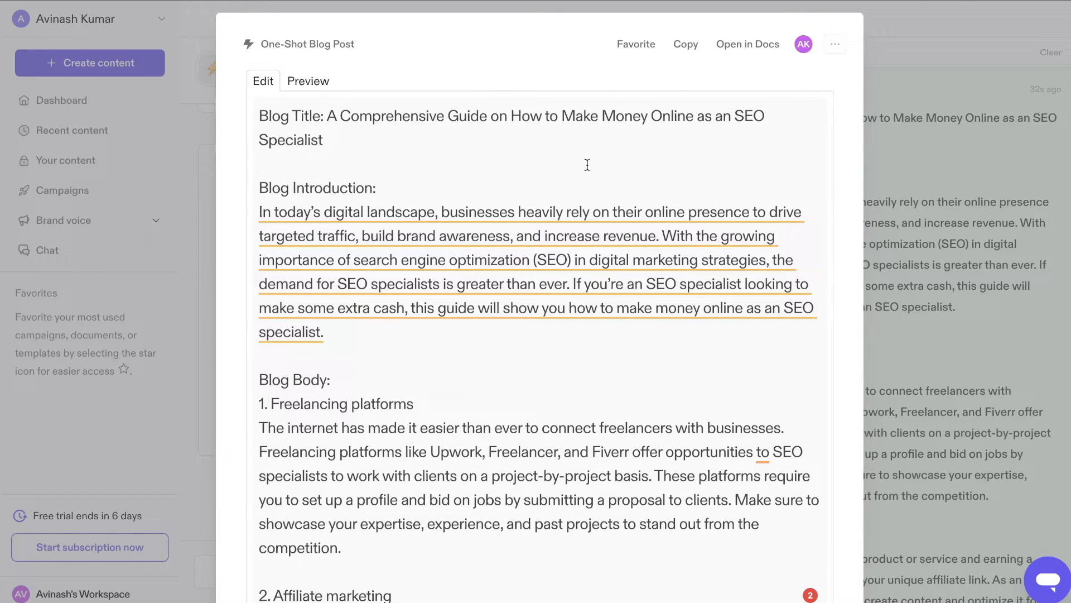
left_click(748, 43)
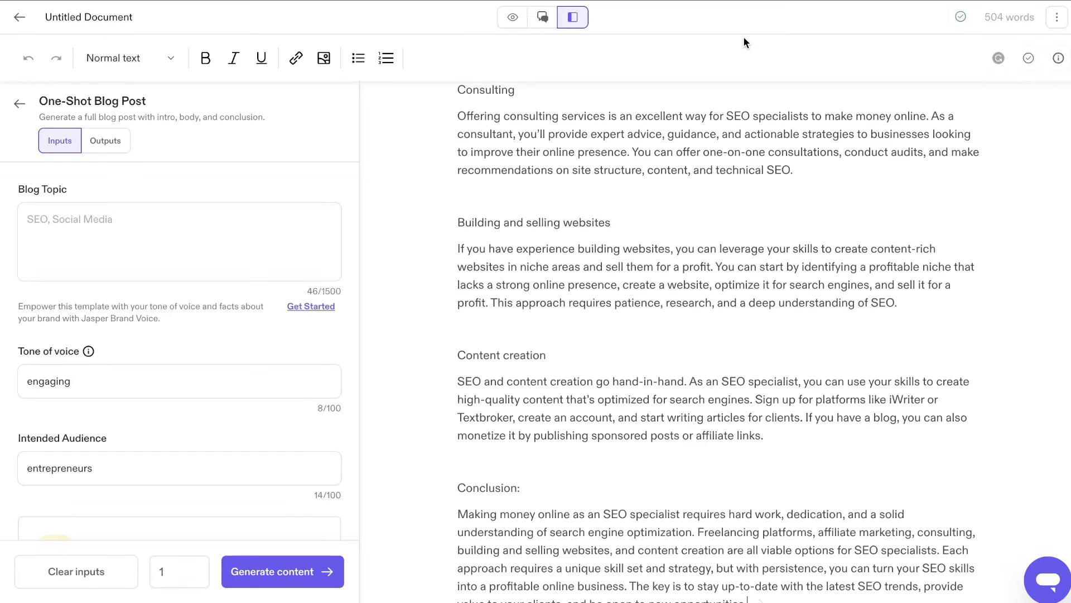
Step: Continue writing after the introduction and agency section, then generate another draft of the post
scroll("up", 3)
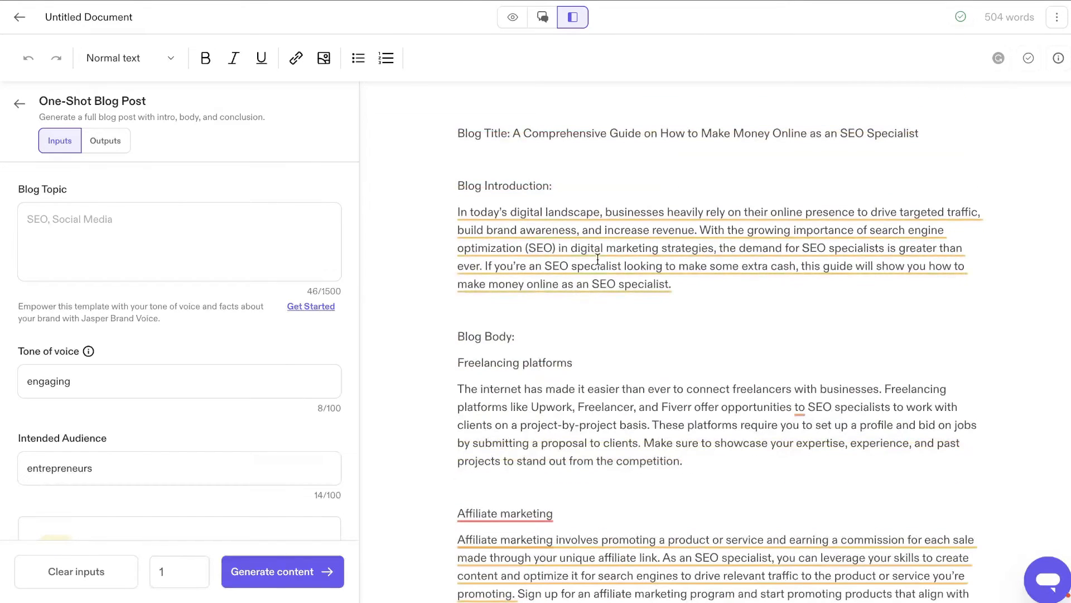
mouse_move(324, 211)
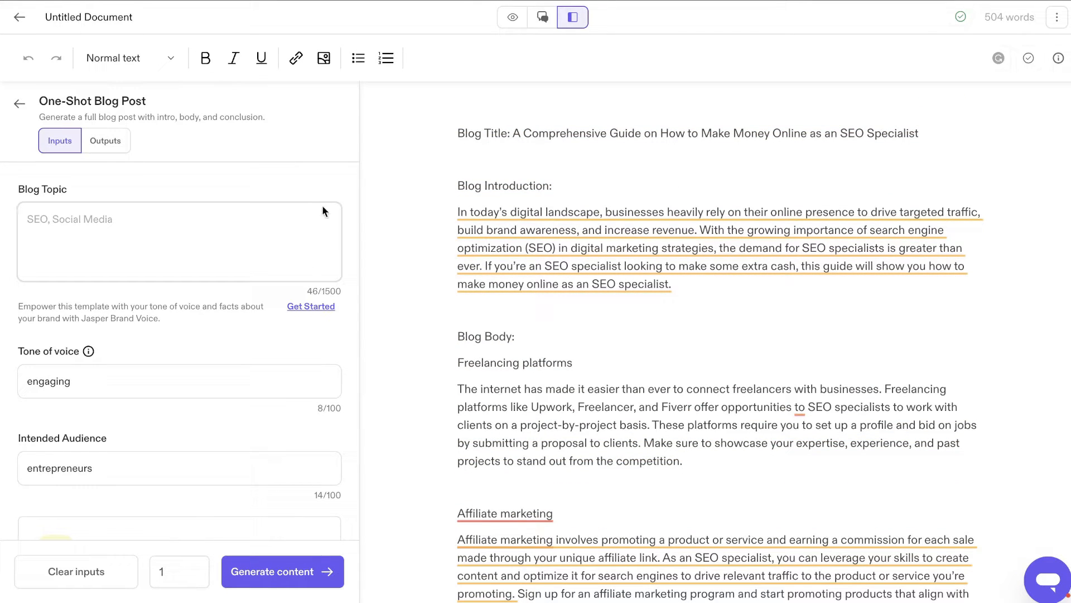
mouse_move(683, 285)
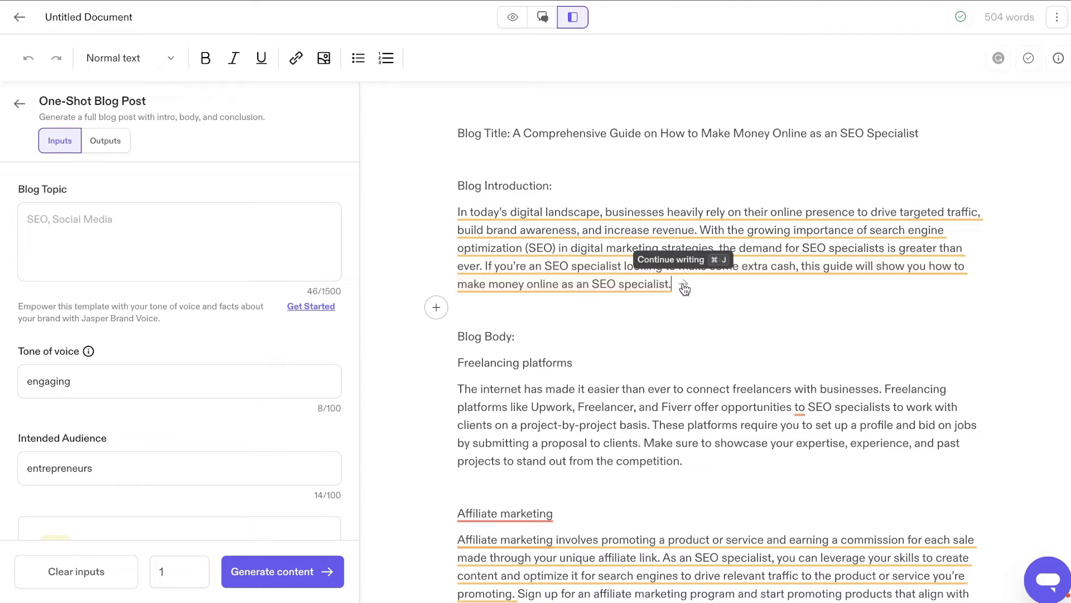
mouse_move(725, 276)
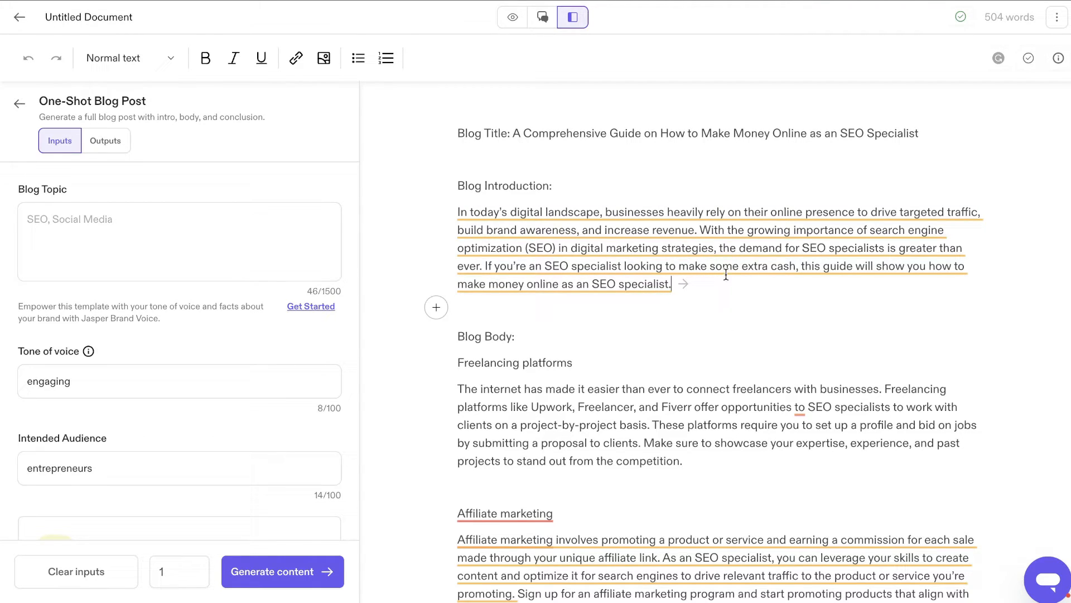
mouse_move(683, 283)
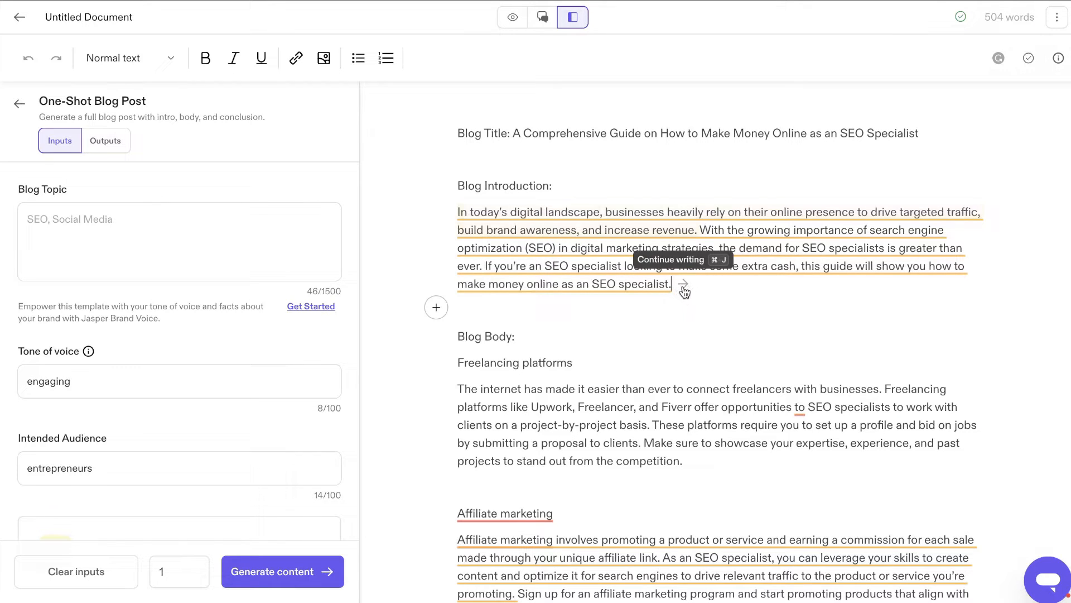
left_click(682, 285)
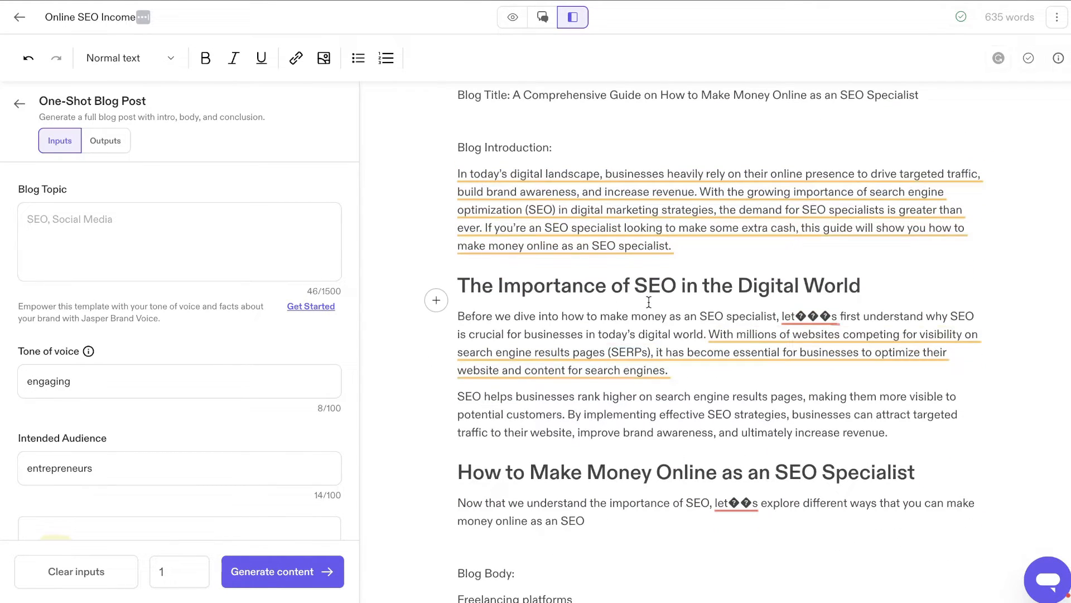
scroll("down", 3)
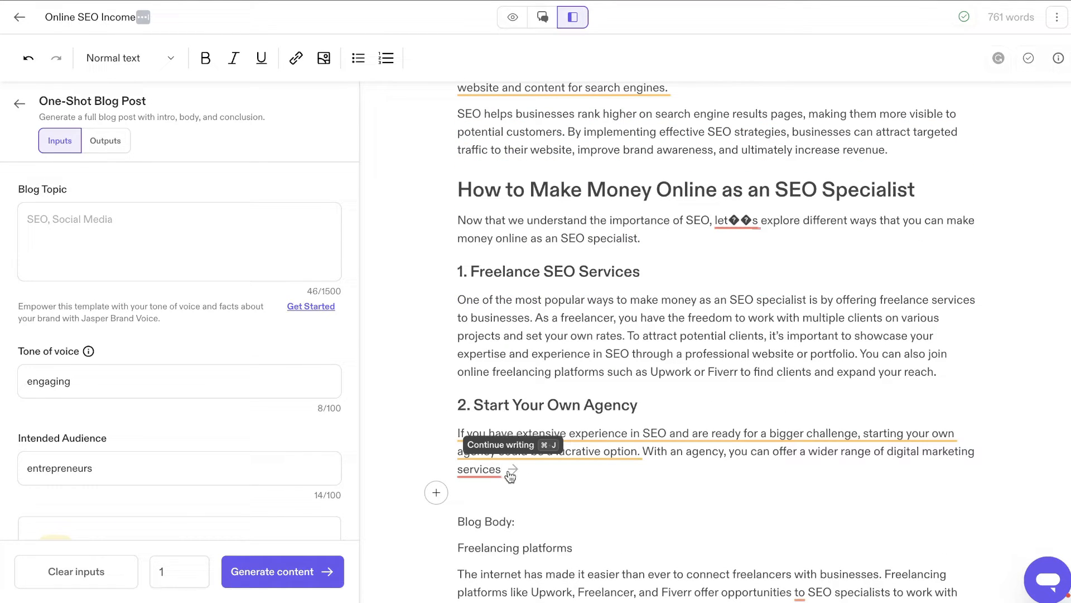
left_click(500, 446)
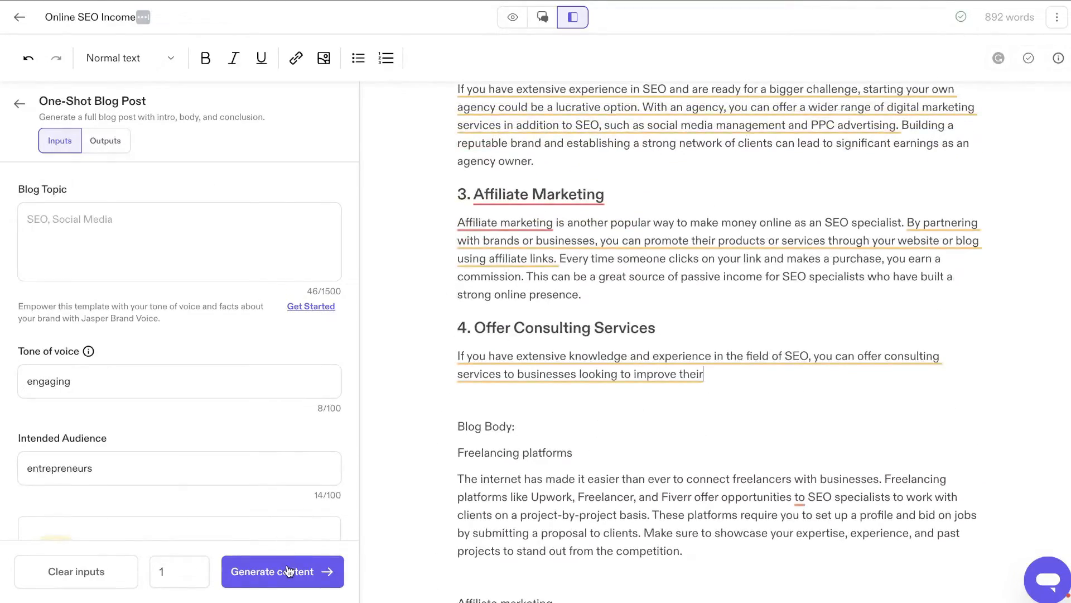
left_click(282, 571)
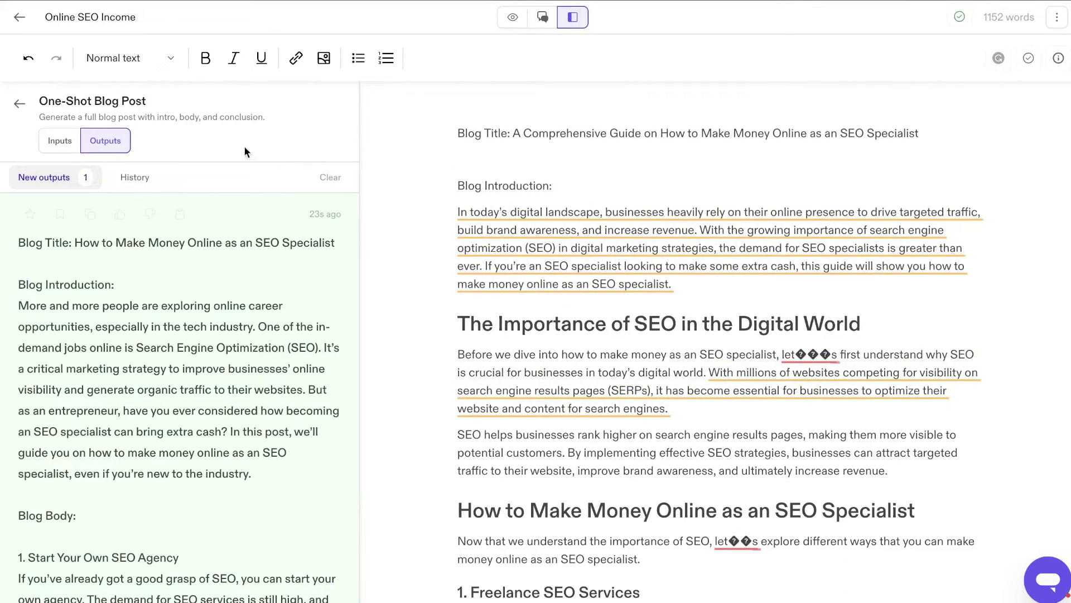
mouse_move(293, 154)
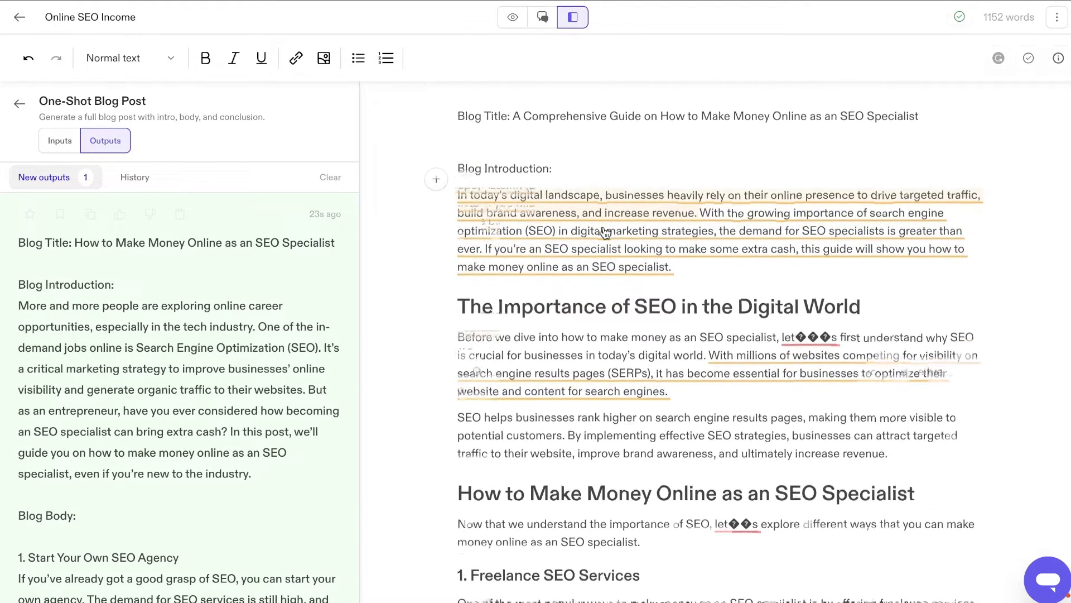
Step: Read through the expanded 1152-word Online SEO Income document from top to bottom
scroll("down", 3)
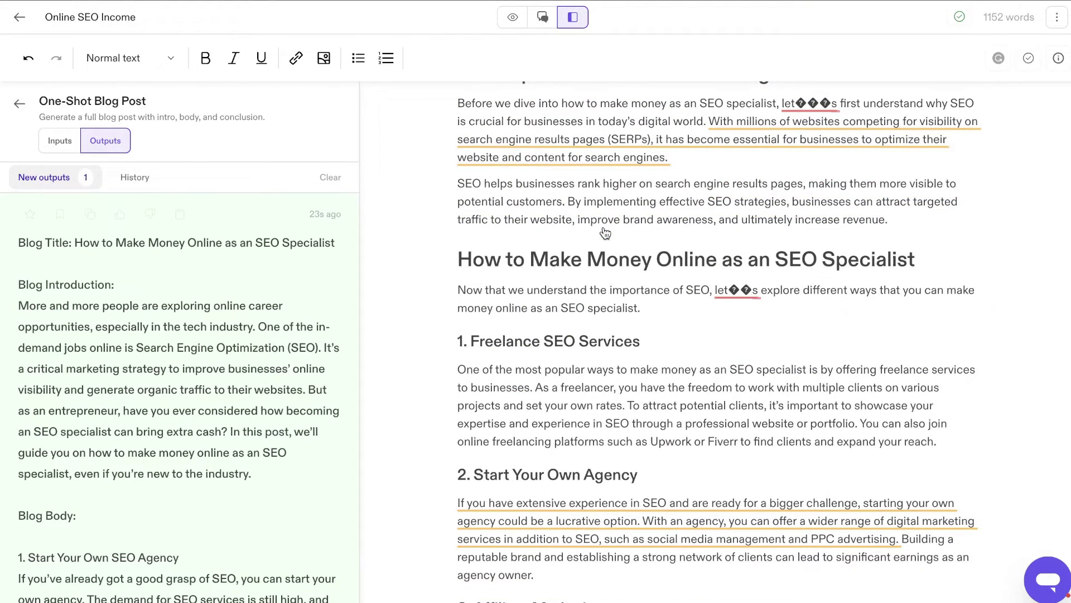
scroll("down", 3)
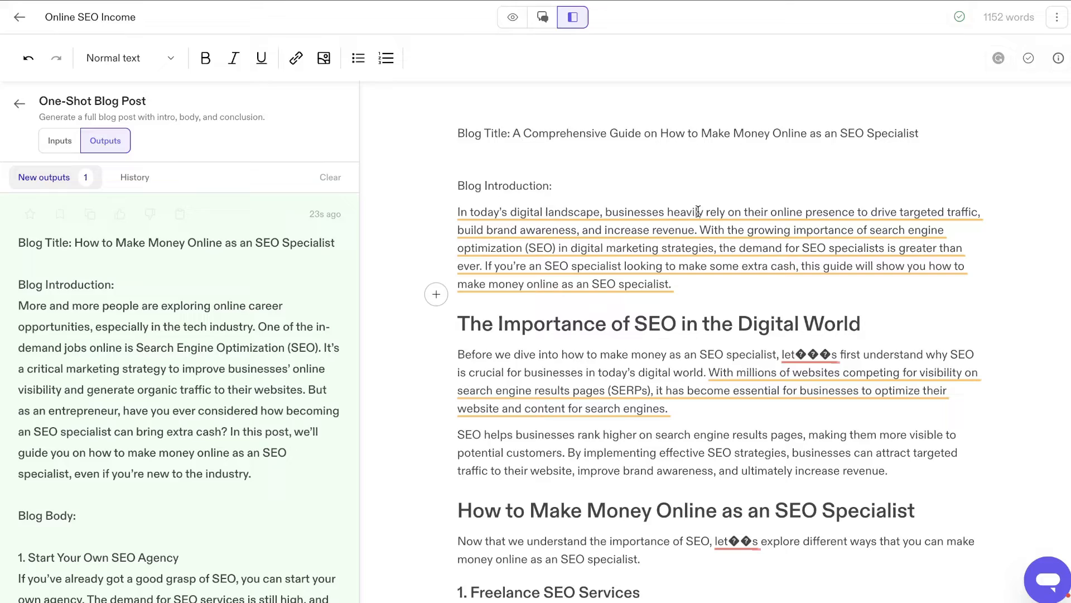
scroll("down", 3)
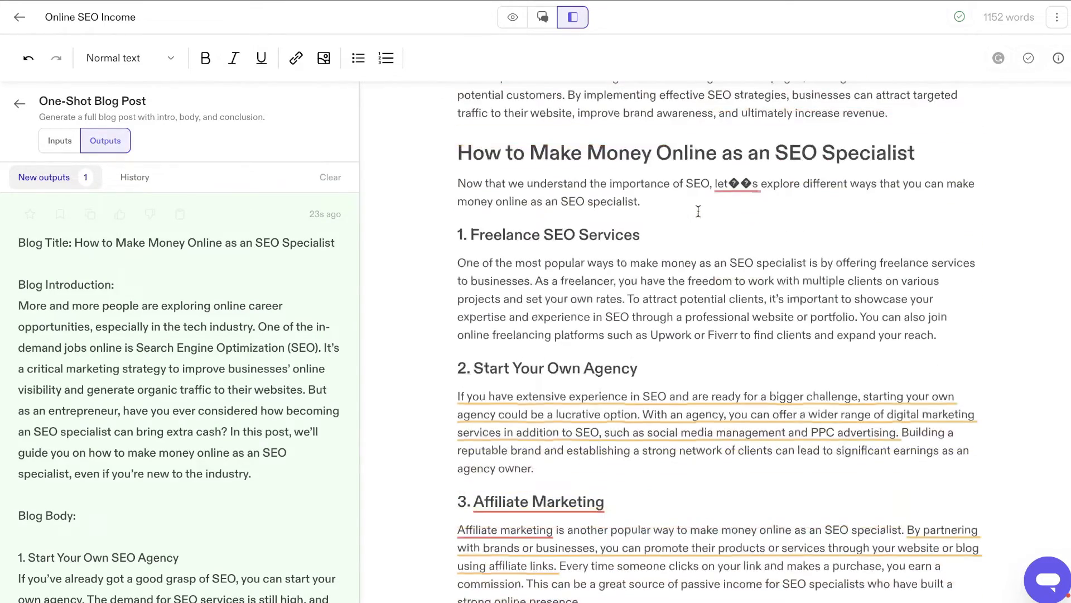
scroll("down", 3)
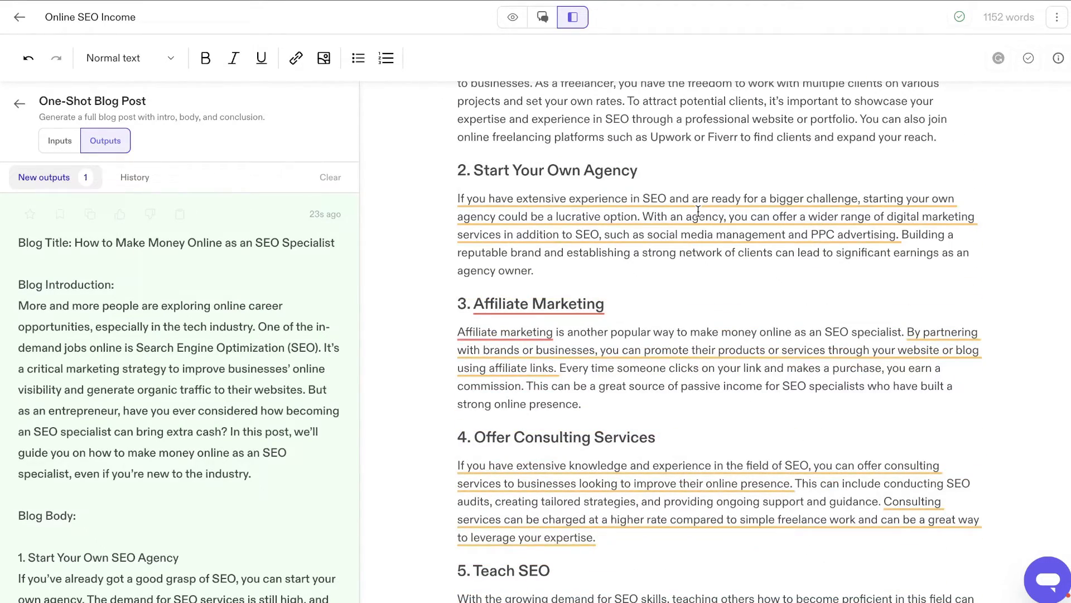
scroll("up", 3)
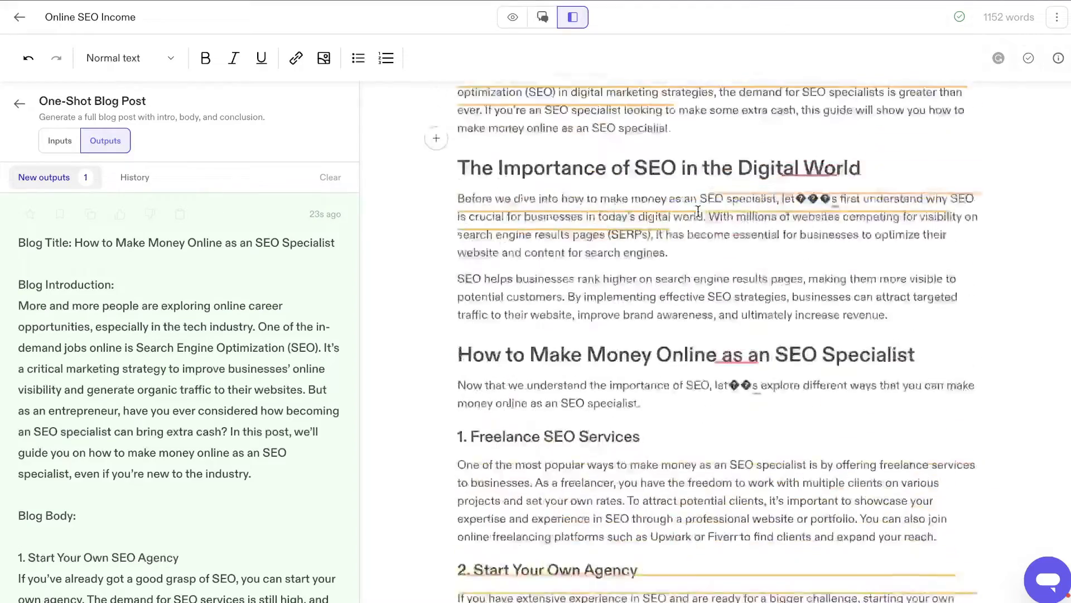
scroll("up", 3)
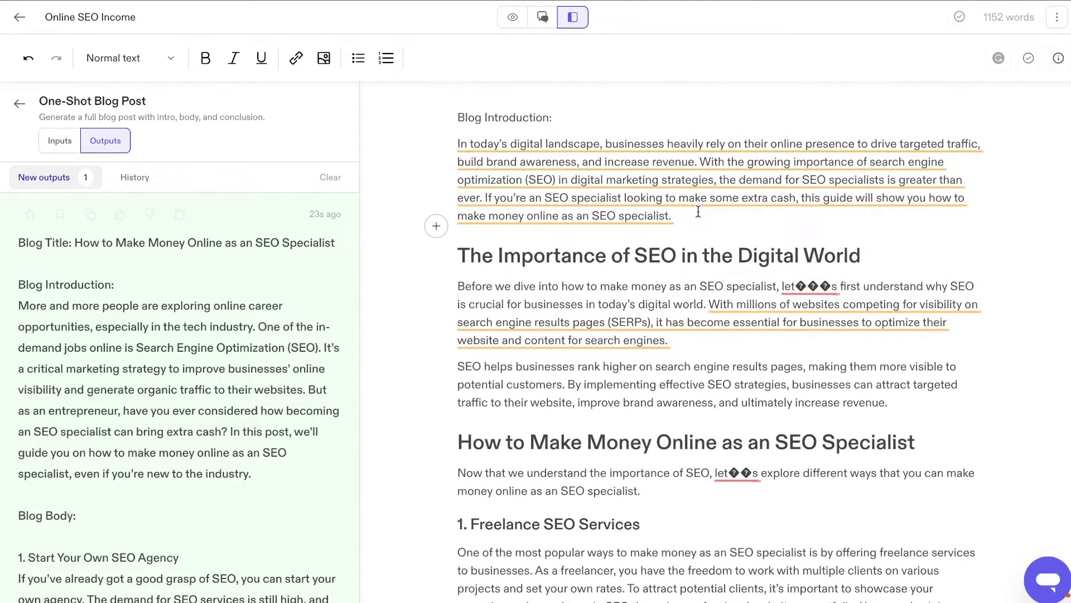
scroll("down", 3)
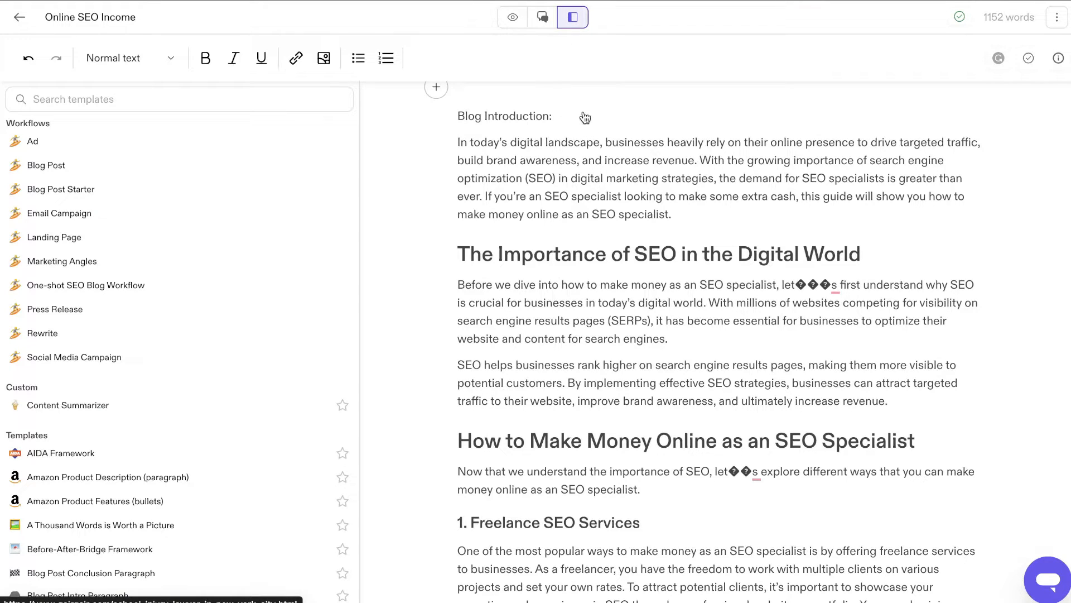
Step: Send the blog title to Jasper's chat and copy its answer listing ways to earn as an SEO specialist
left_click(541, 17)
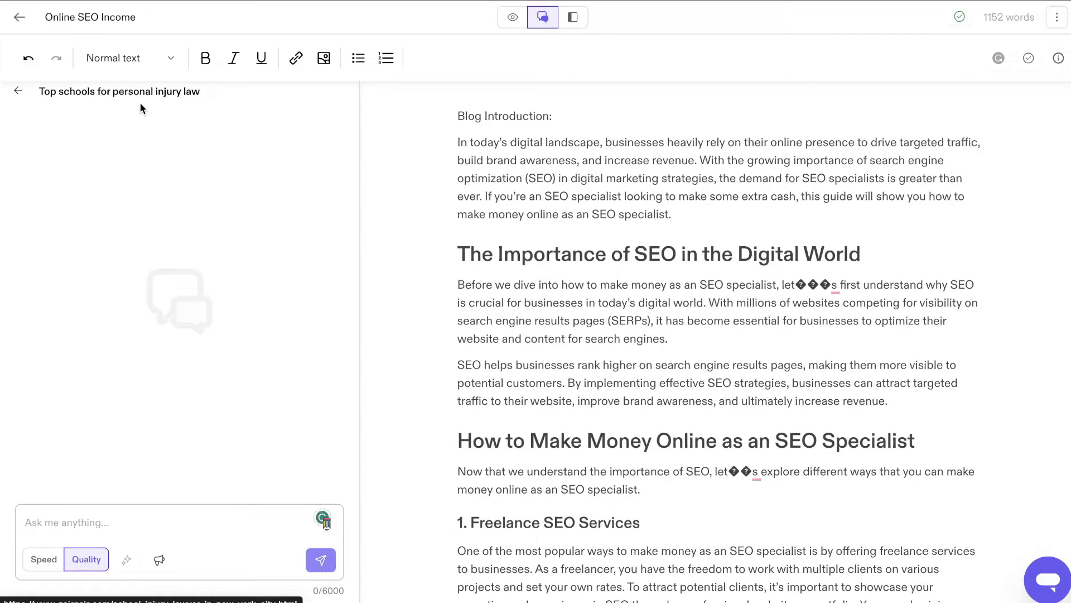
mouse_move(640, 310)
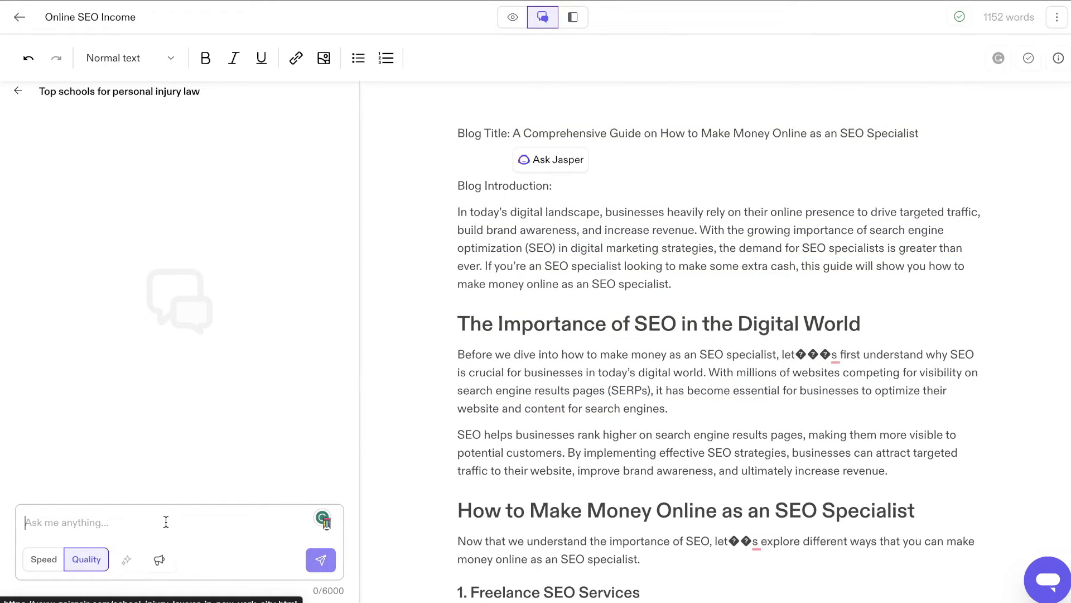
left_click(321, 559)
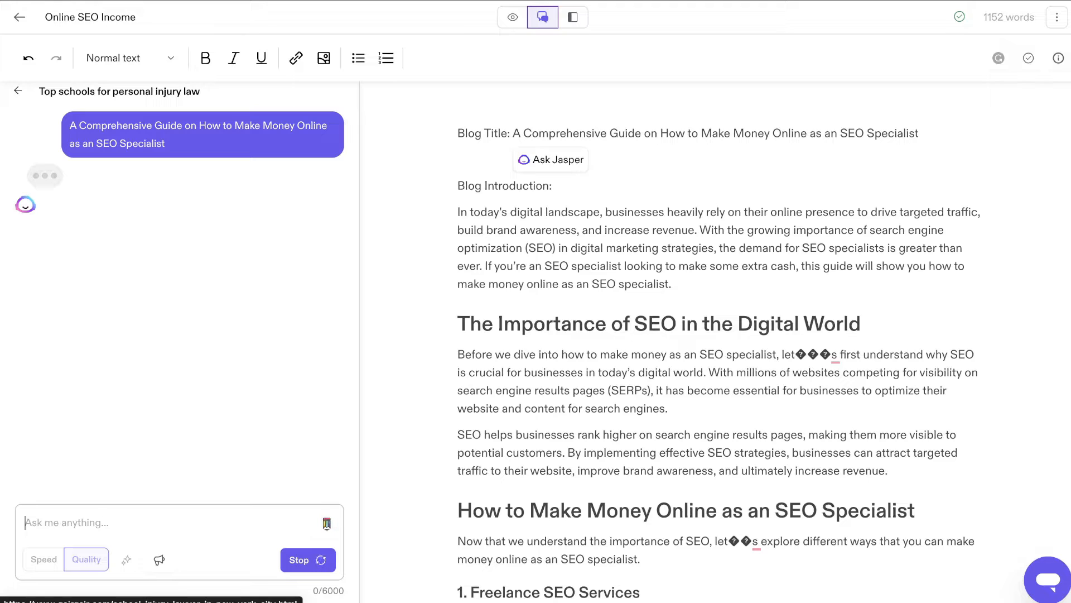
mouse_move(161, 170)
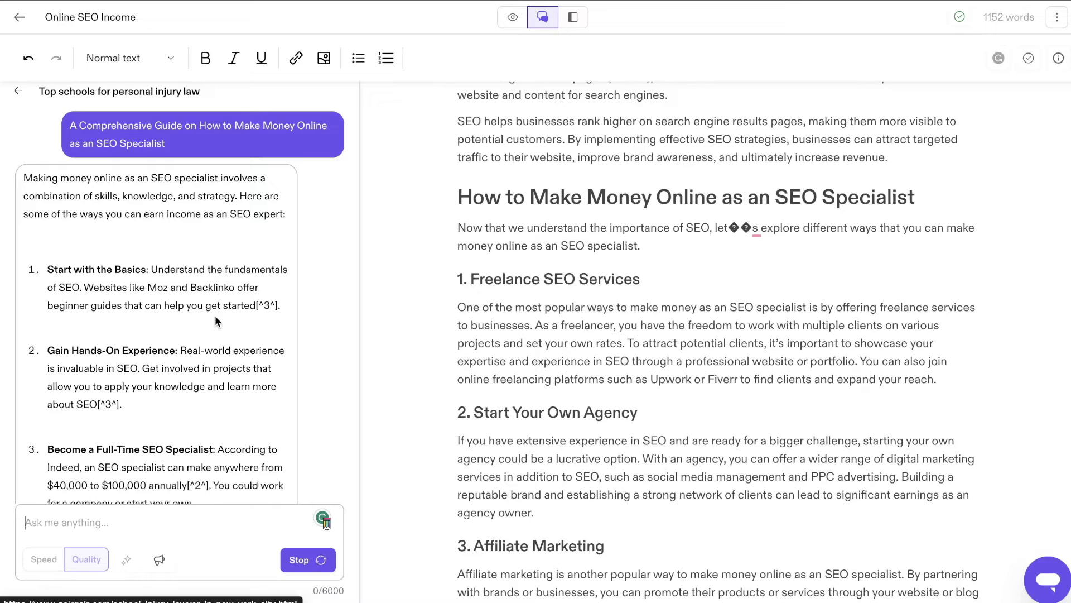
scroll("down", 3)
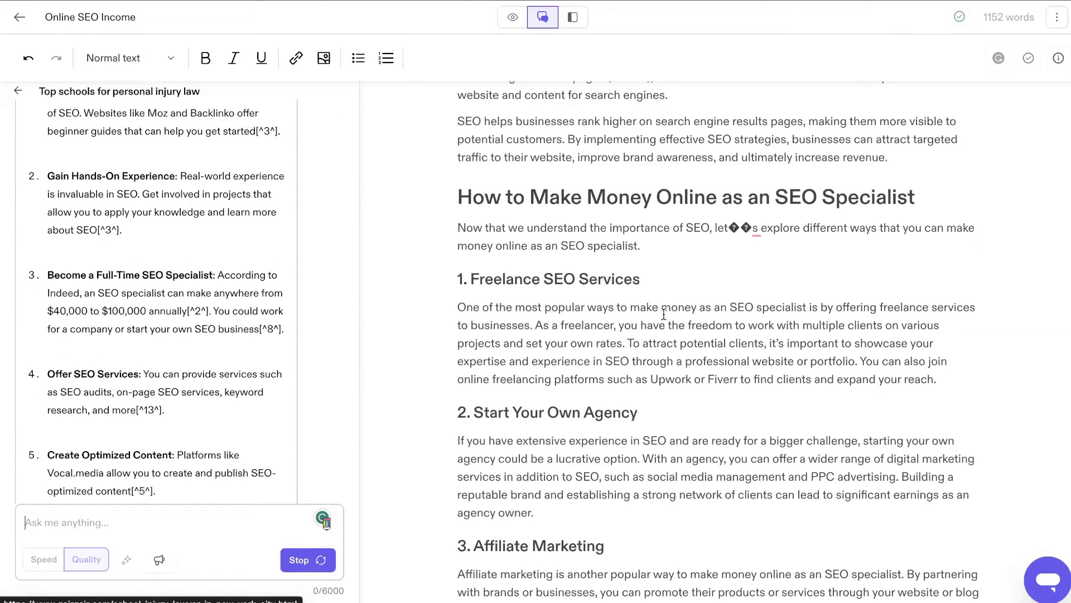
left_click(215, 436)
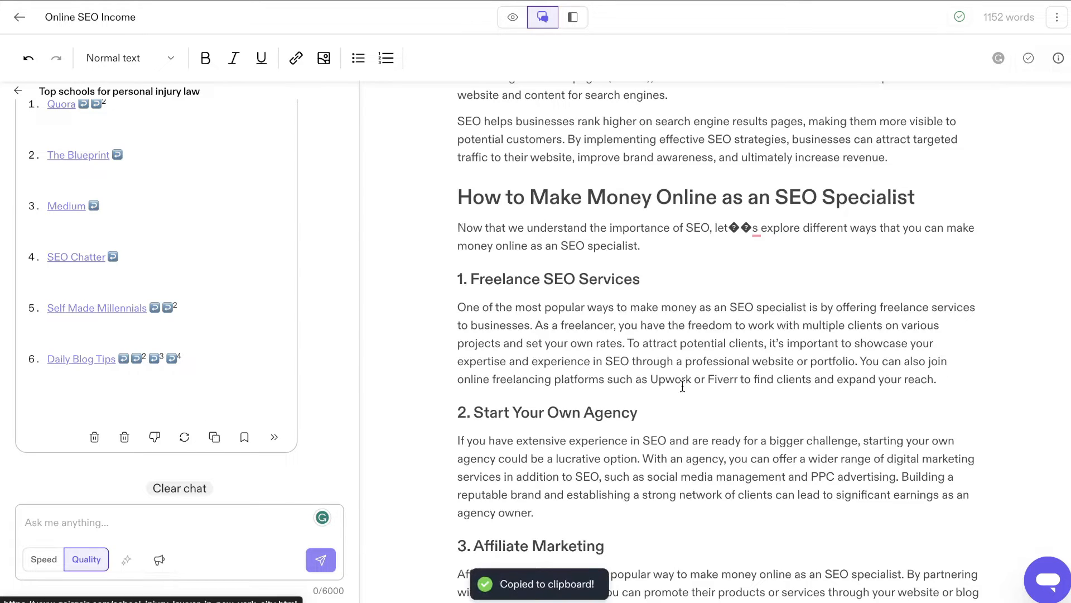
Step: Scroll the document to review the pasted numbered list of SEO income ideas
scroll("down", 3)
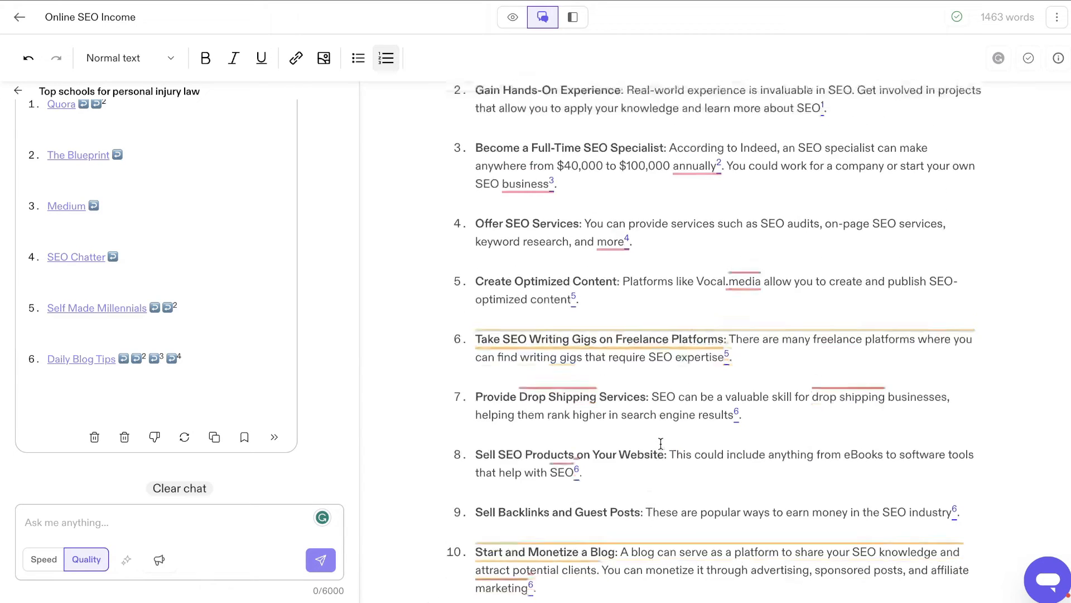
scroll("up", 3)
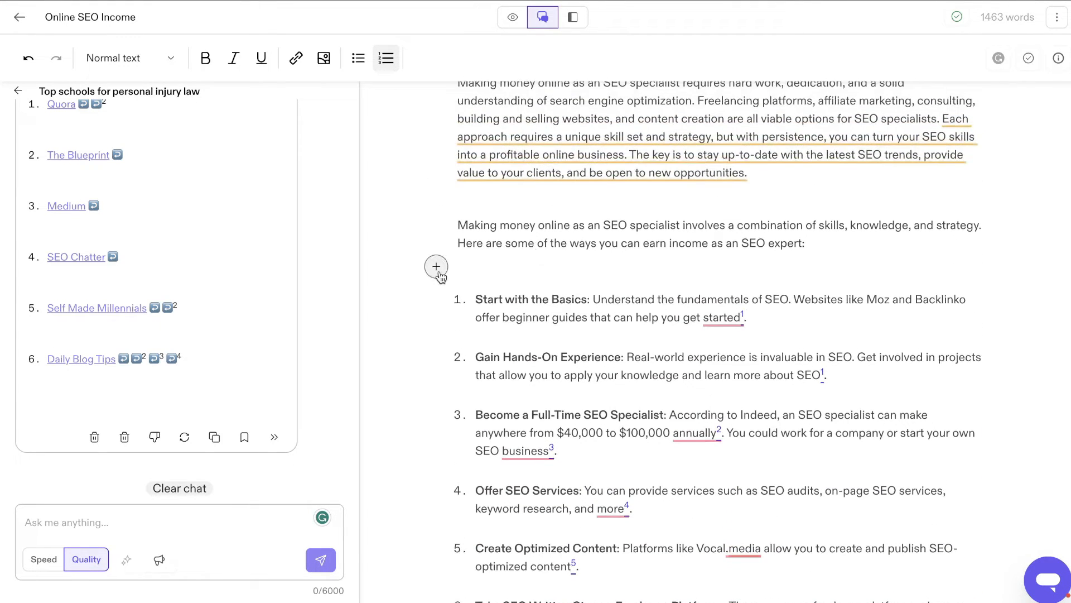
Step: Generate a paragraph on the potential challenges of earning as an SEO specialist above the list
left_click(436, 266)
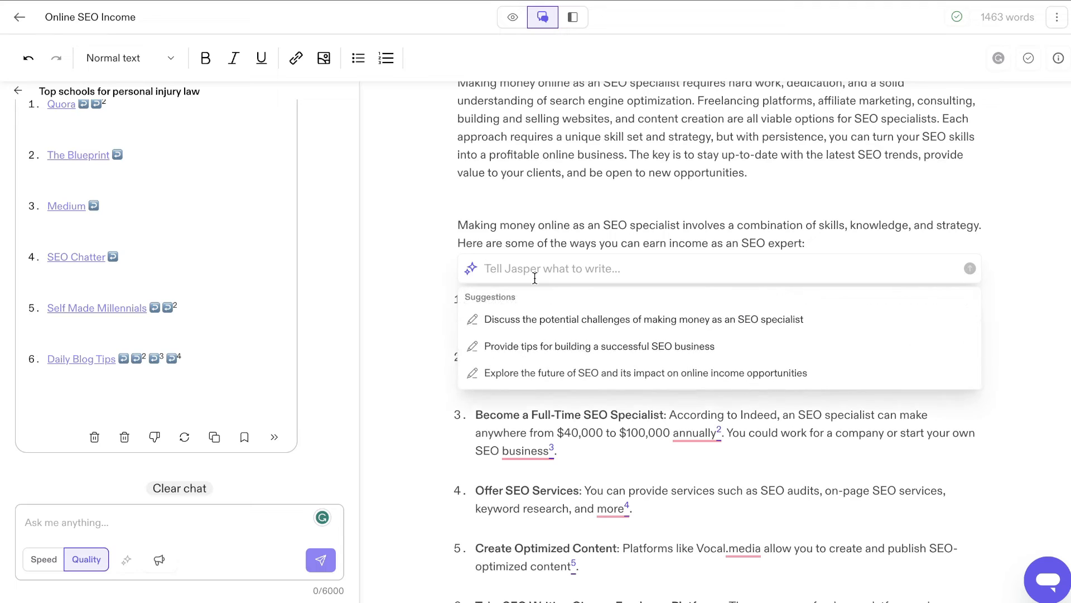
left_click(968, 268)
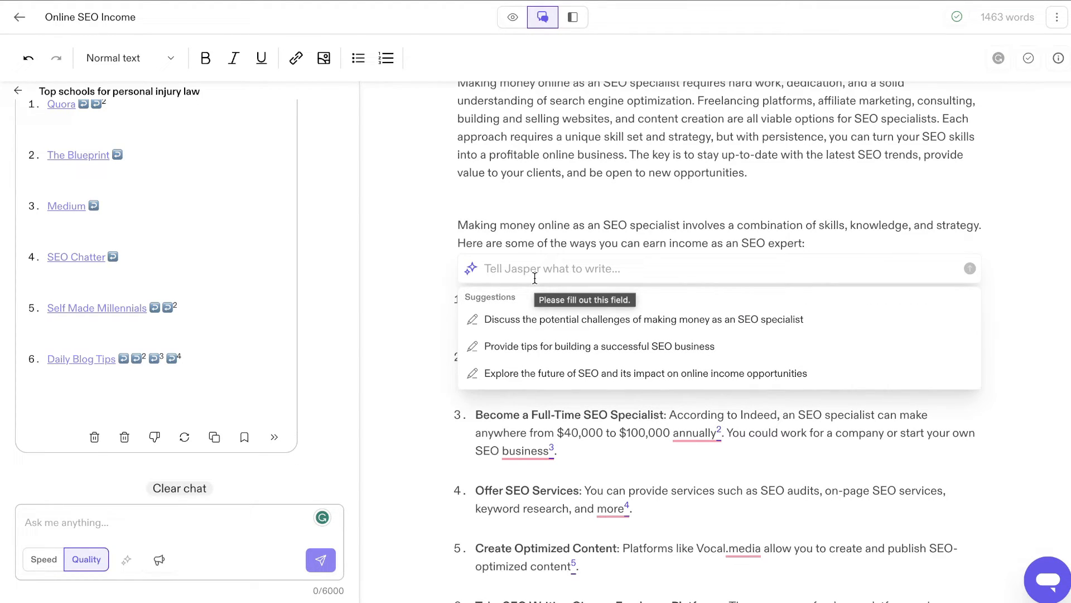
mouse_move(543, 346)
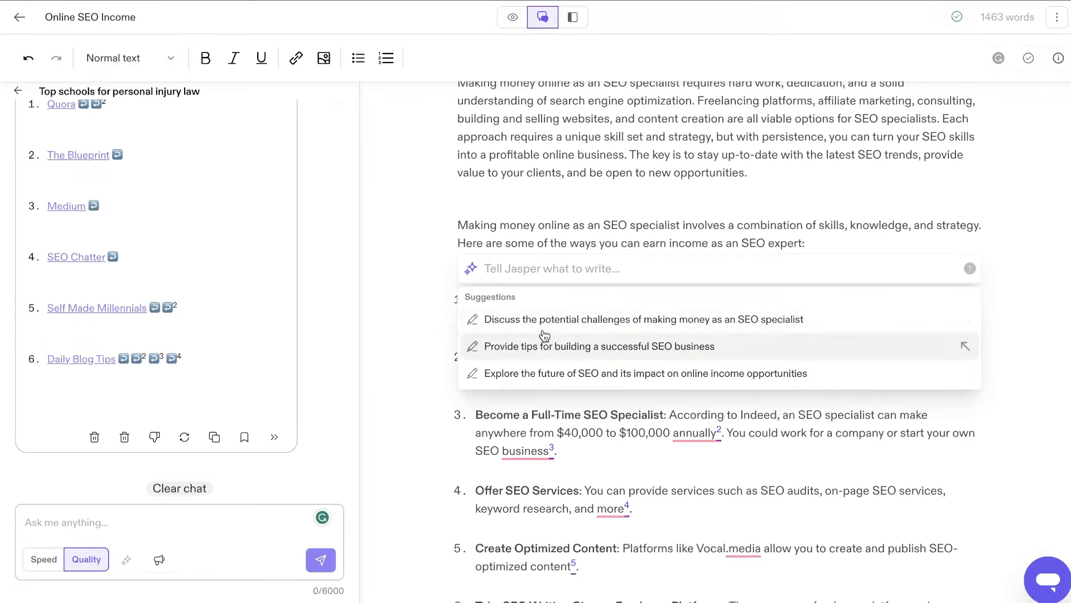
mouse_move(546, 300)
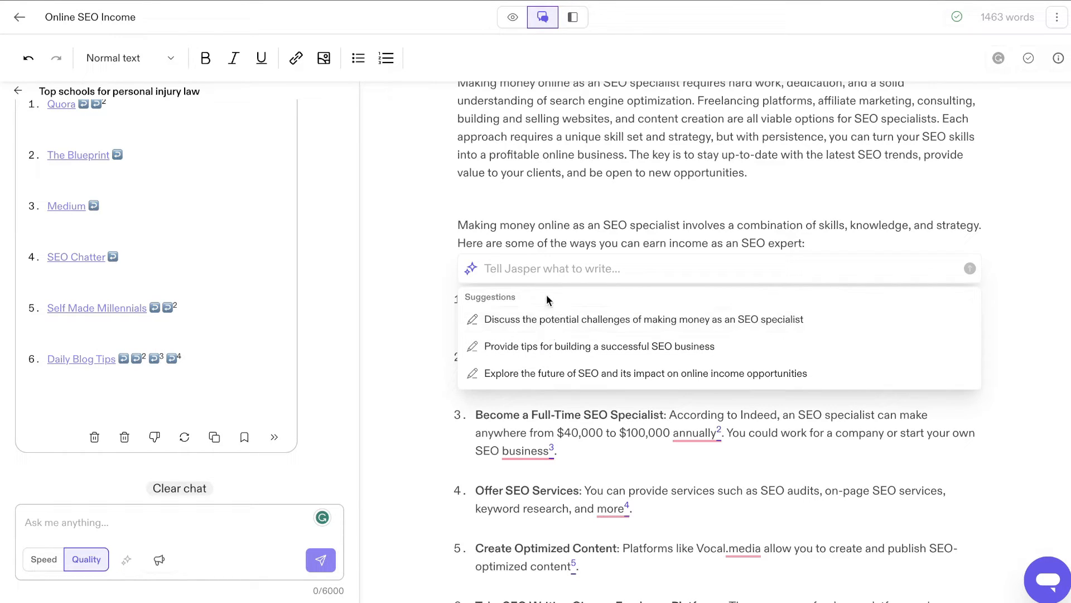
mouse_move(553, 331)
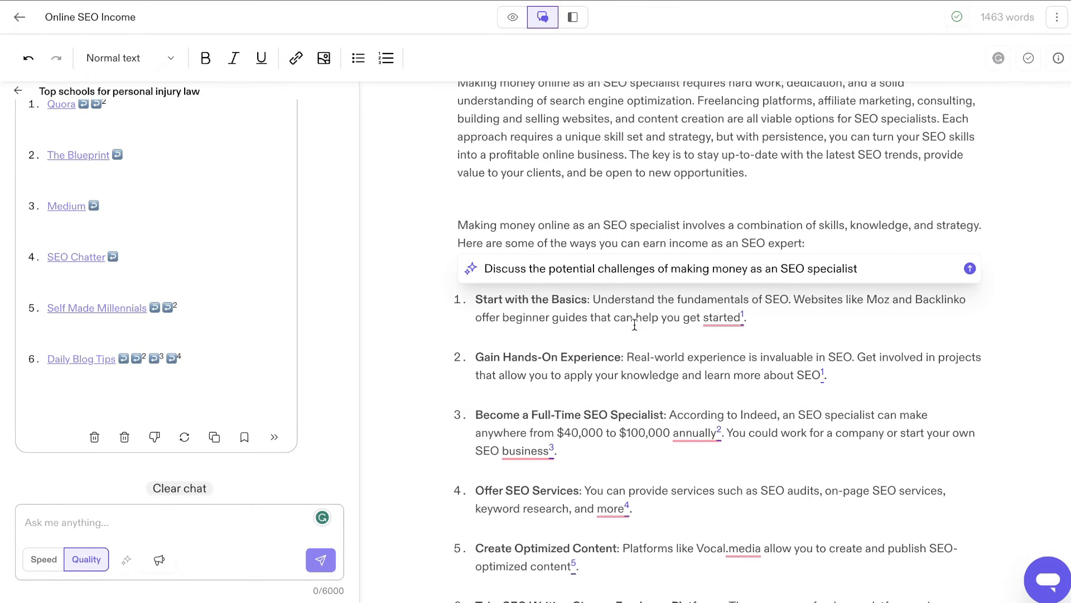
left_click(969, 268)
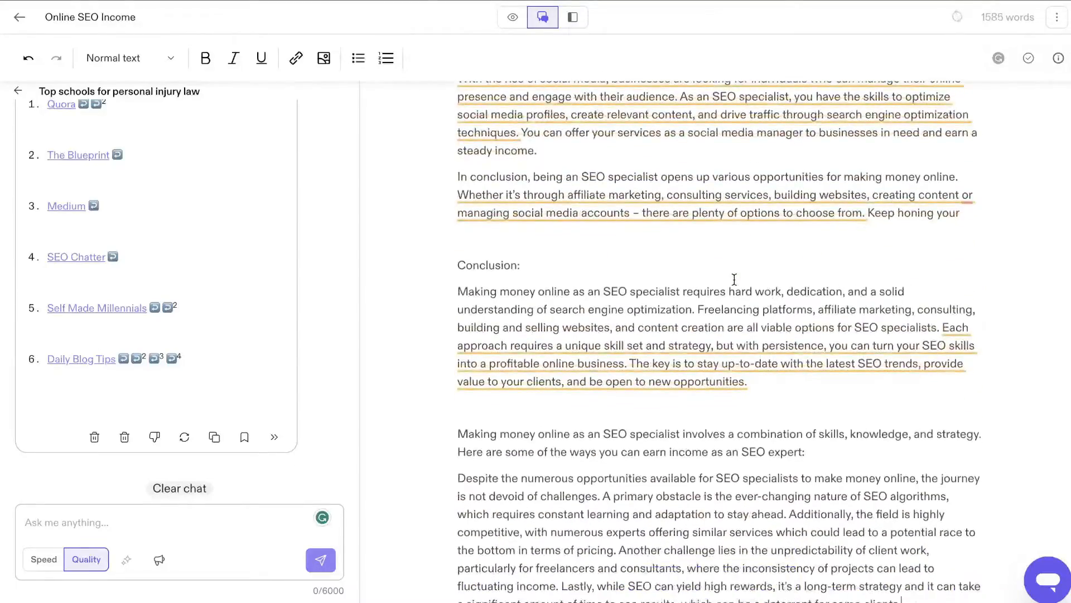
scroll("down", 3)
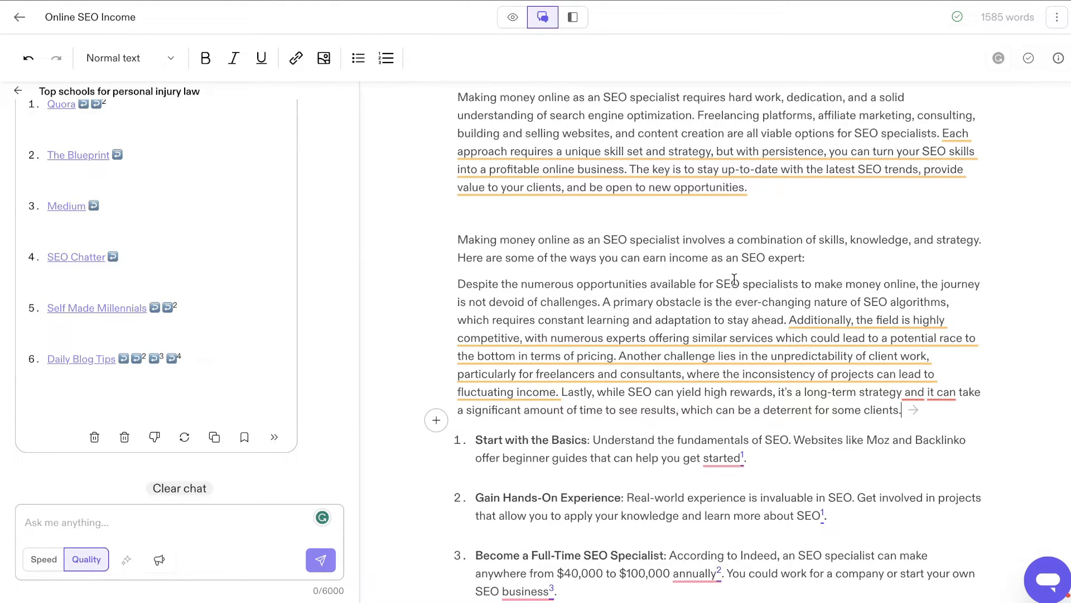
scroll("up", 3)
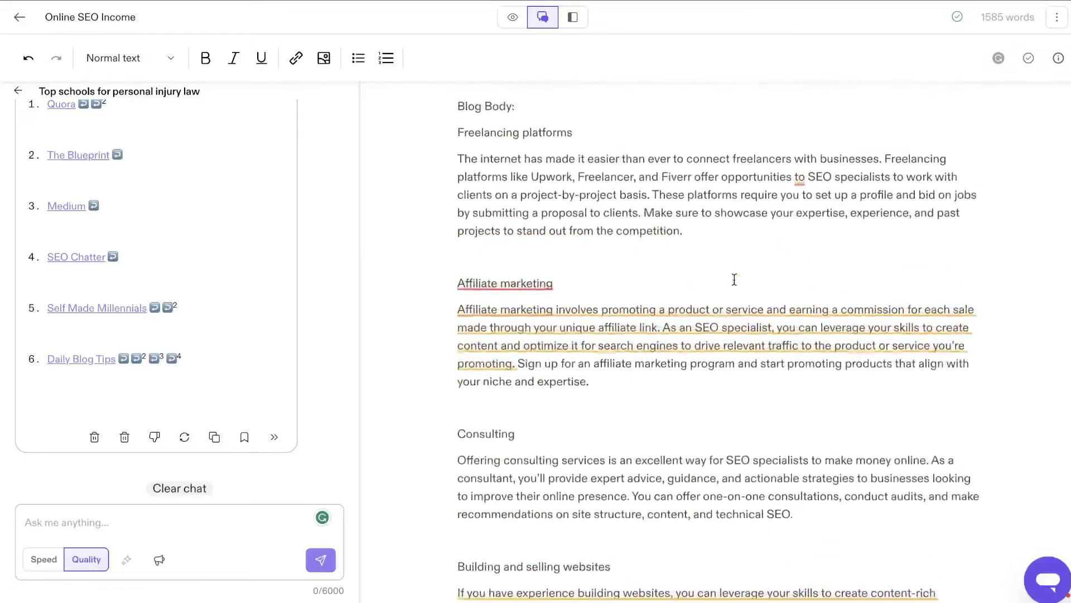
scroll("up", 3)
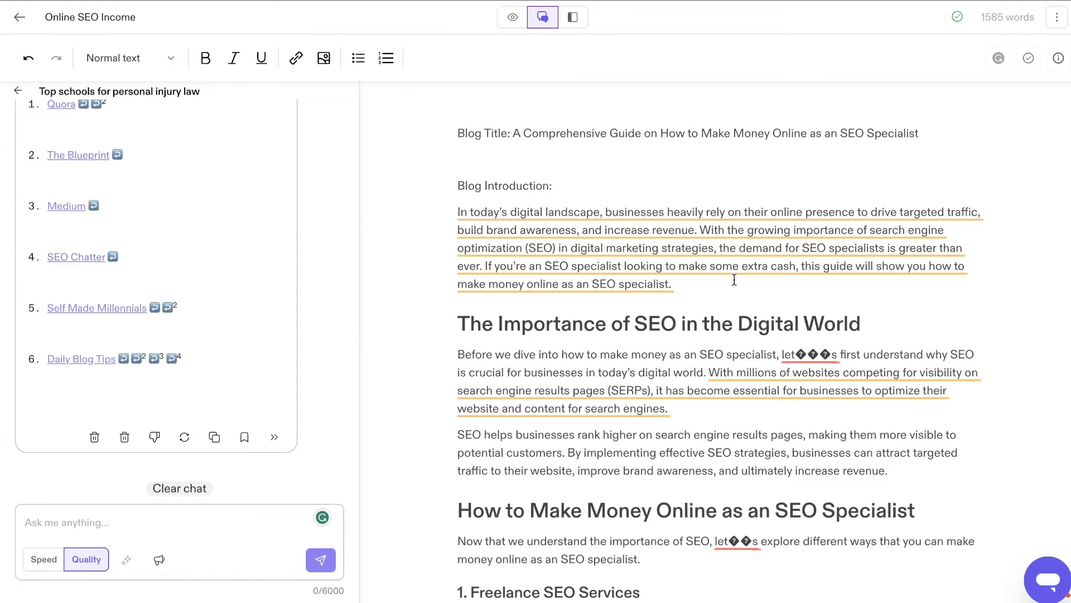
scroll("down", 3)
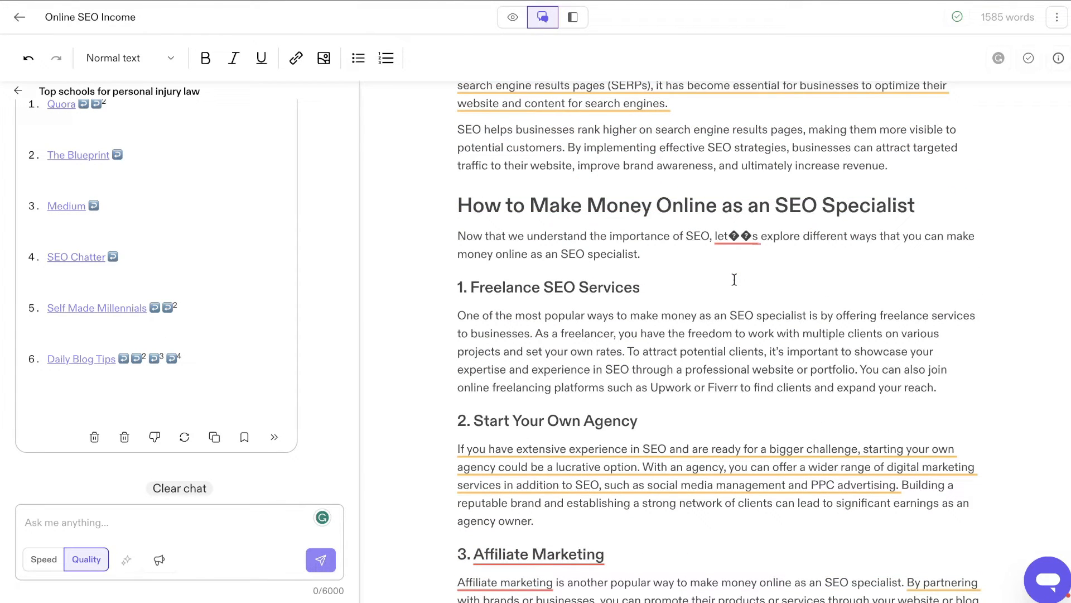
scroll("down", 3)
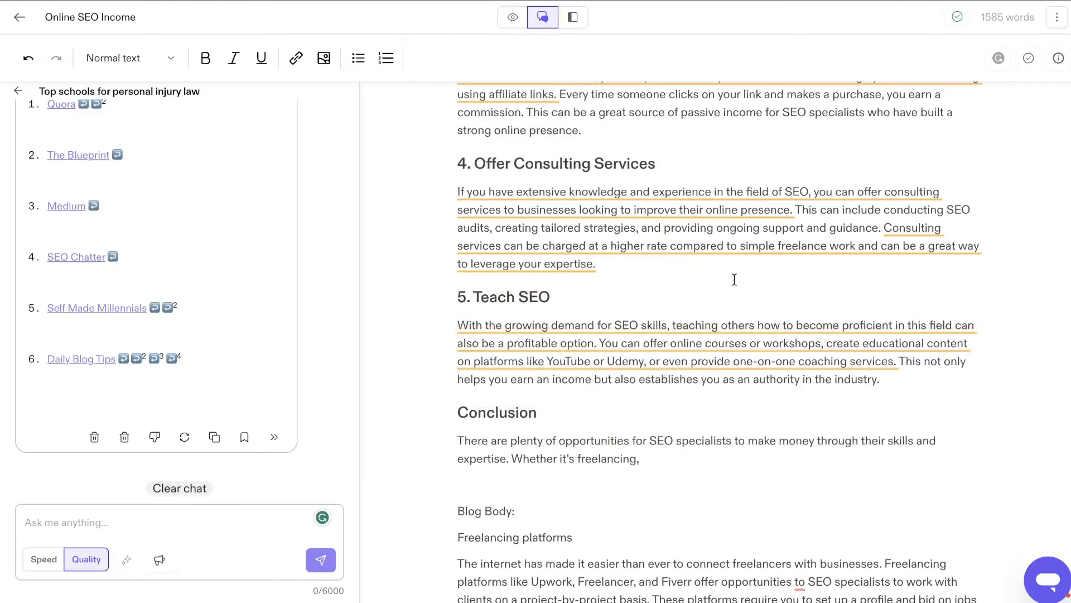
scroll("down", 3)
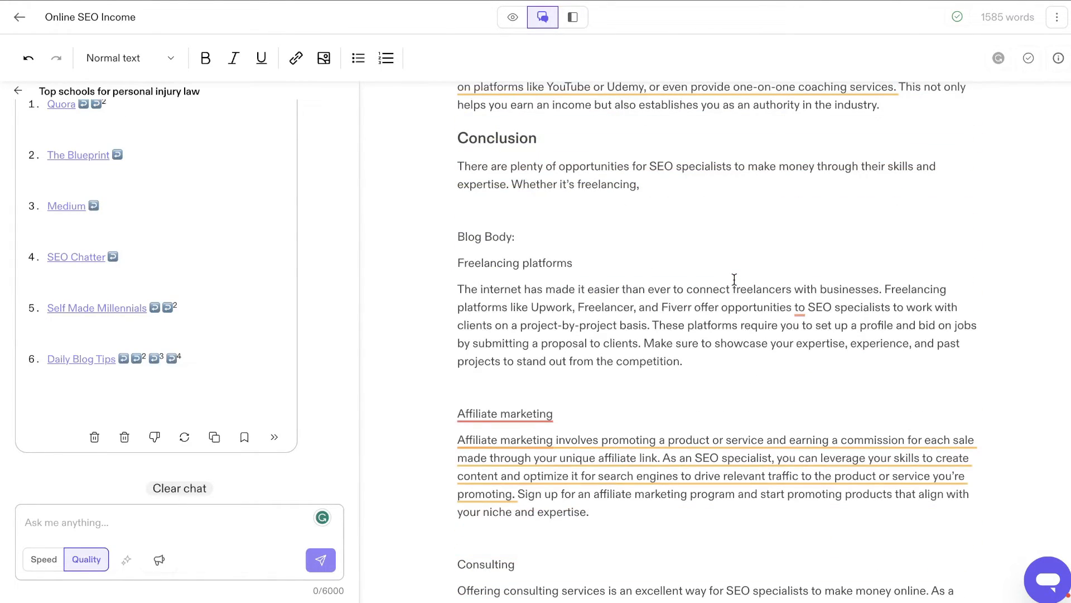
scroll("down", 3)
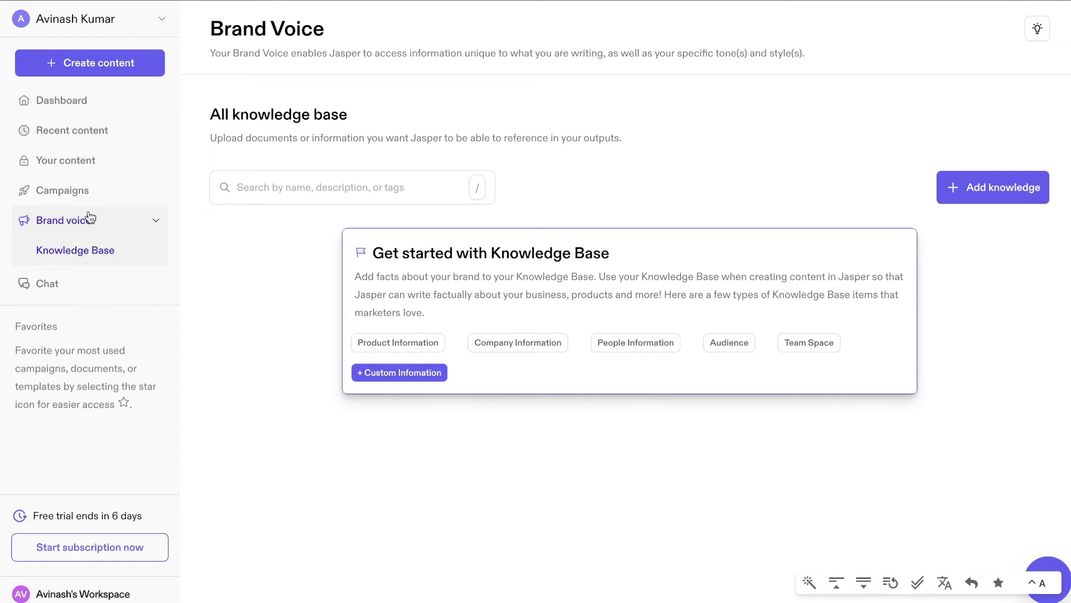
Step: Expand the Brand voice sidebar options and dismiss the Add to Knowledge Base dialog
left_click(60, 220)
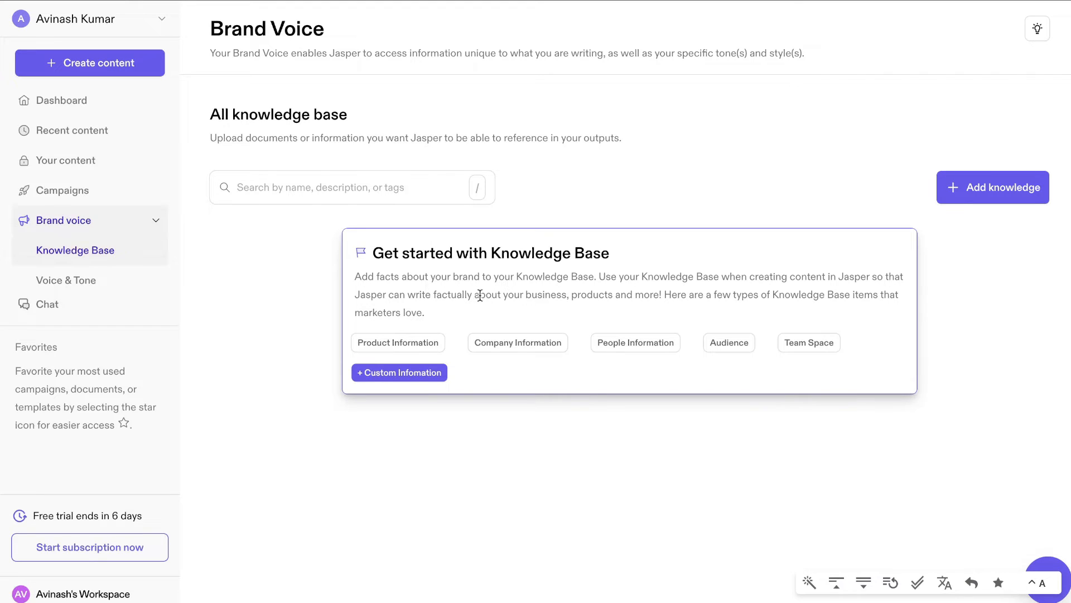
mouse_move(626, 299)
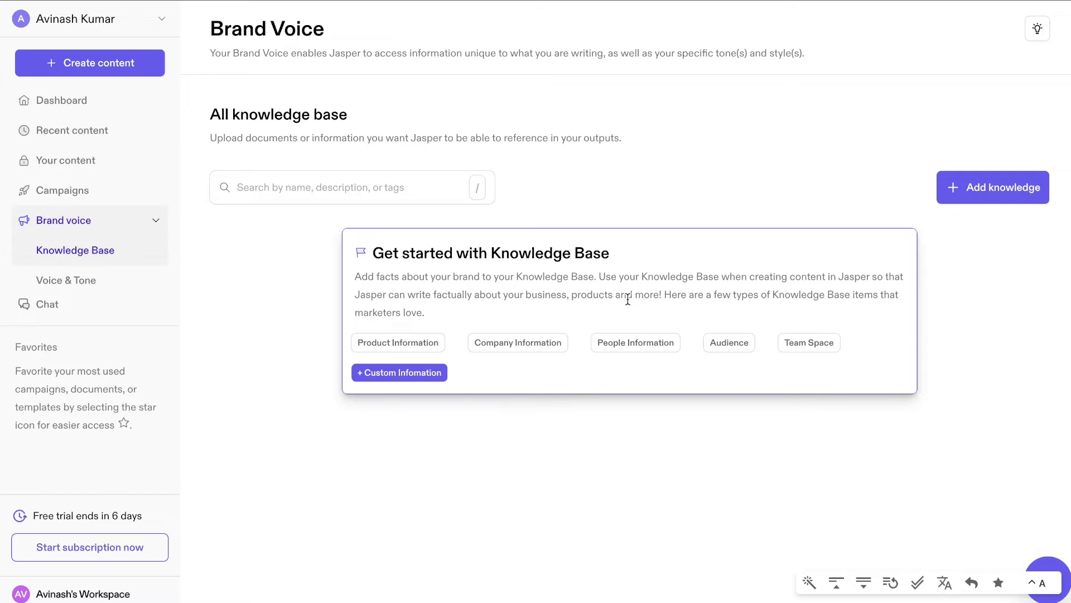
mouse_move(516, 347)
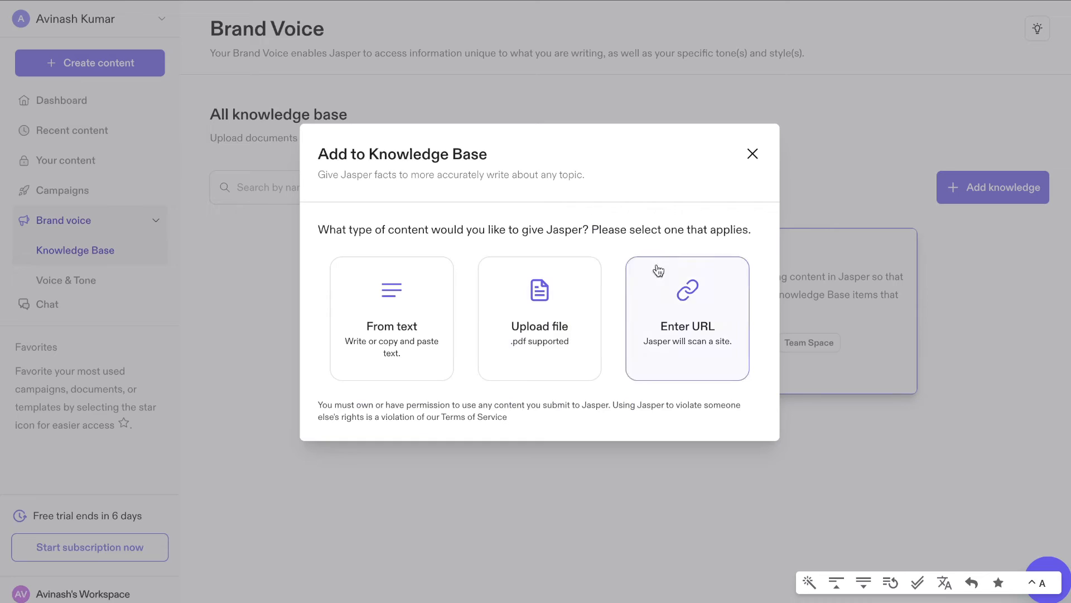
left_click(752, 153)
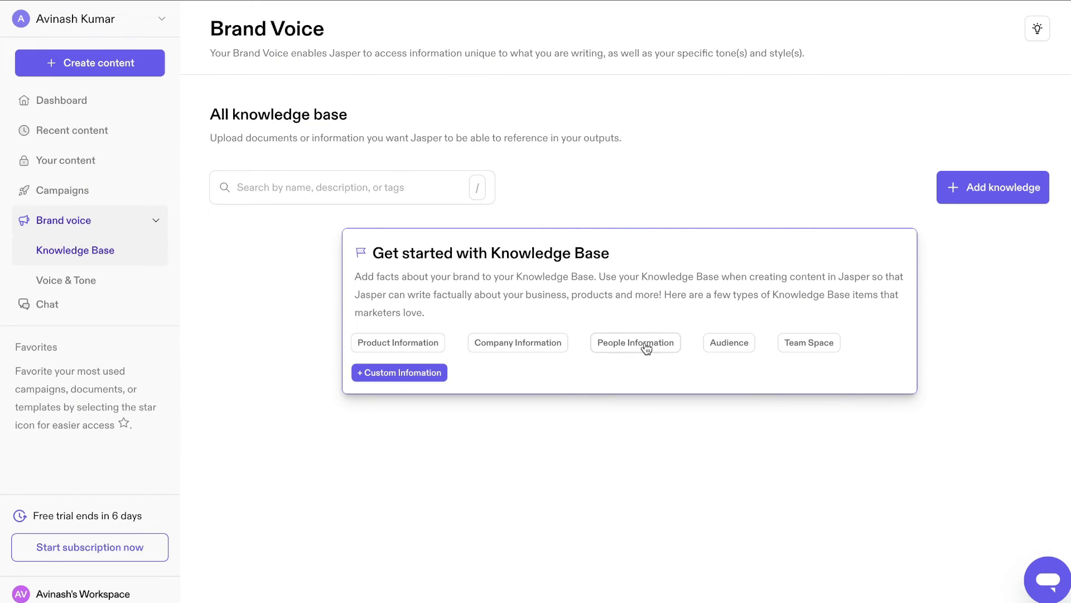
mouse_move(440, 349)
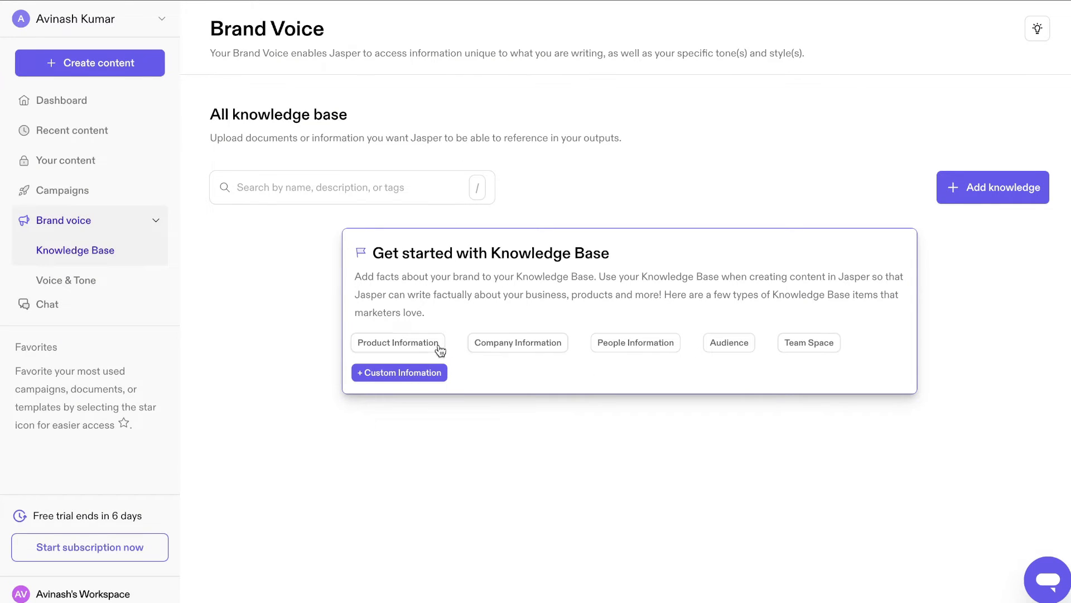
mouse_move(763, 165)
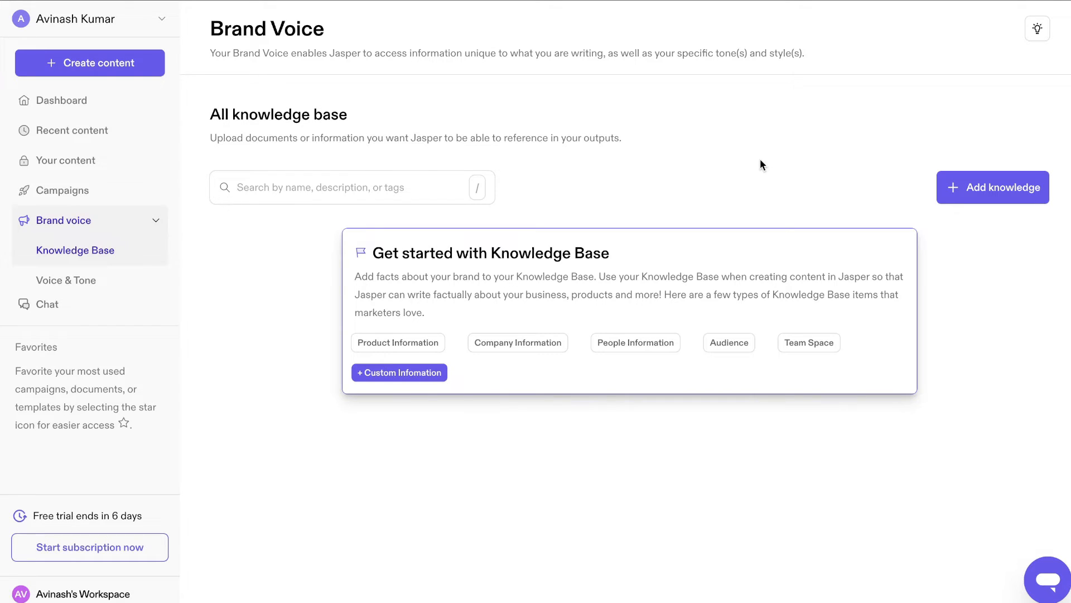
mouse_move(681, 170)
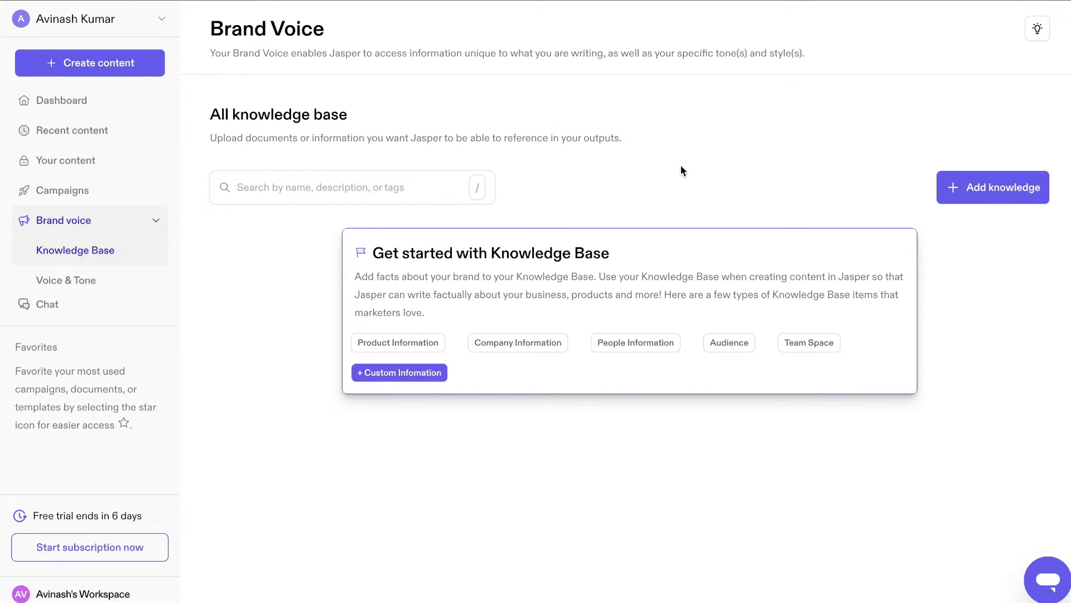
mouse_move(611, 177)
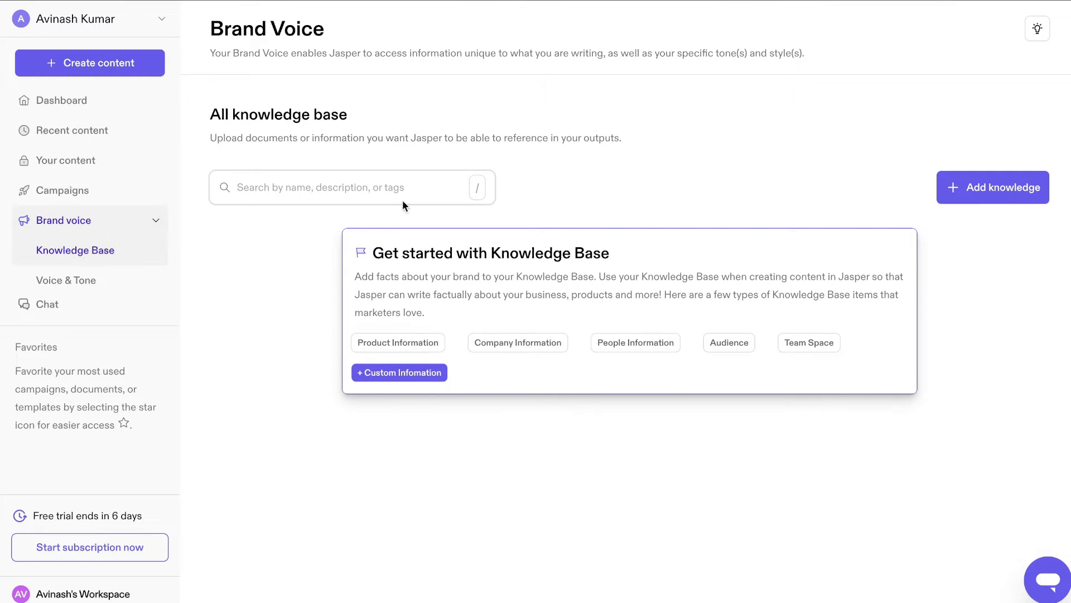
mouse_move(395, 205)
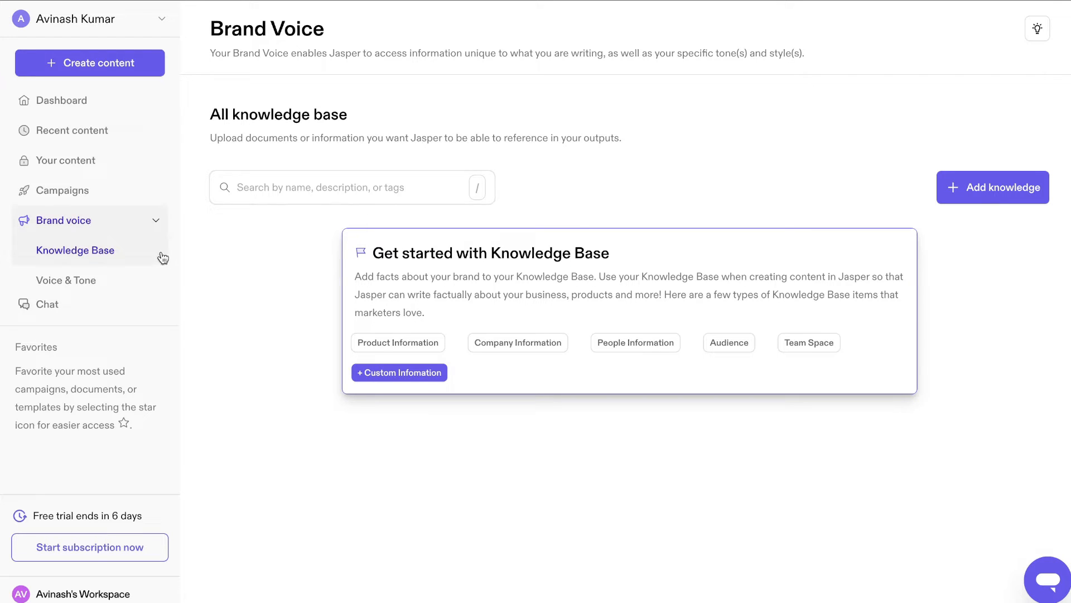
left_click(65, 279)
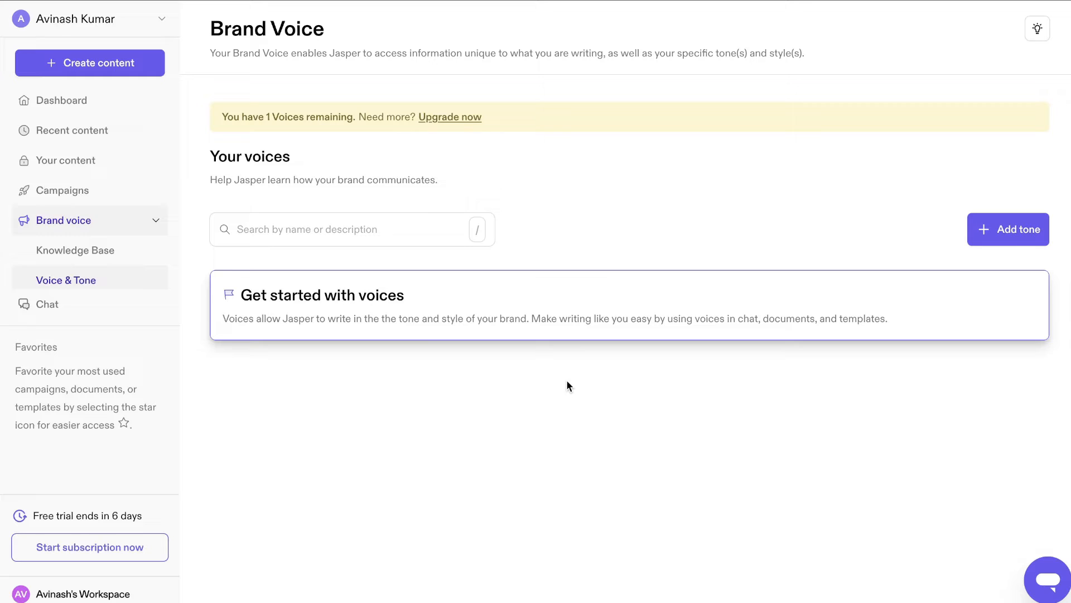
left_click(1008, 229)
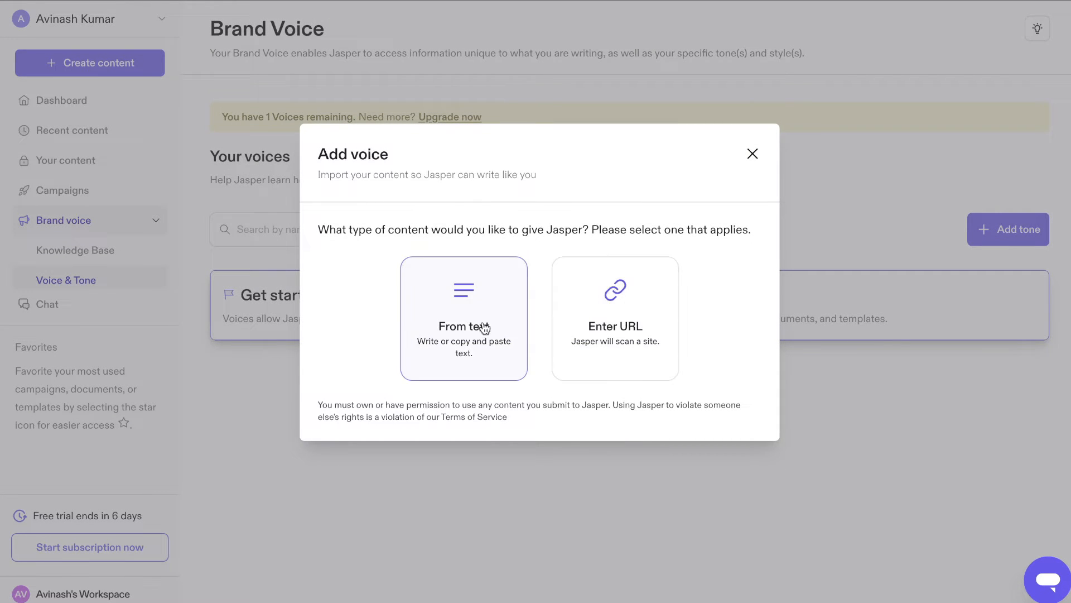
left_click(614, 318)
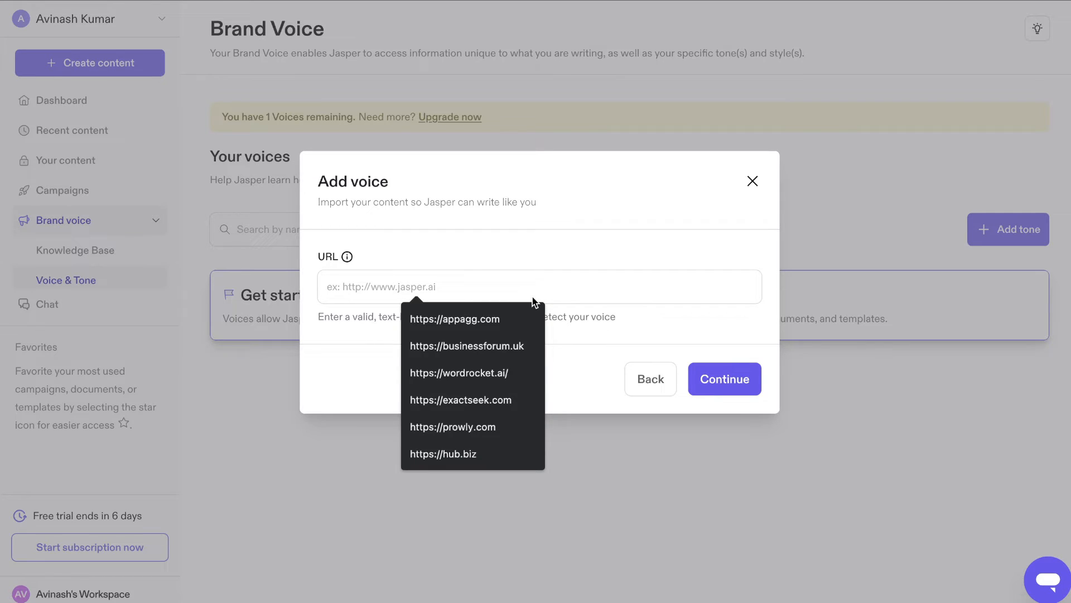
left_click(458, 373)
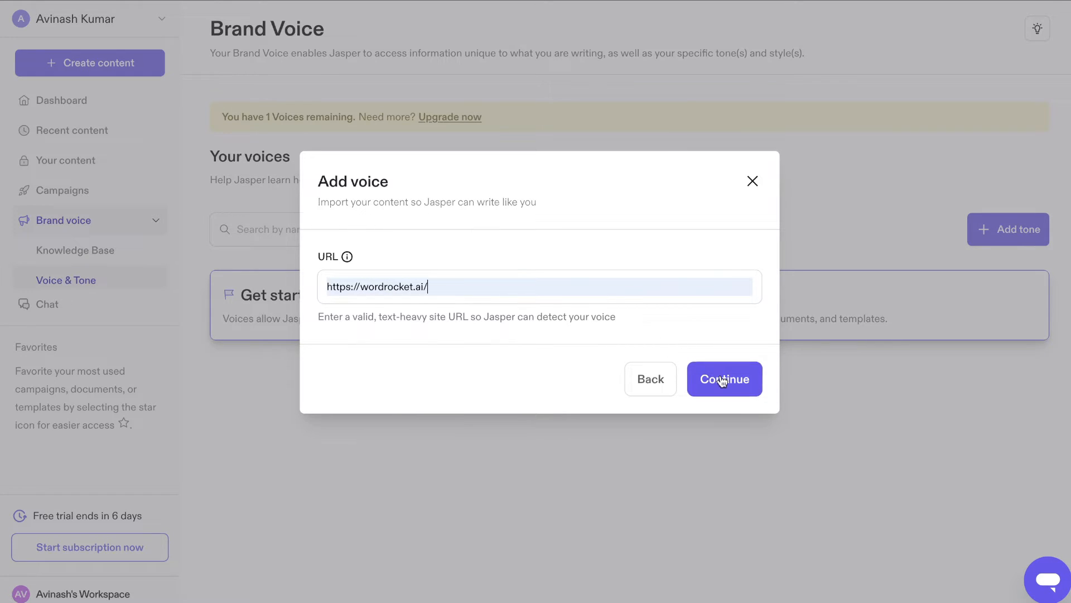
left_click(723, 378)
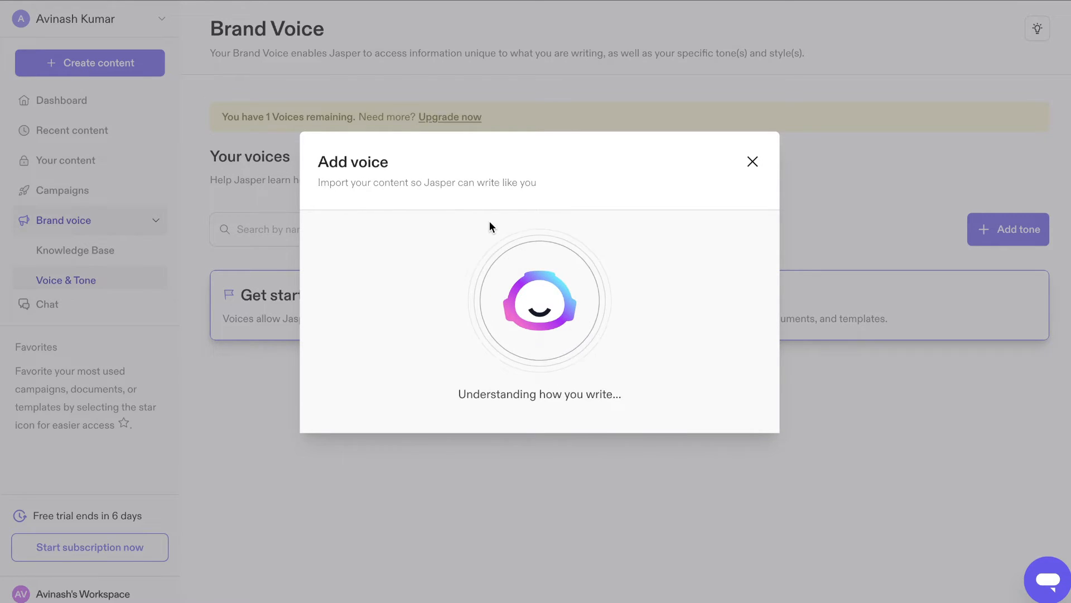
mouse_move(547, 249)
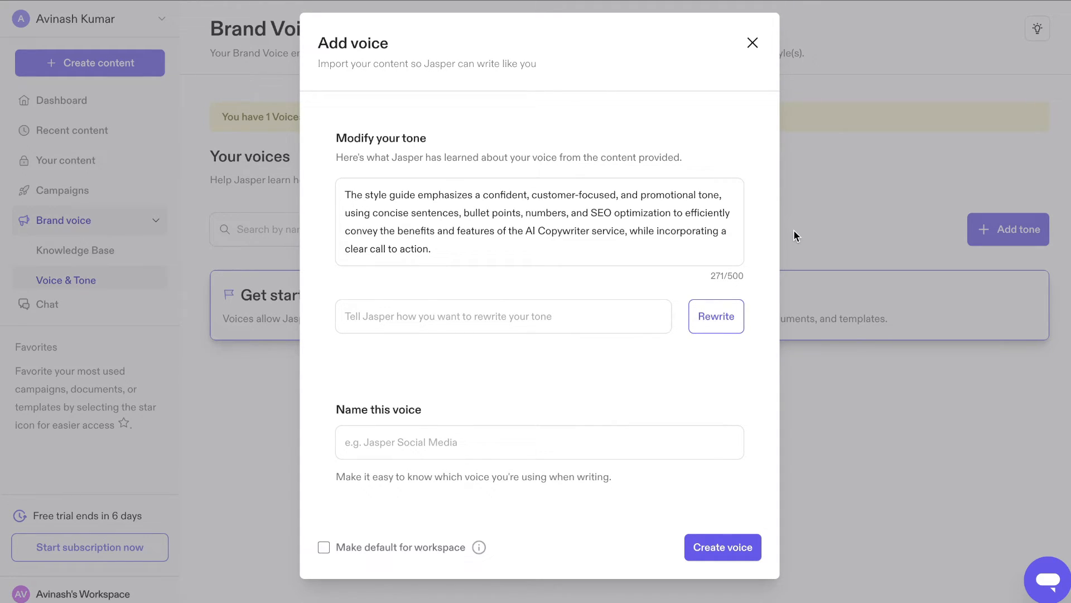
mouse_move(525, 246)
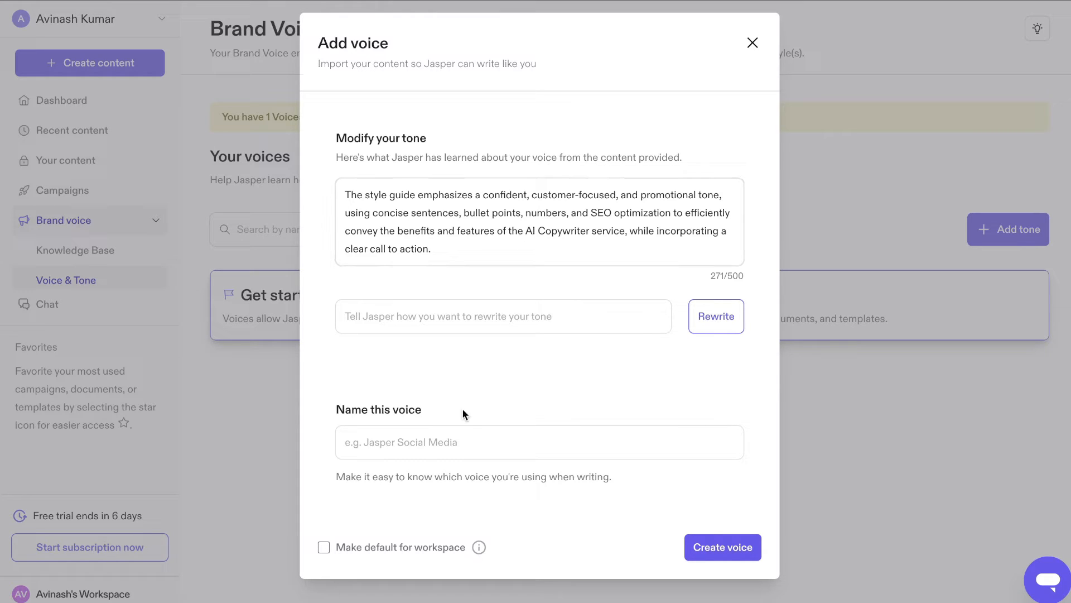
mouse_move(470, 387)
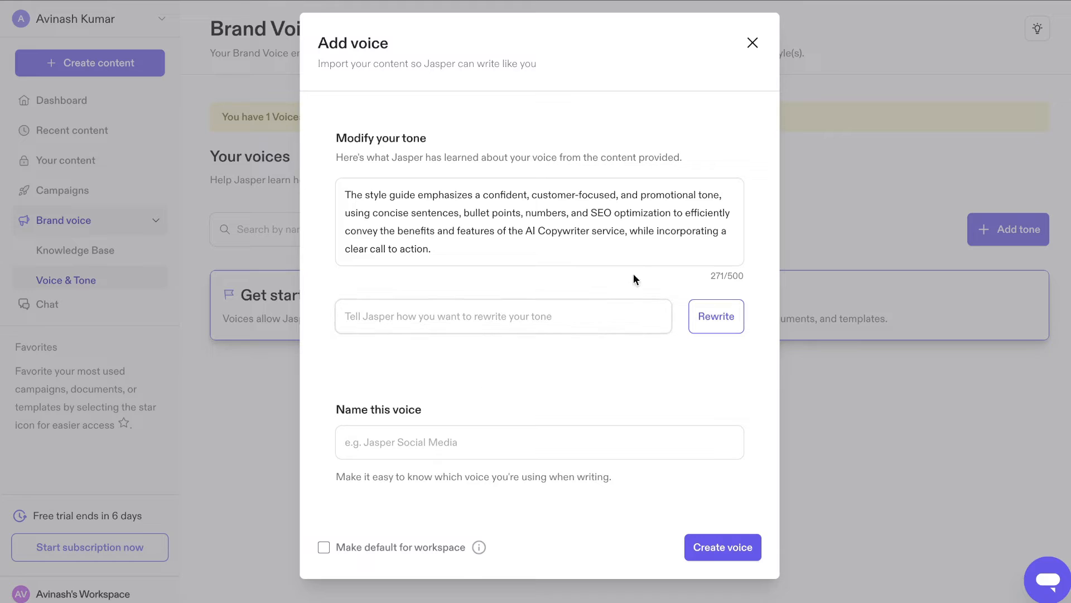
Step: Name the analysed voice 'my tone' and create it
type("my tone")
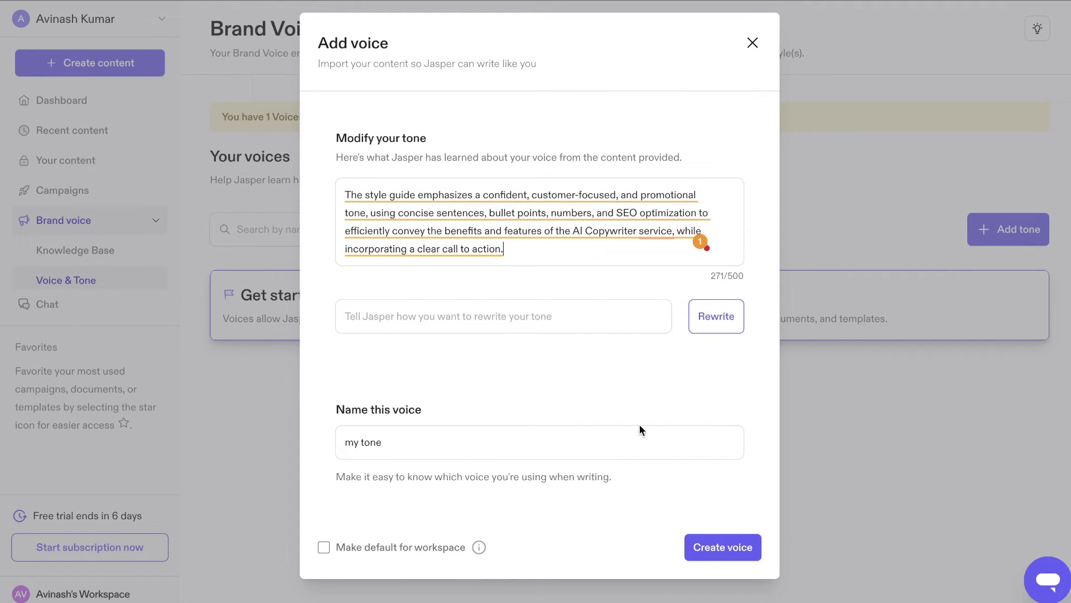
left_click(722, 547)
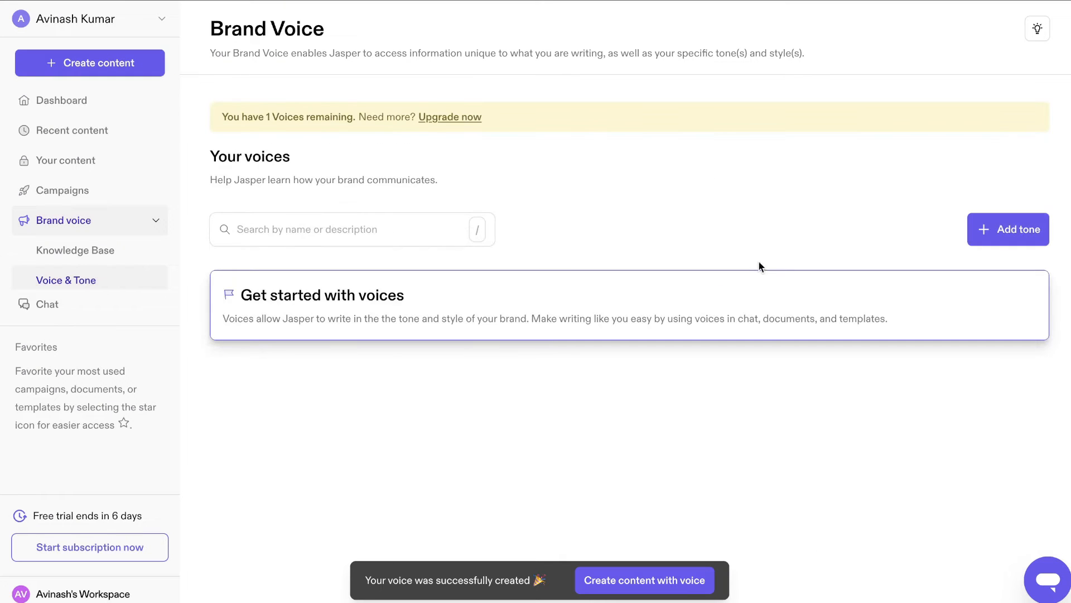
mouse_move(675, 251)
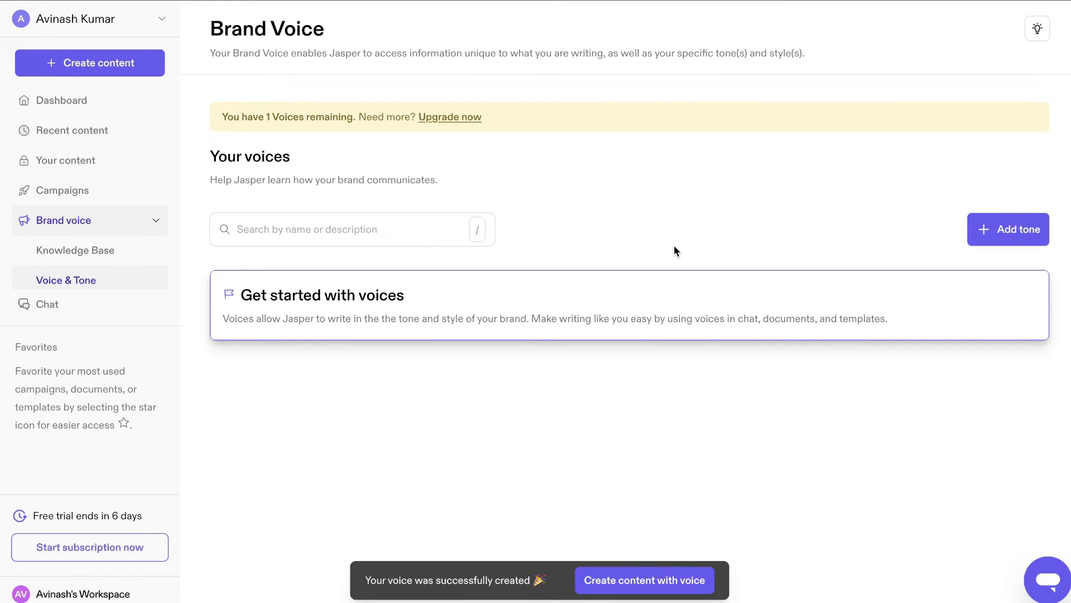
Step: Return to Chat and scroll through the earlier SEO earnings answer to its sources
left_click(47, 303)
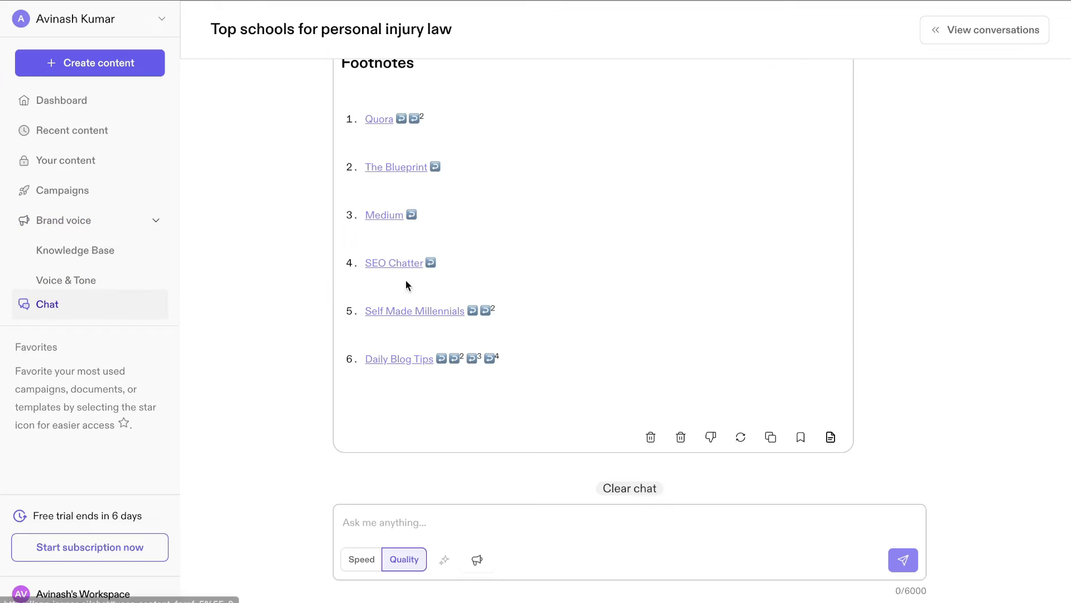
mouse_move(617, 253)
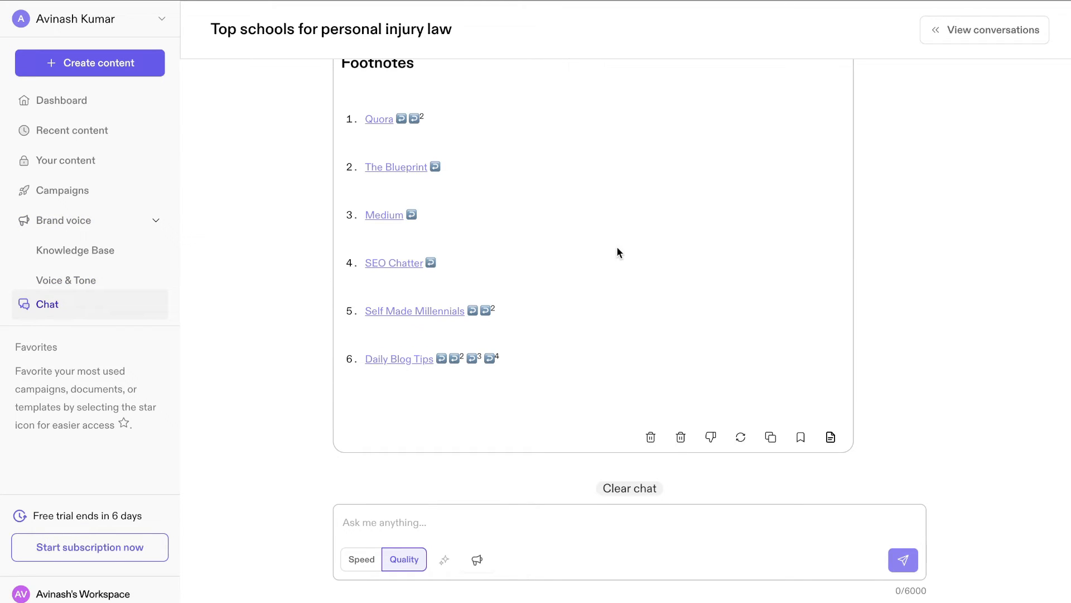
scroll("up", 3)
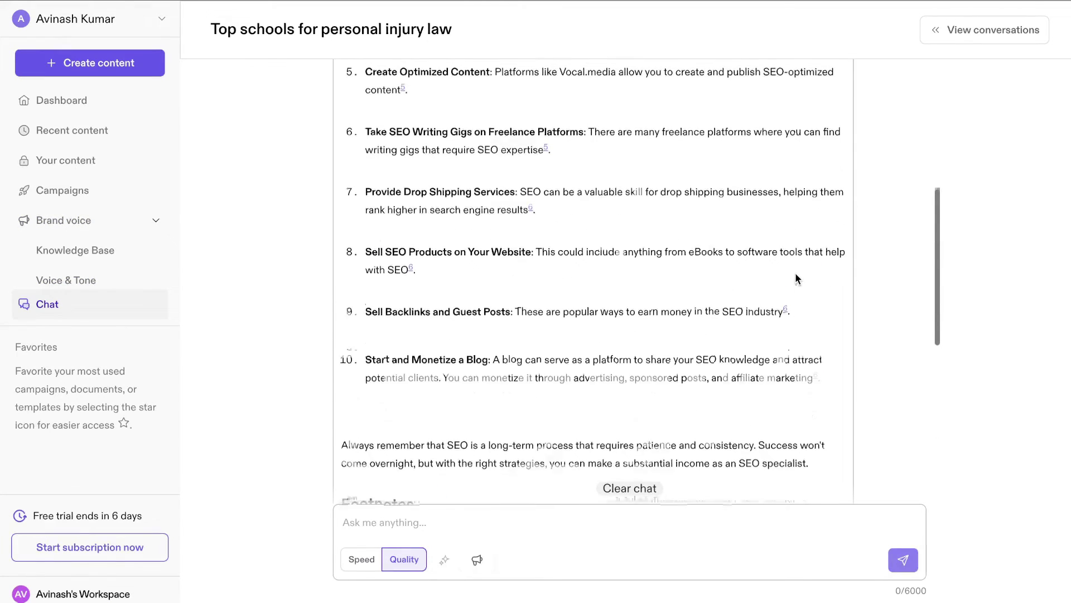
scroll("down", 3)
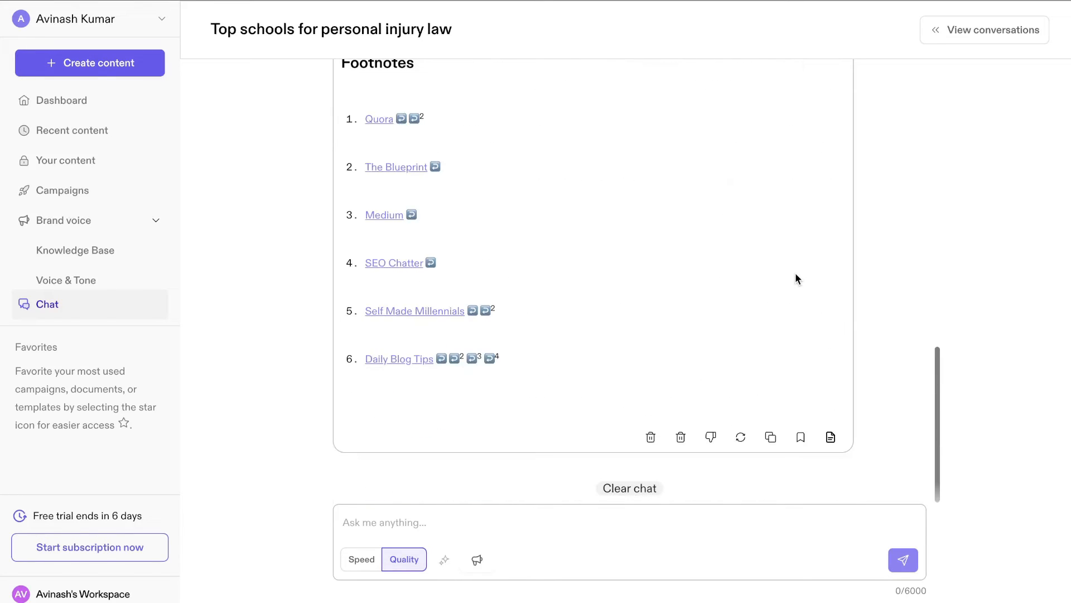
mouse_move(508, 240)
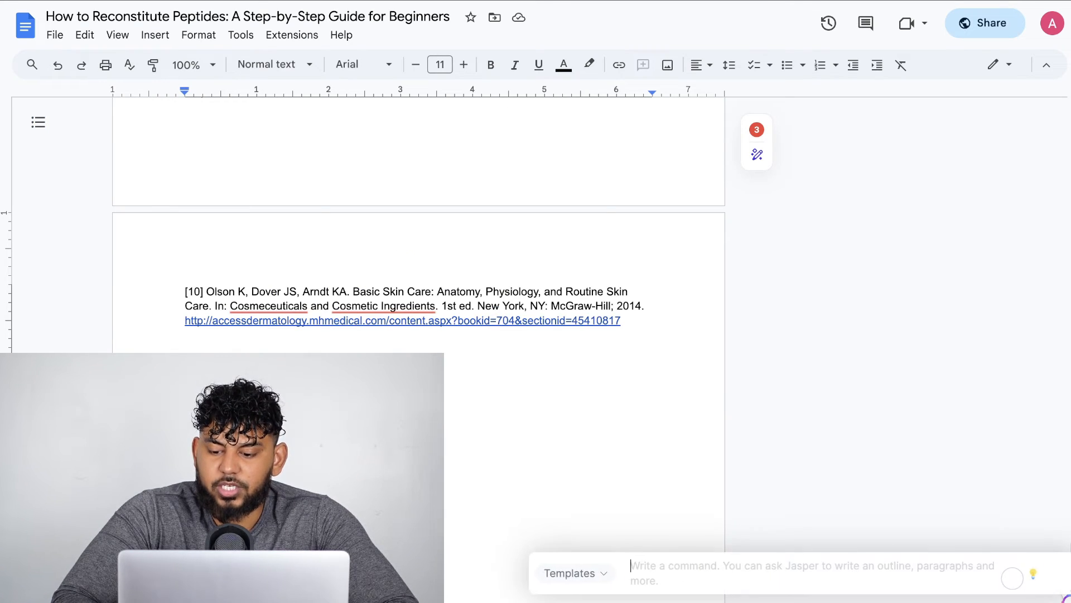
mouse_move(784, 538)
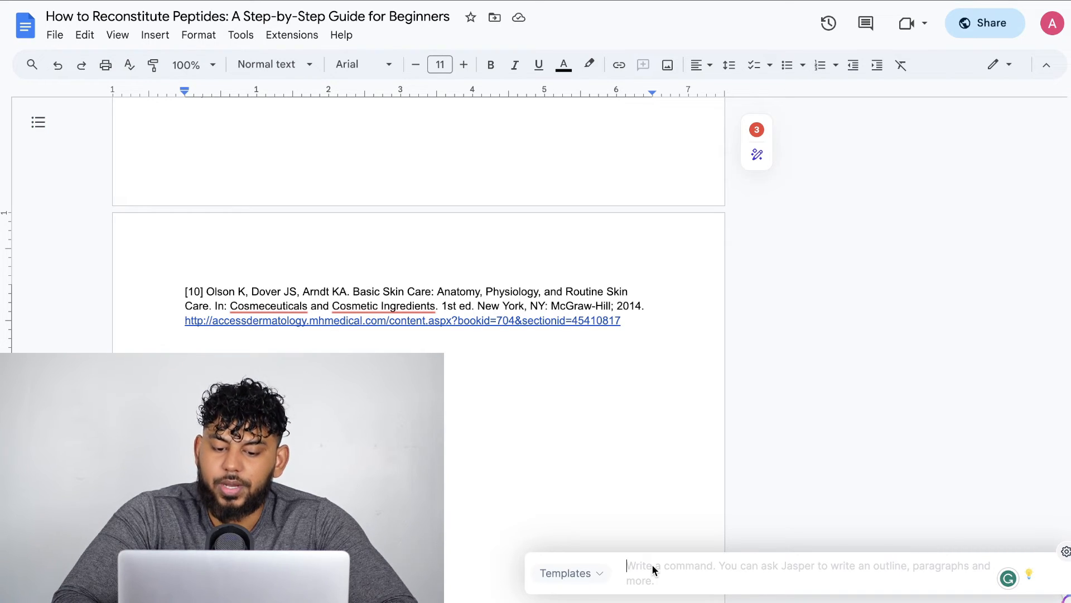
Step: Ask Jasper Copilot to 'write an email announcing the launch of my online course' and copy the draft
type("wrtite an email announcing the launch of my online course")
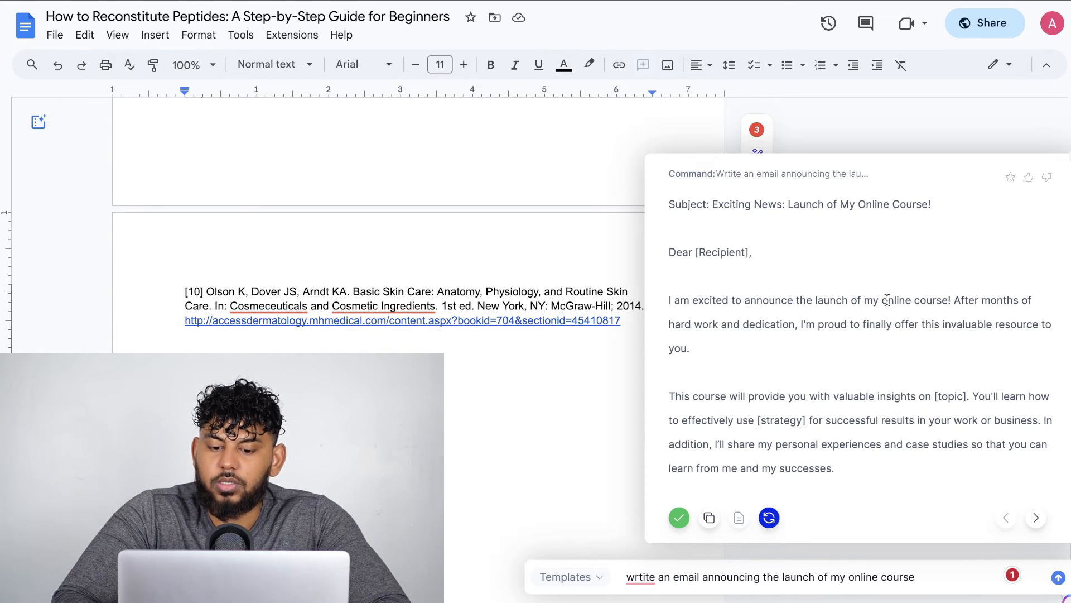
scroll("up", 3)
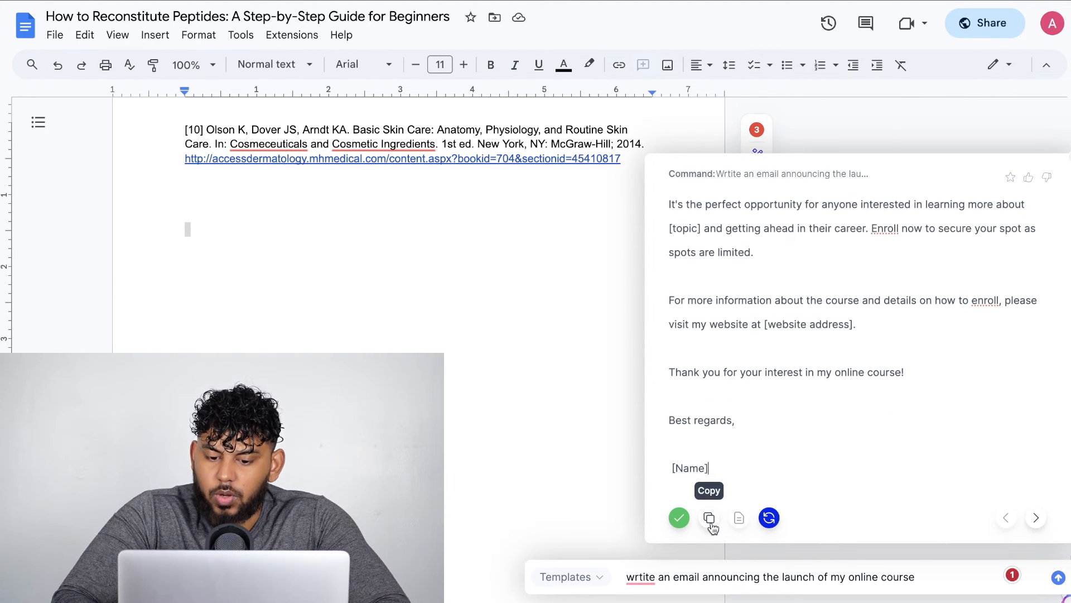
left_click(709, 516)
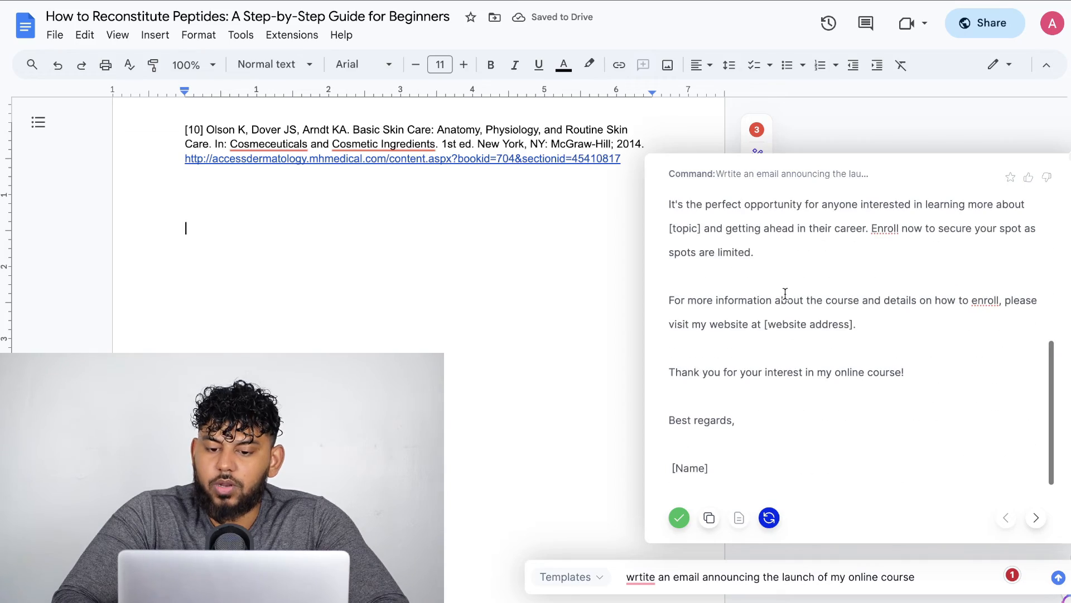
scroll("up", 3)
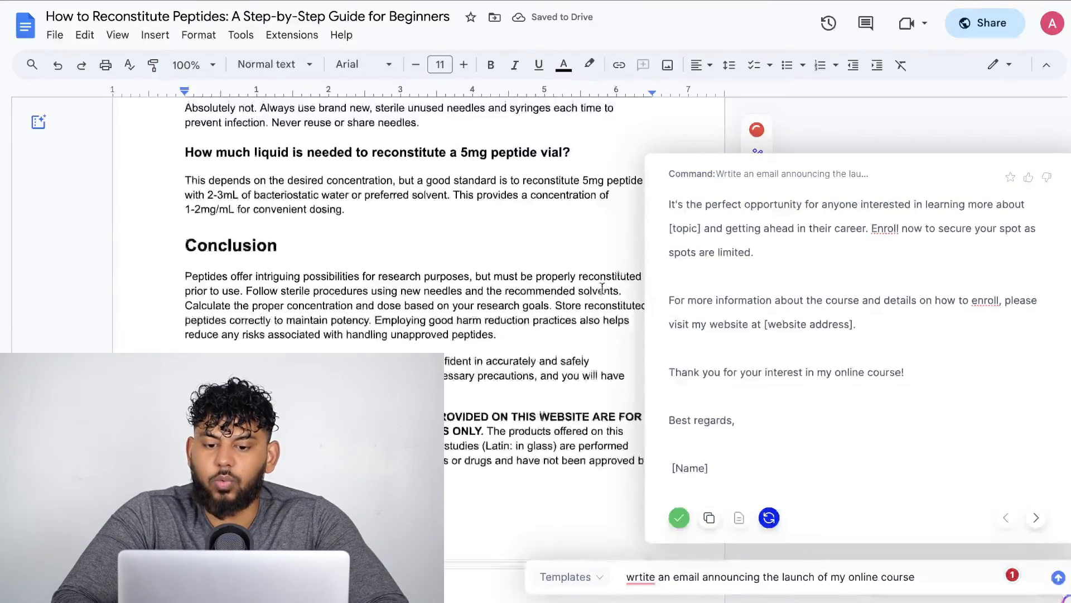
scroll("up", 3)
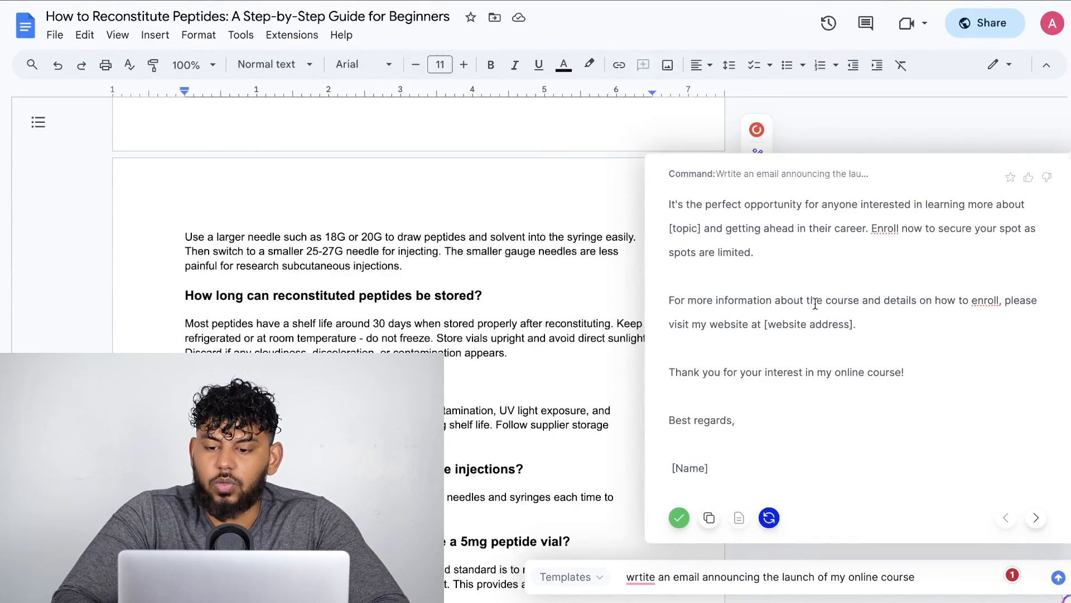